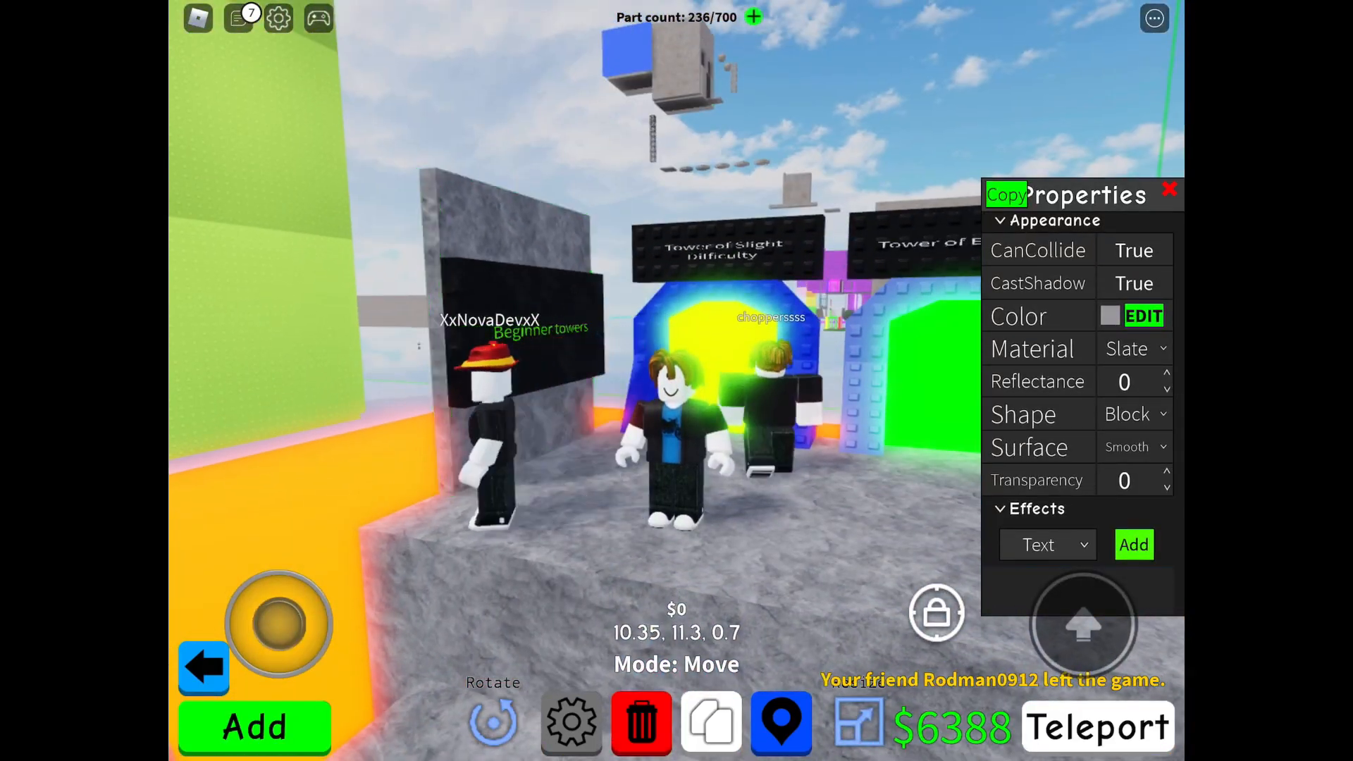
- Dismiss the sign's Properties panel and look over the two existing tower portals
click(1169, 191)
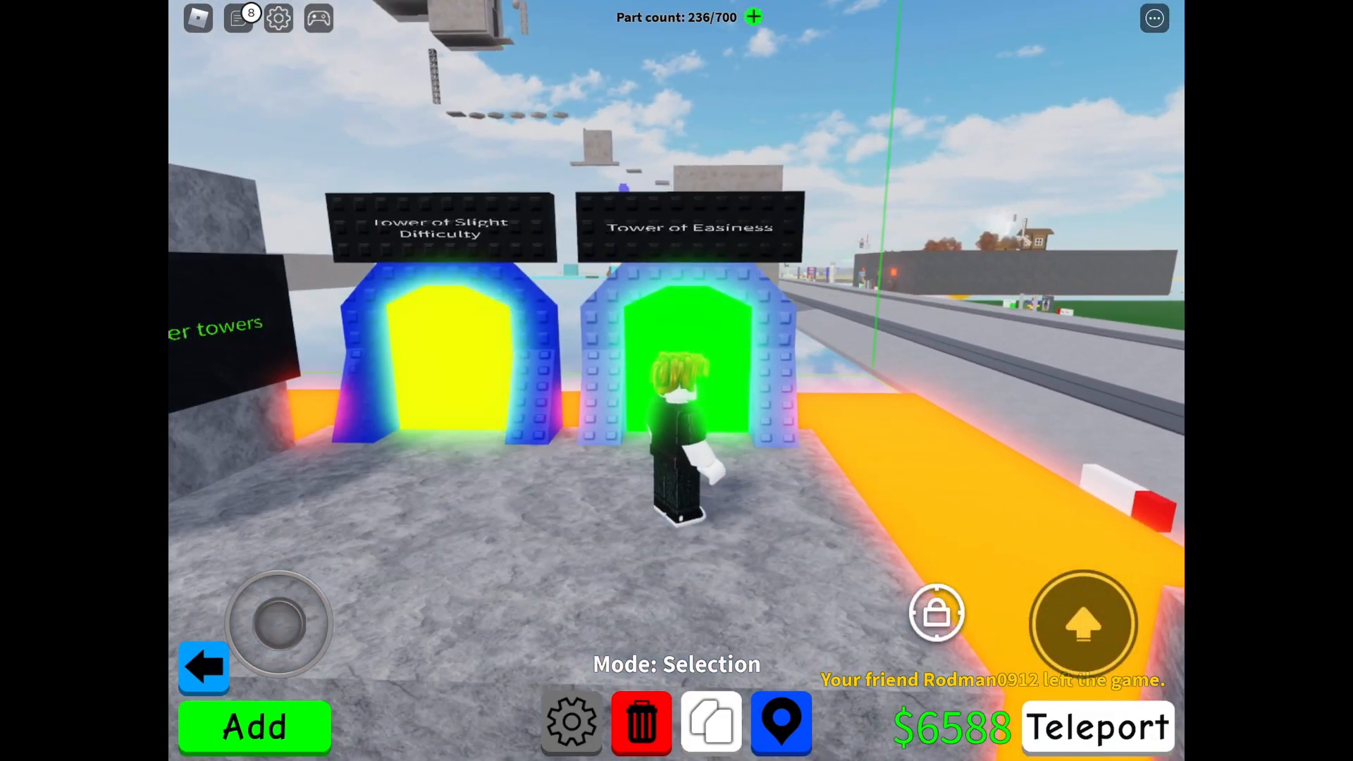
- Place a Basic Parts block on the stone platform and colour it yellow
click(252, 726)
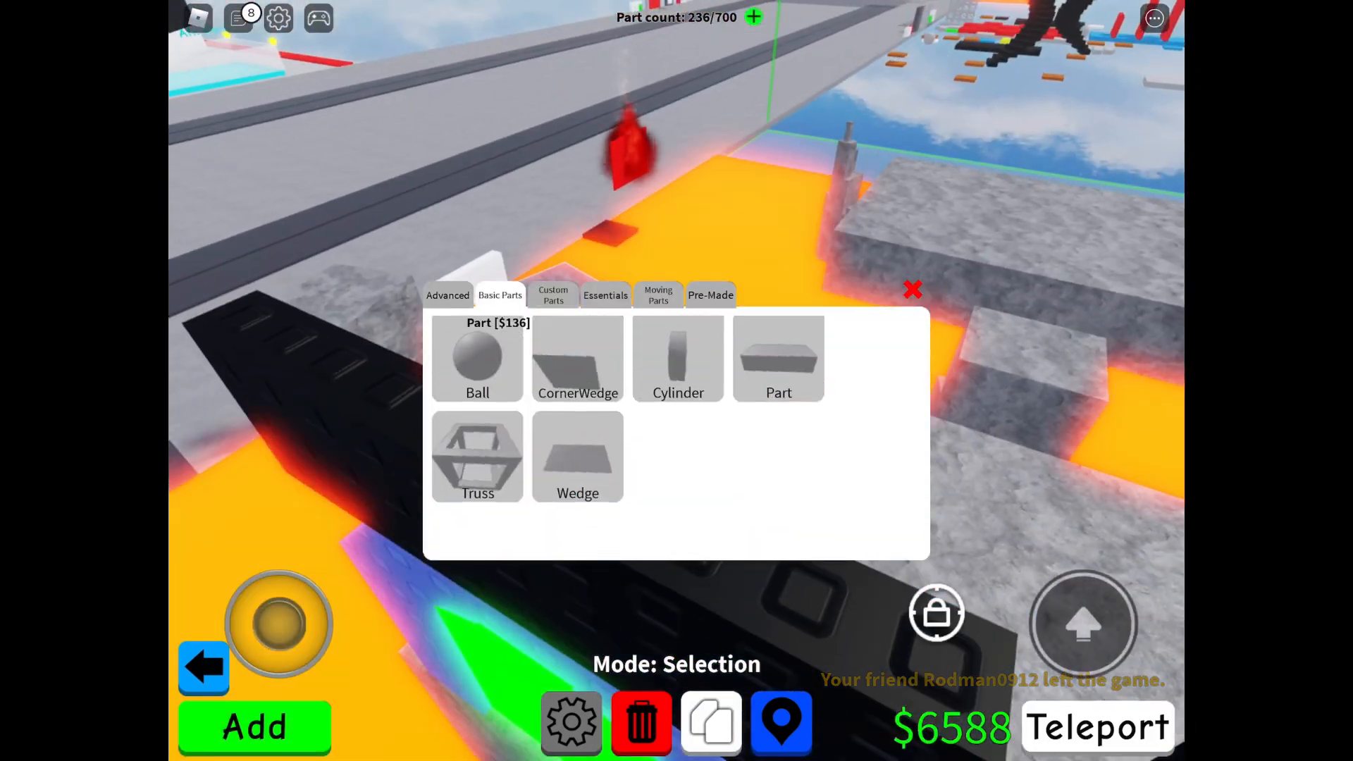
click(778, 357)
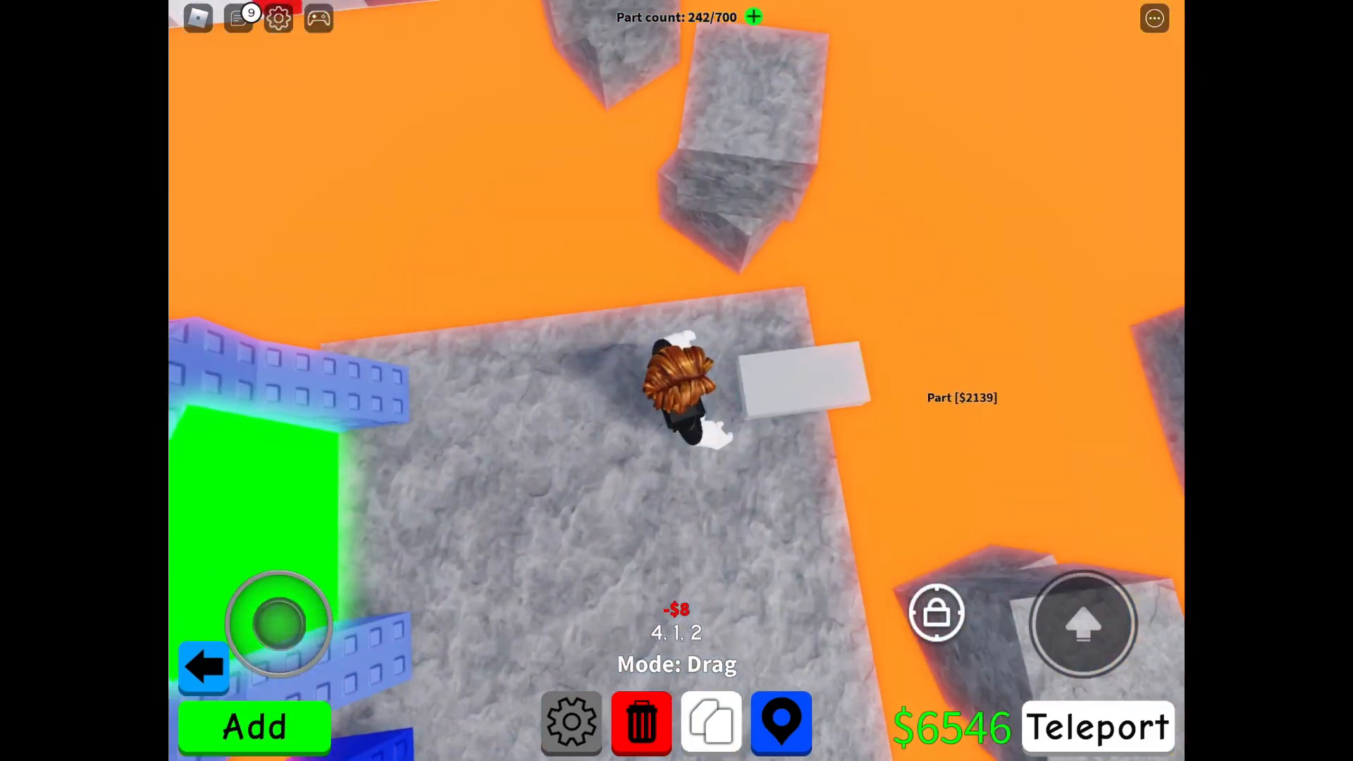
click(793, 371)
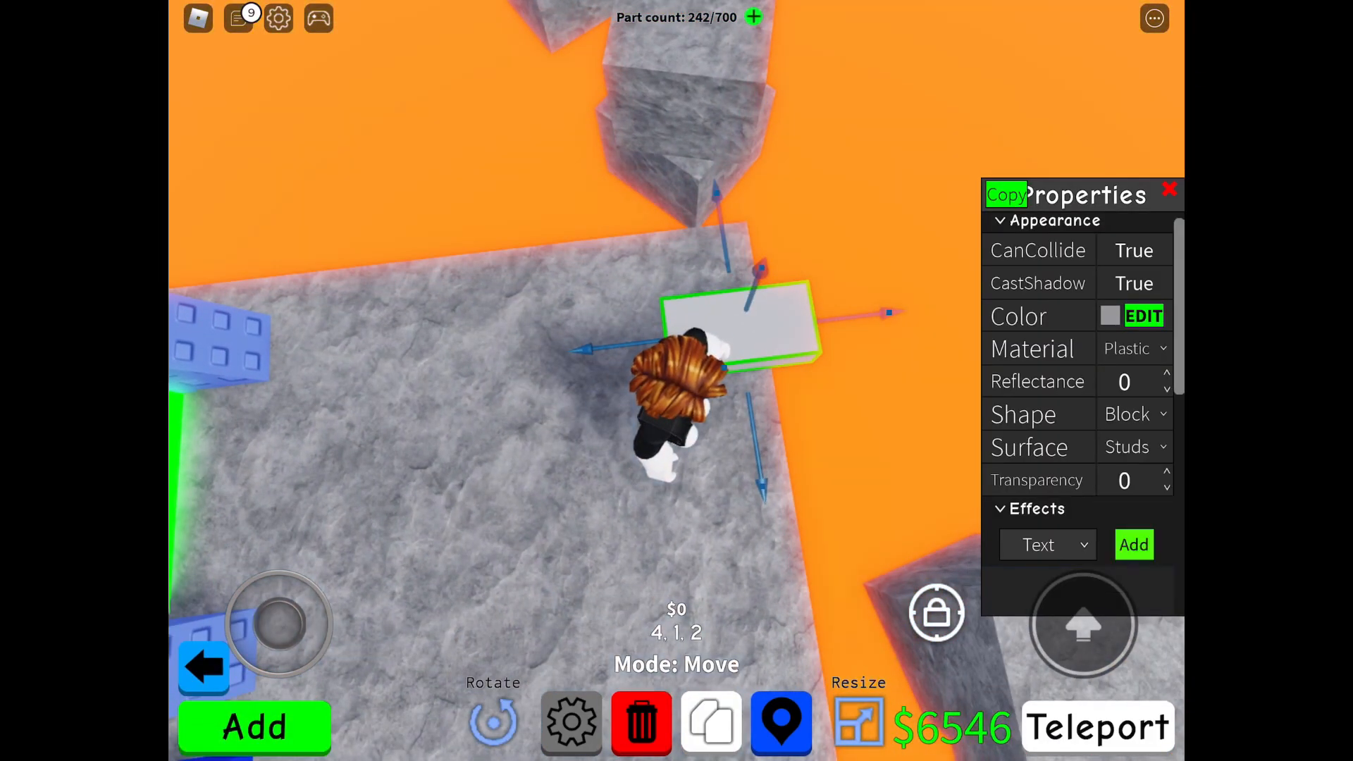
click(1142, 314)
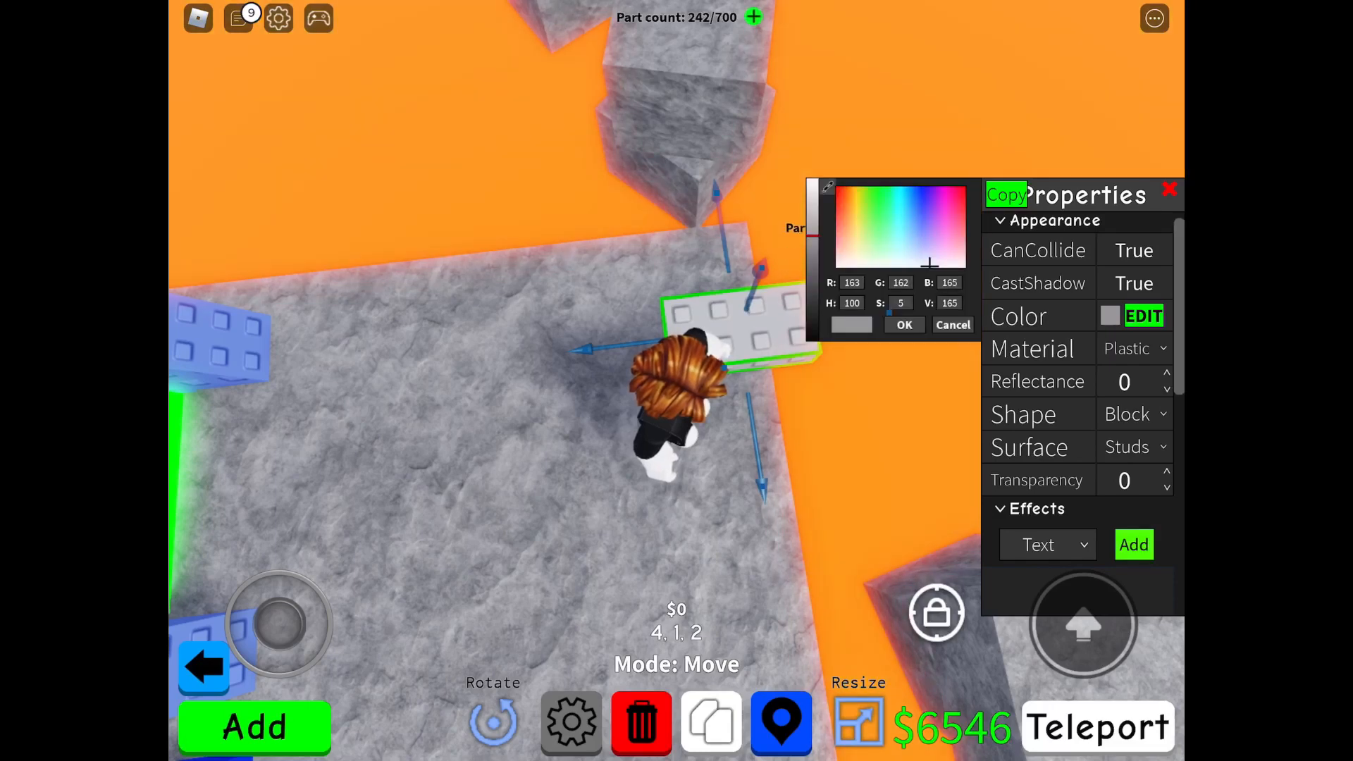
click(903, 324)
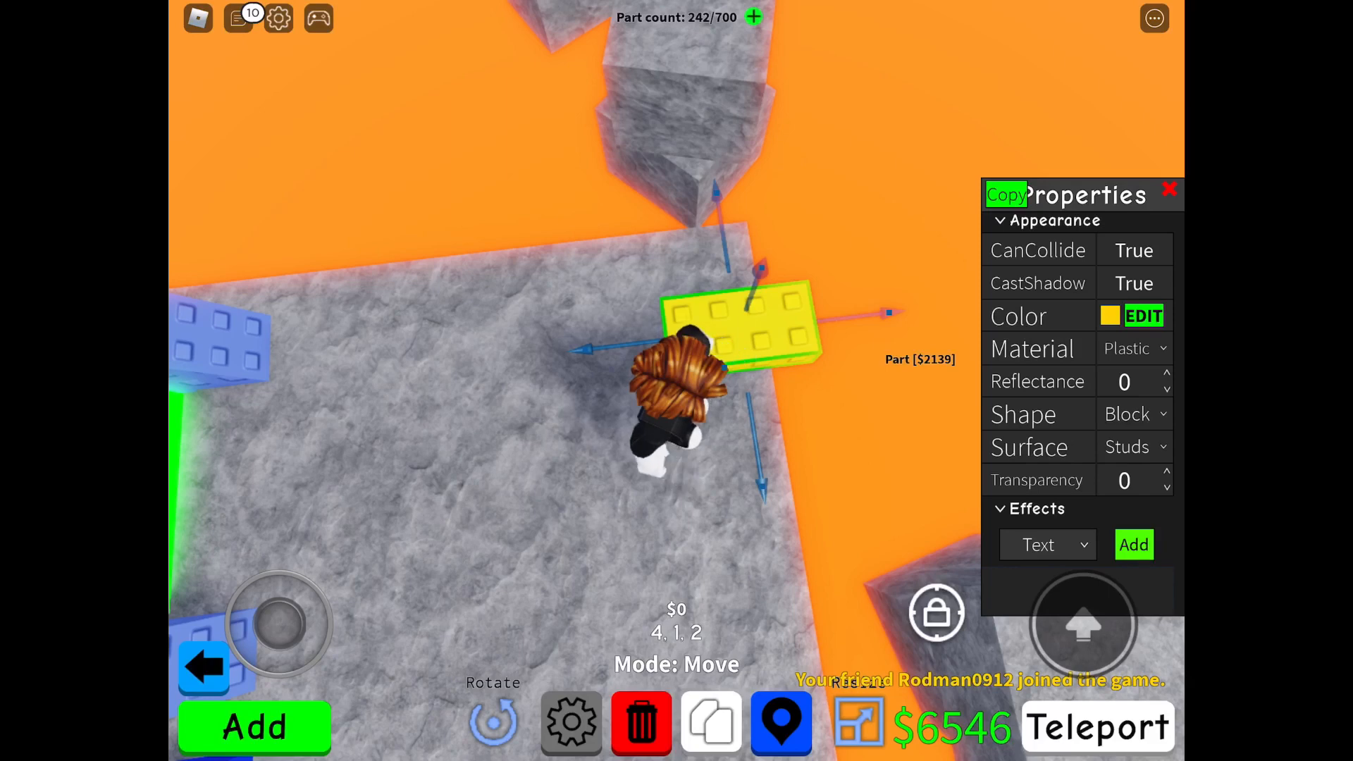
click(494, 723)
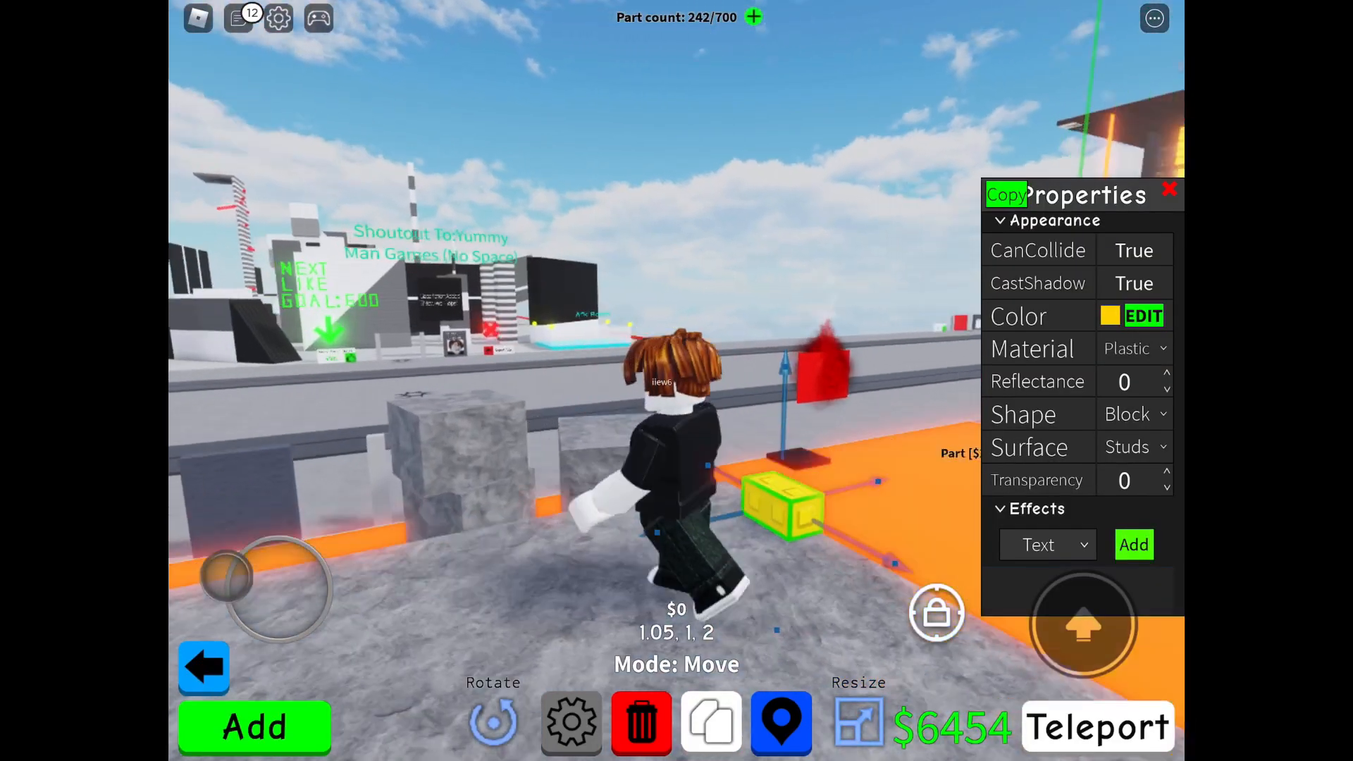
- Resize the yellow block into a tall pillar and clone it
click(856, 723)
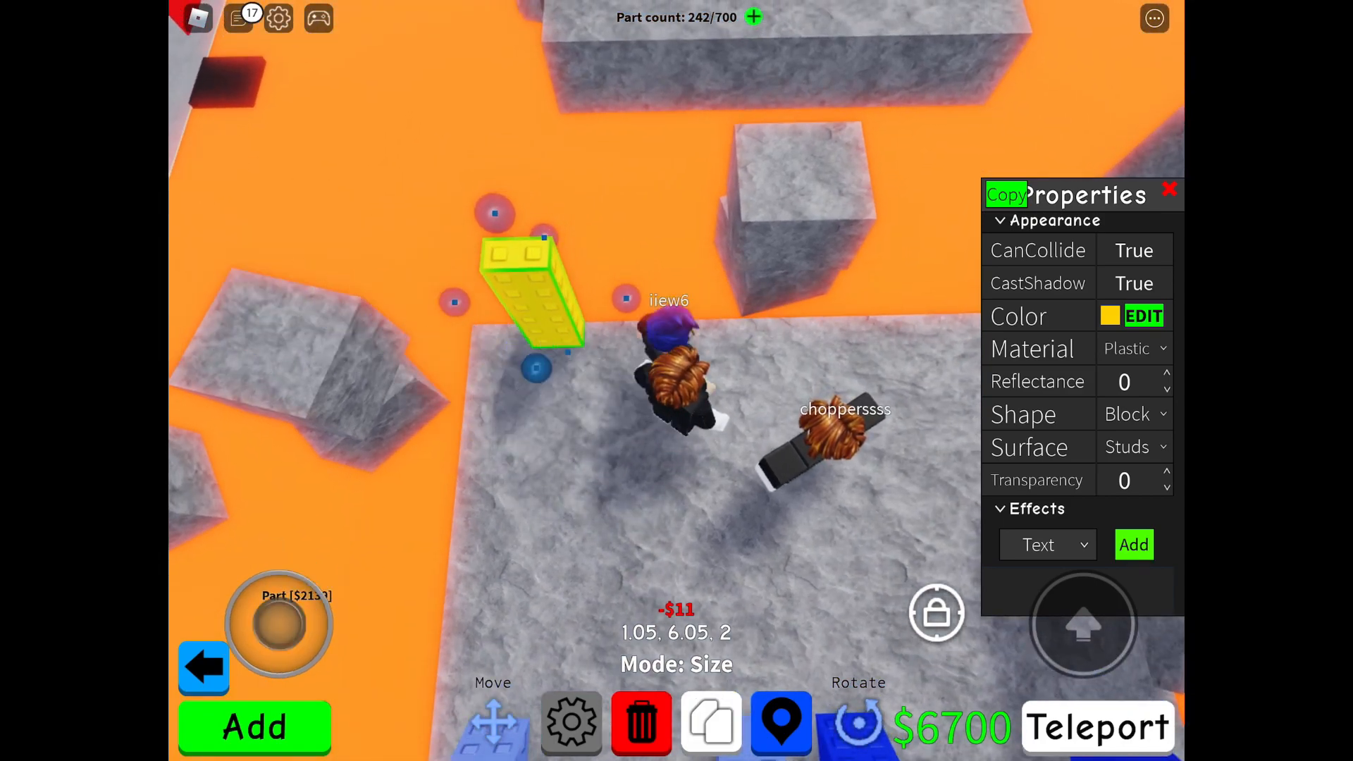
click(710, 723)
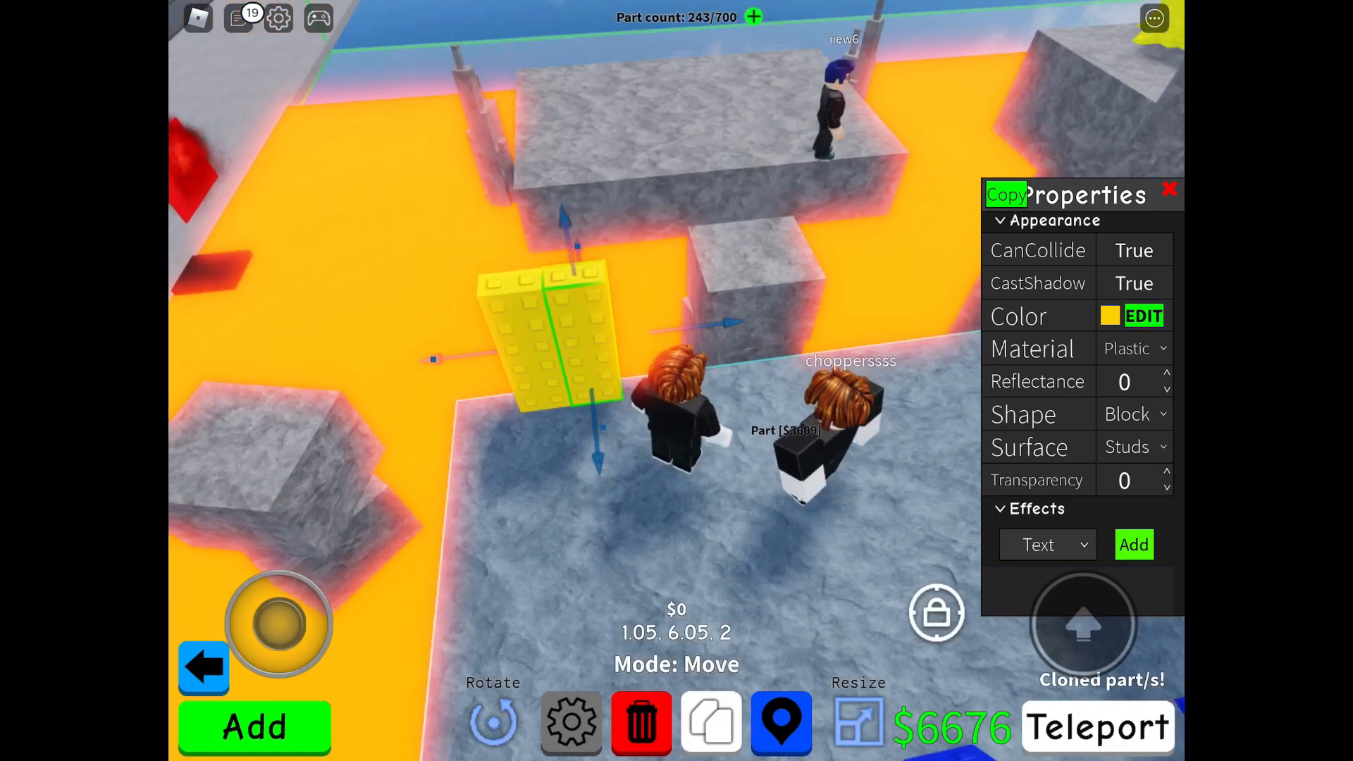
- Adjust Snap to grid in Settings and move the cloned pillar away from the original
click(569, 723)
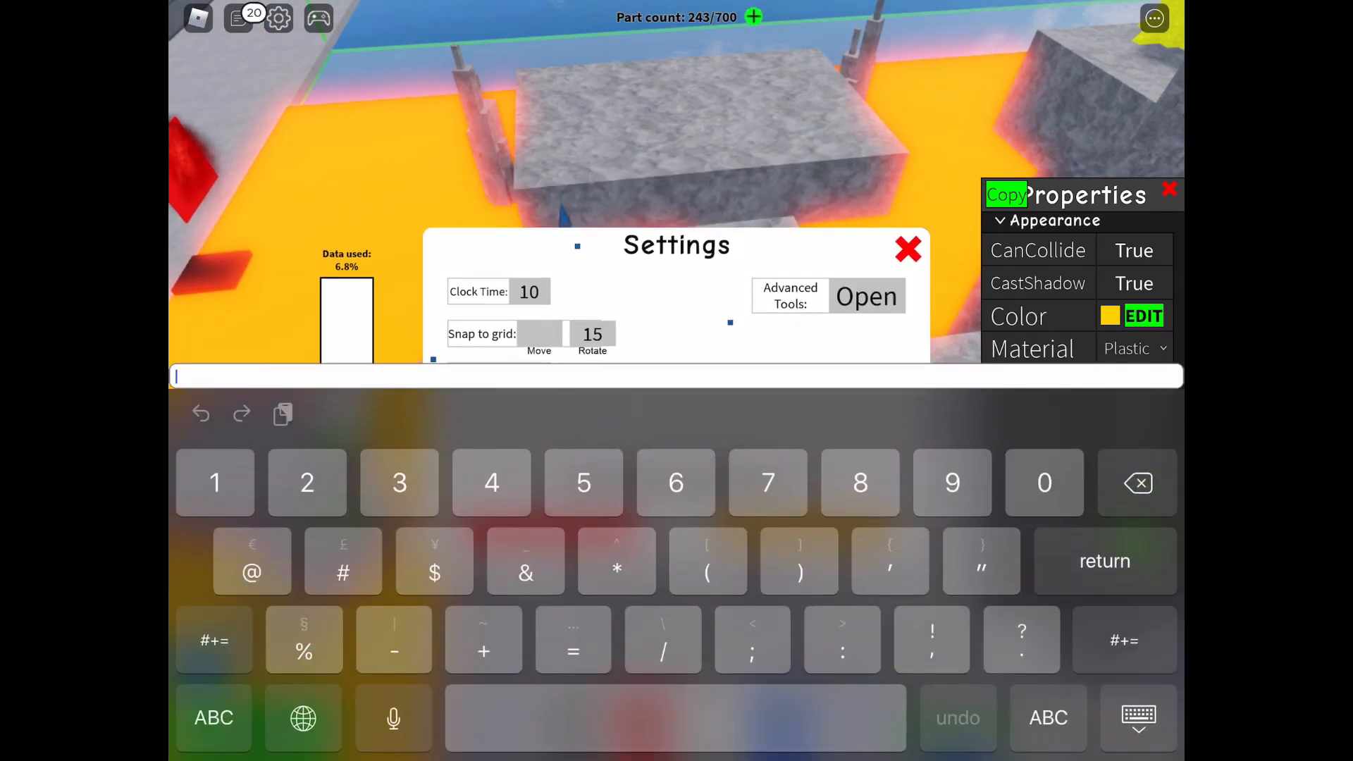
click(908, 249)
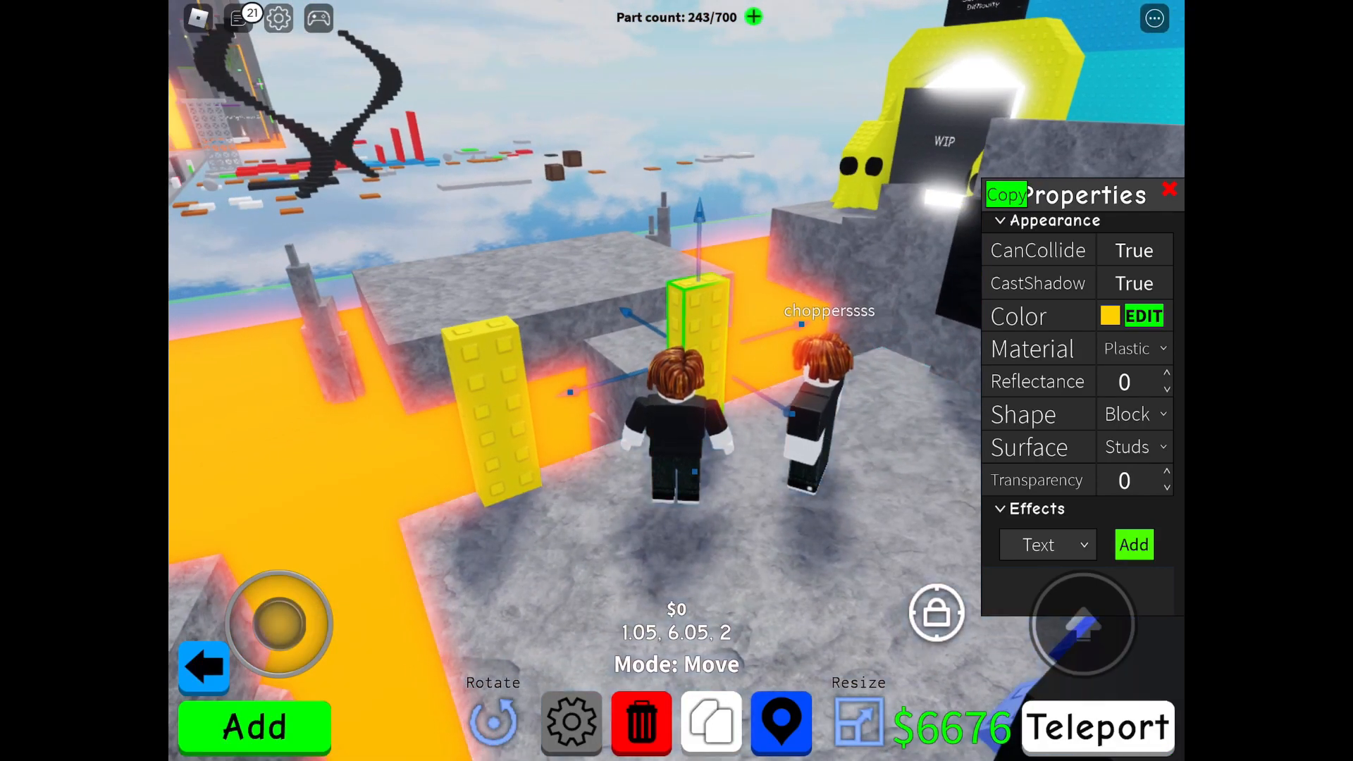
click(570, 722)
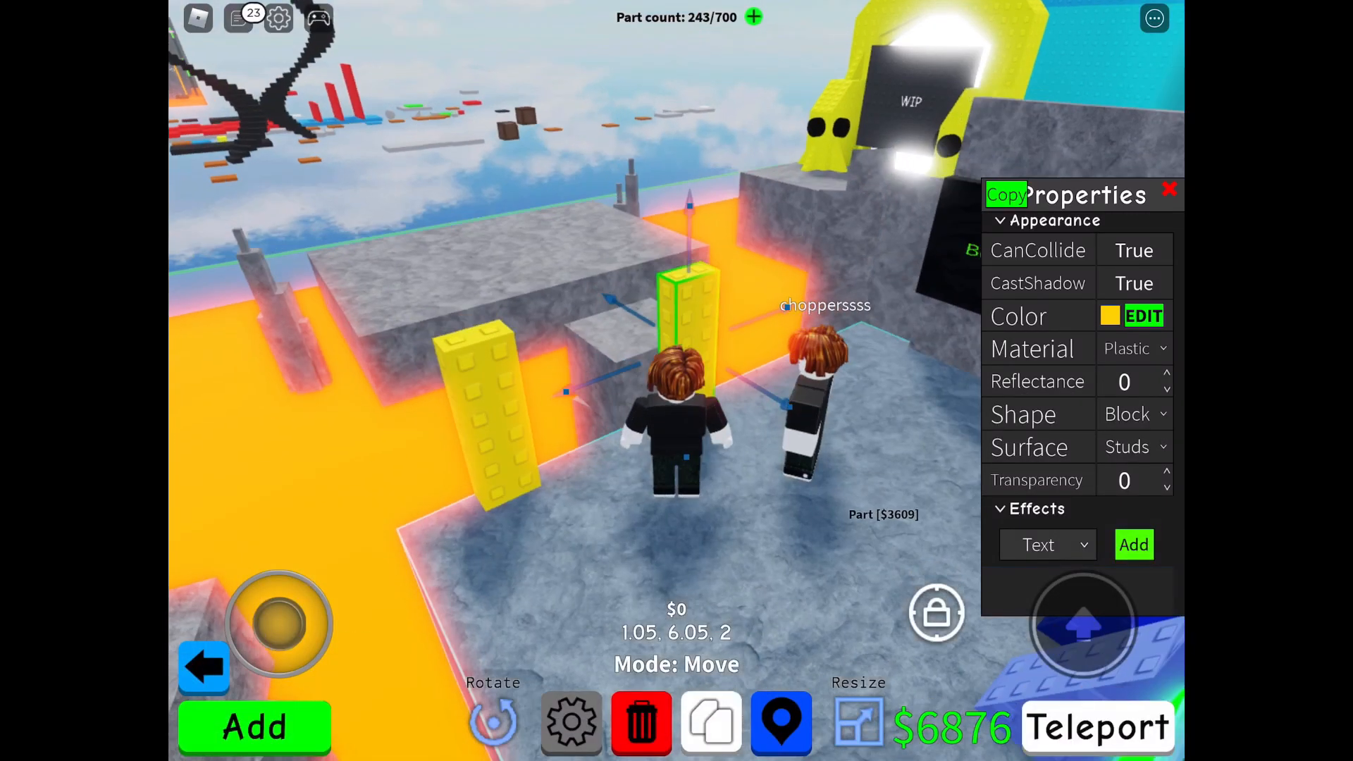
click(252, 726)
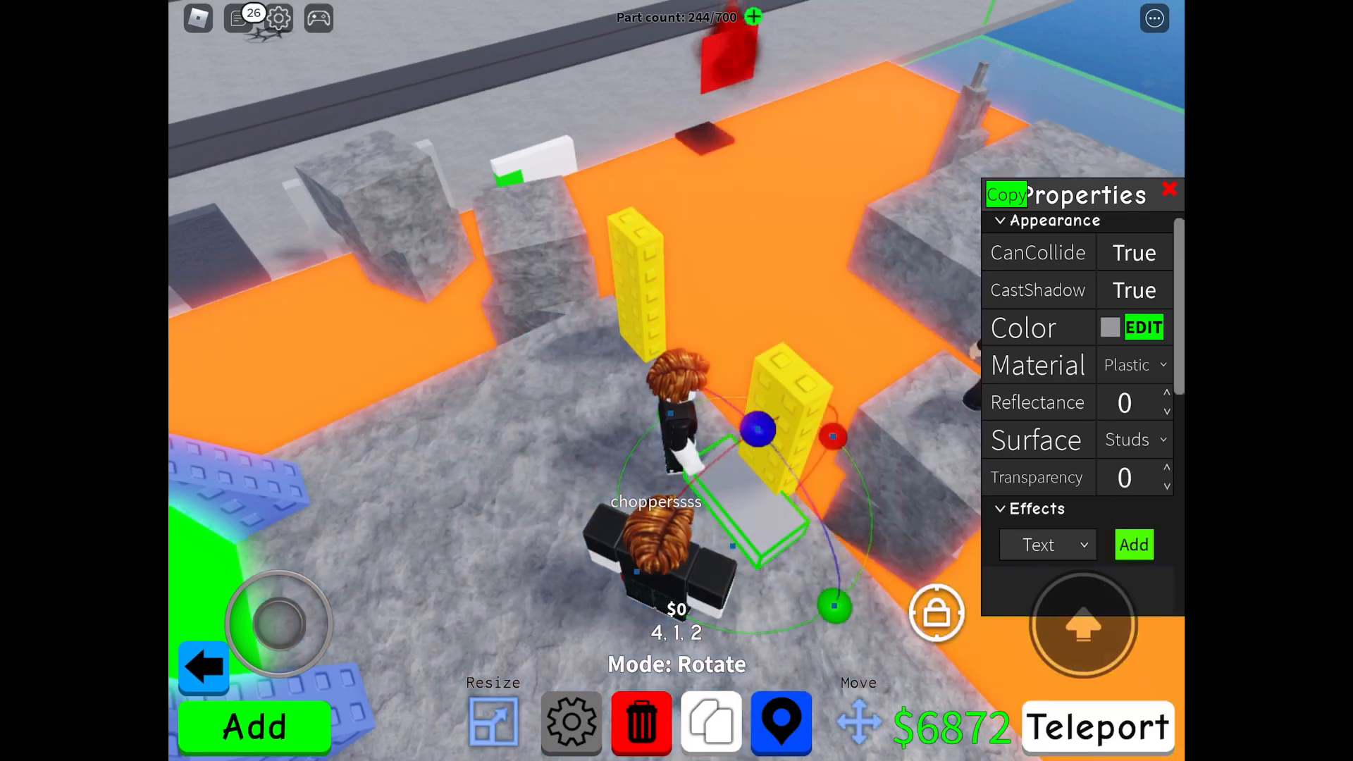
- Colour the new tilted block yellow and resize it up against the second pillar
click(1143, 328)
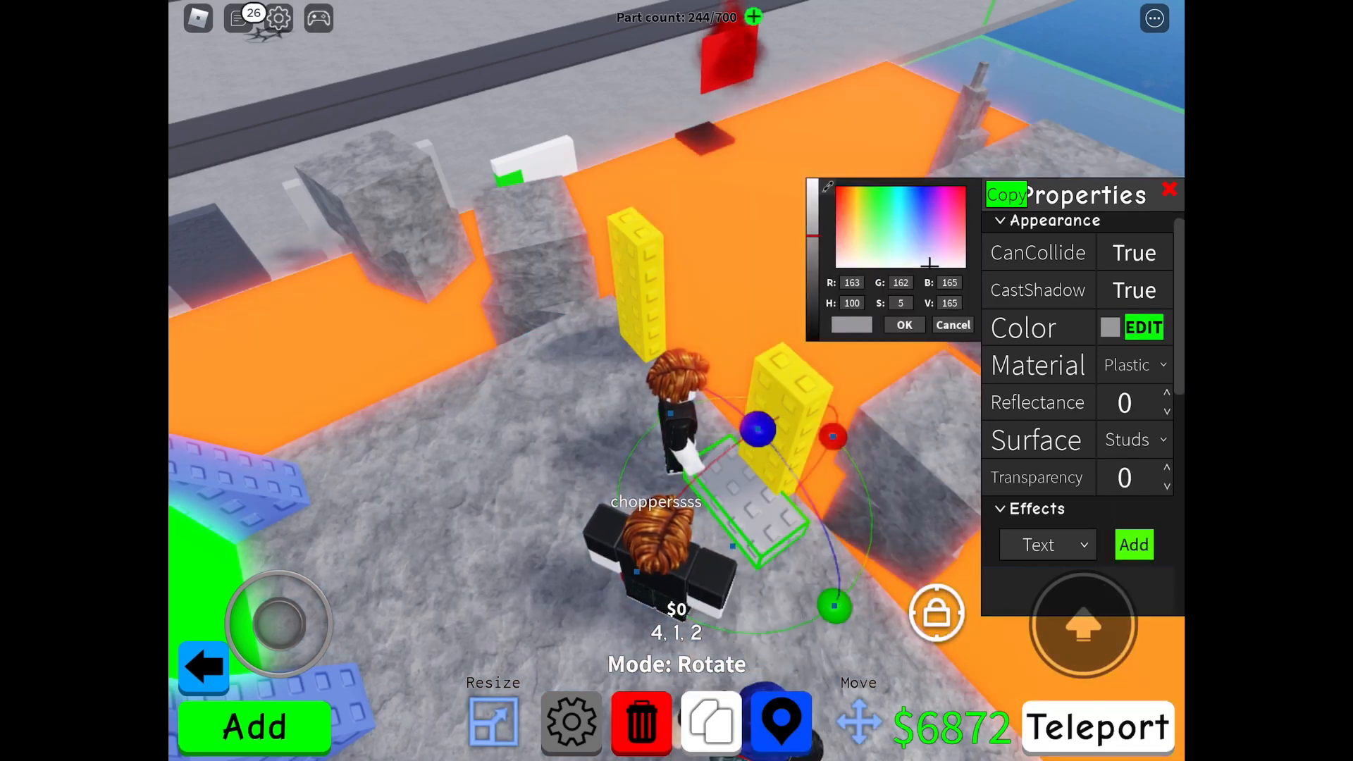
click(1005, 195)
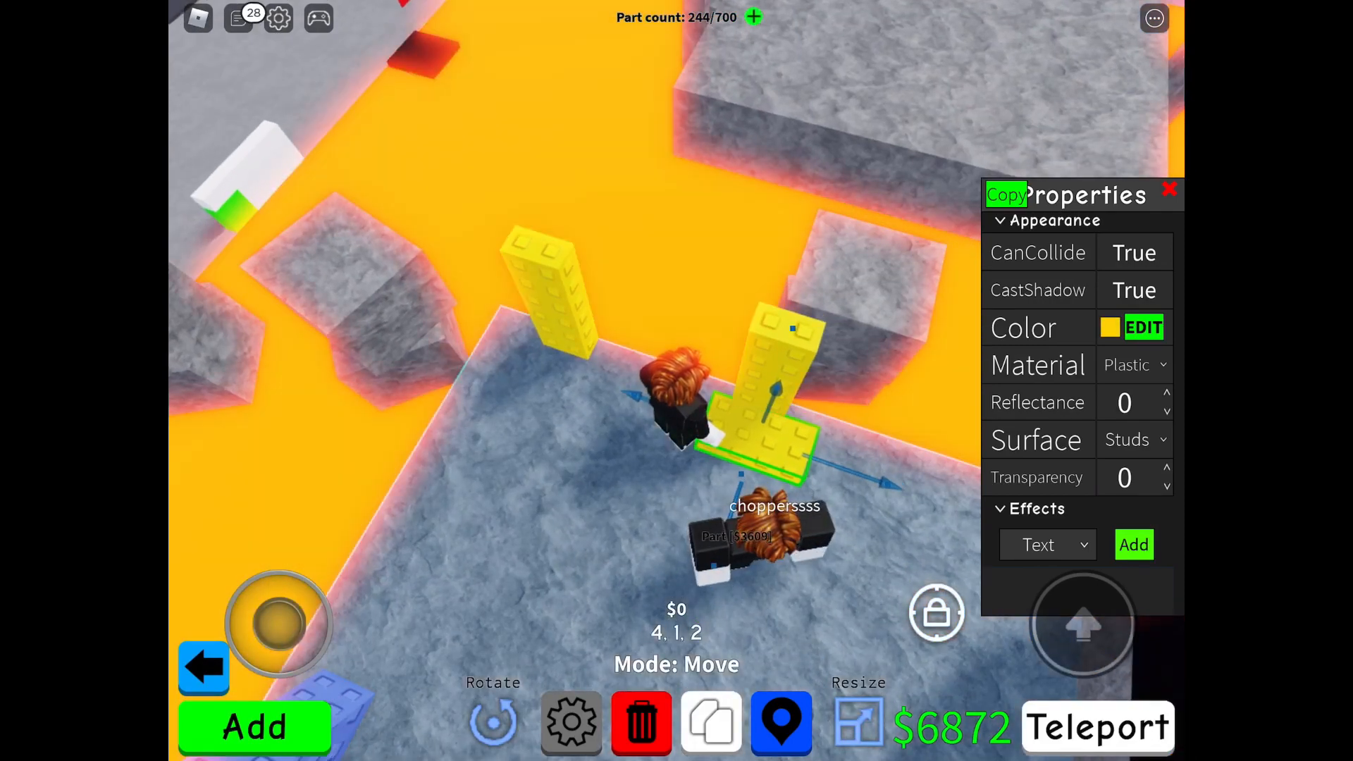
click(856, 720)
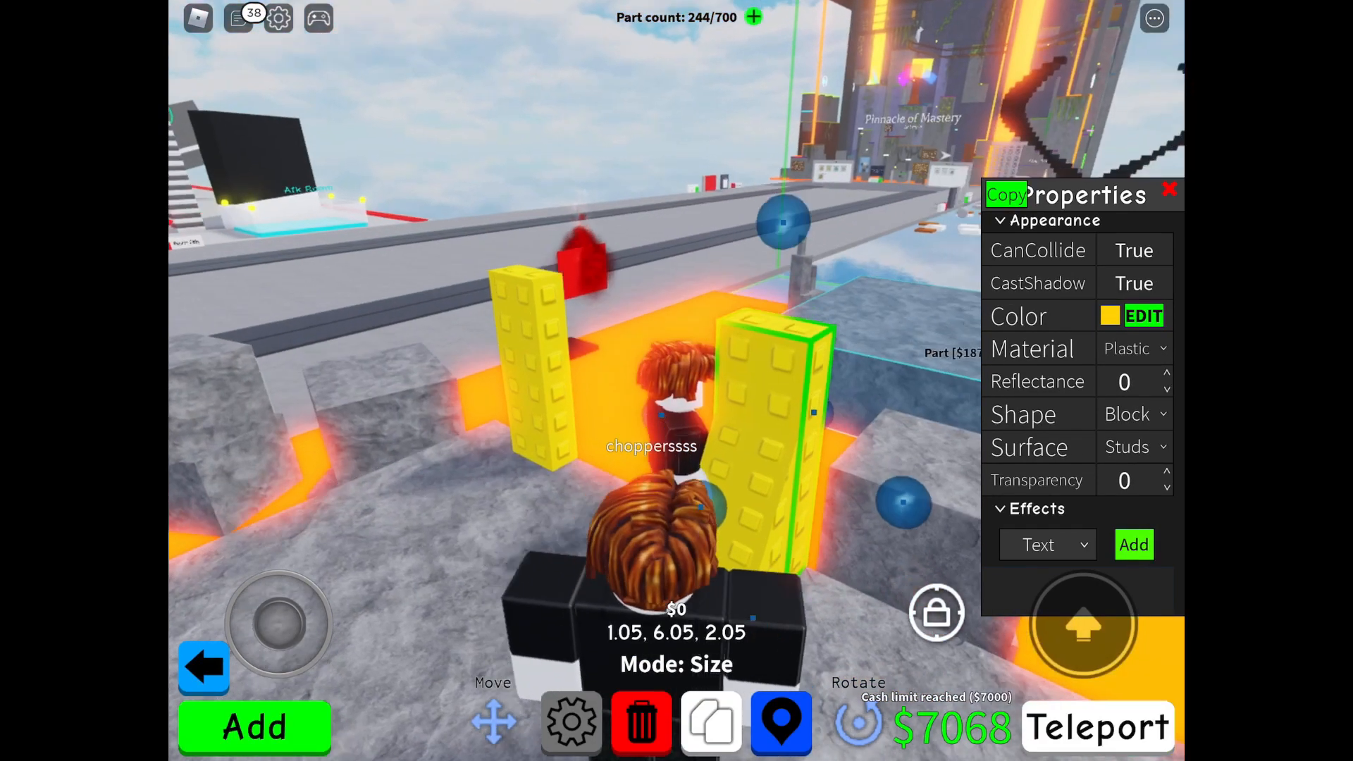
- Resize and move bracing blocks so both yellow pillars have thickened, inward-leaning bases
click(1170, 190)
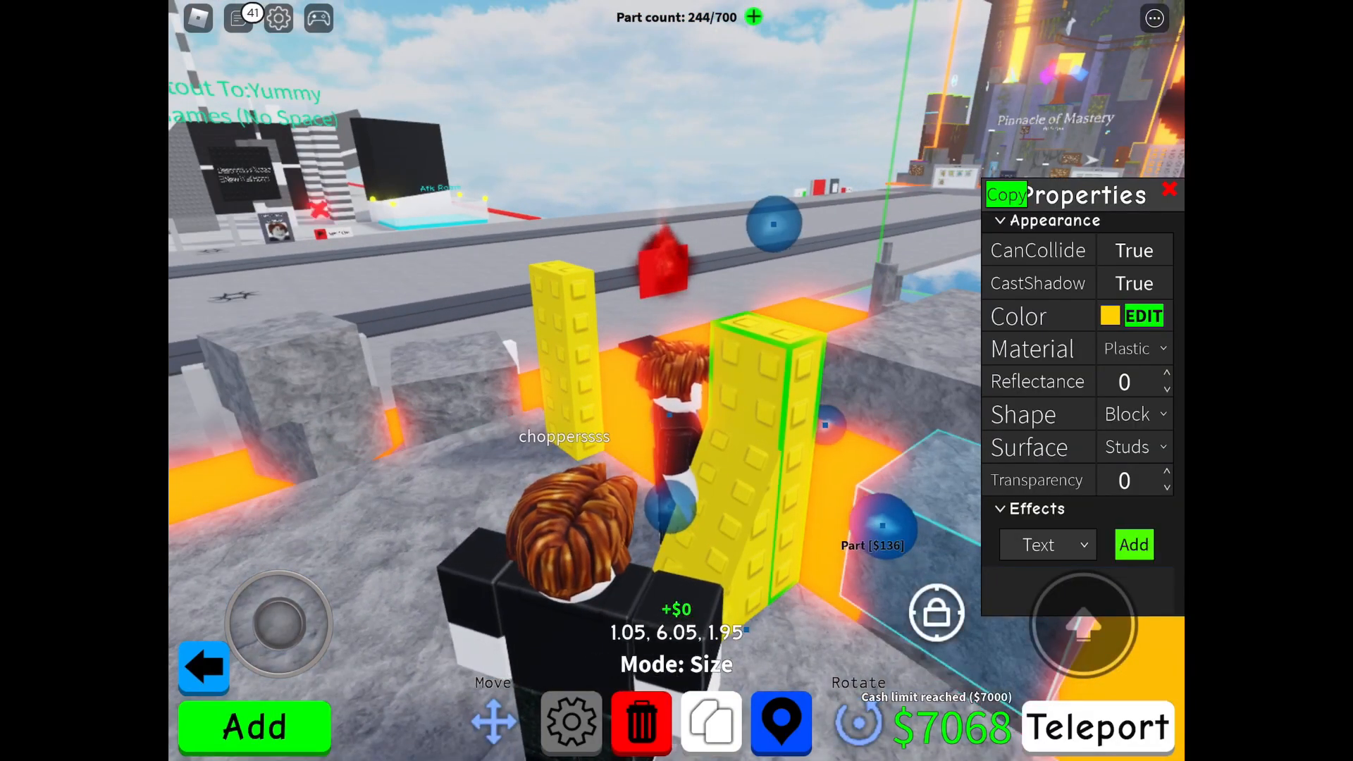
click(1171, 190)
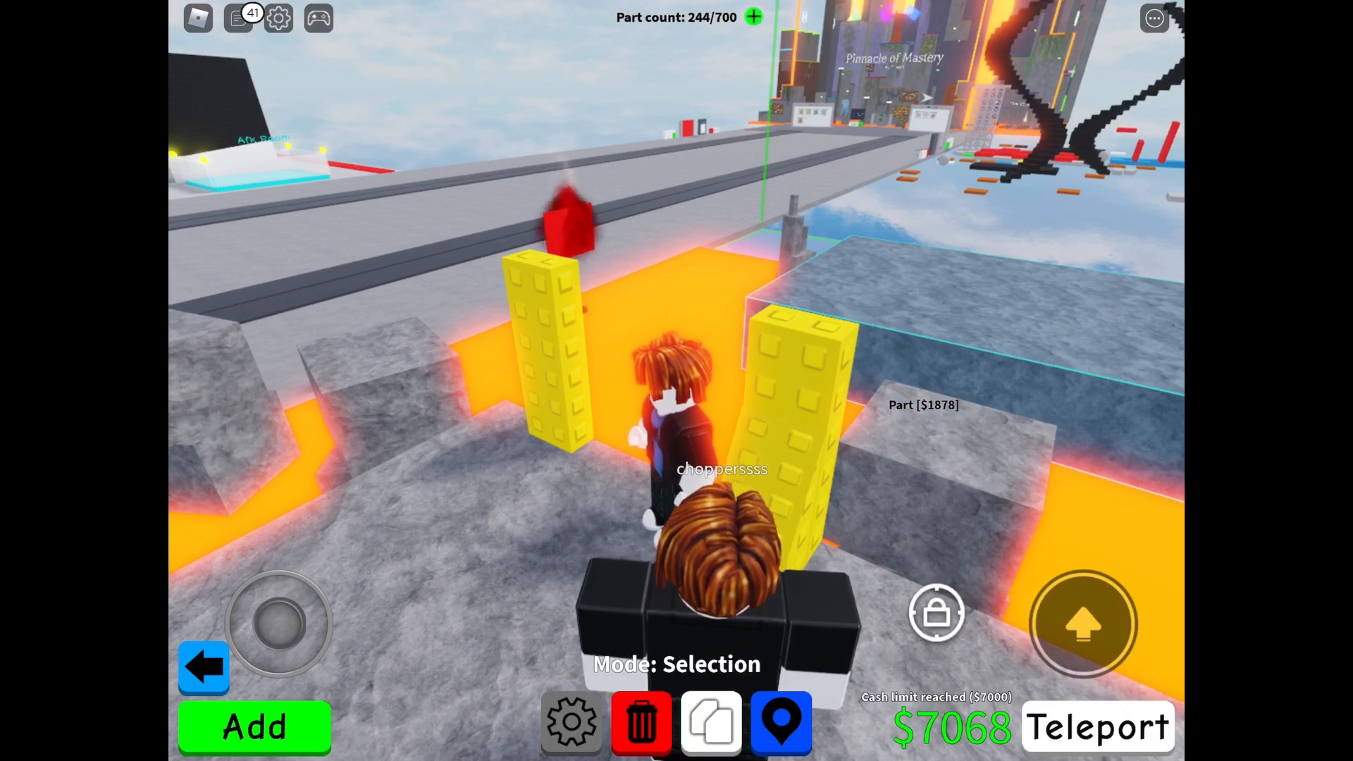
click(781, 723)
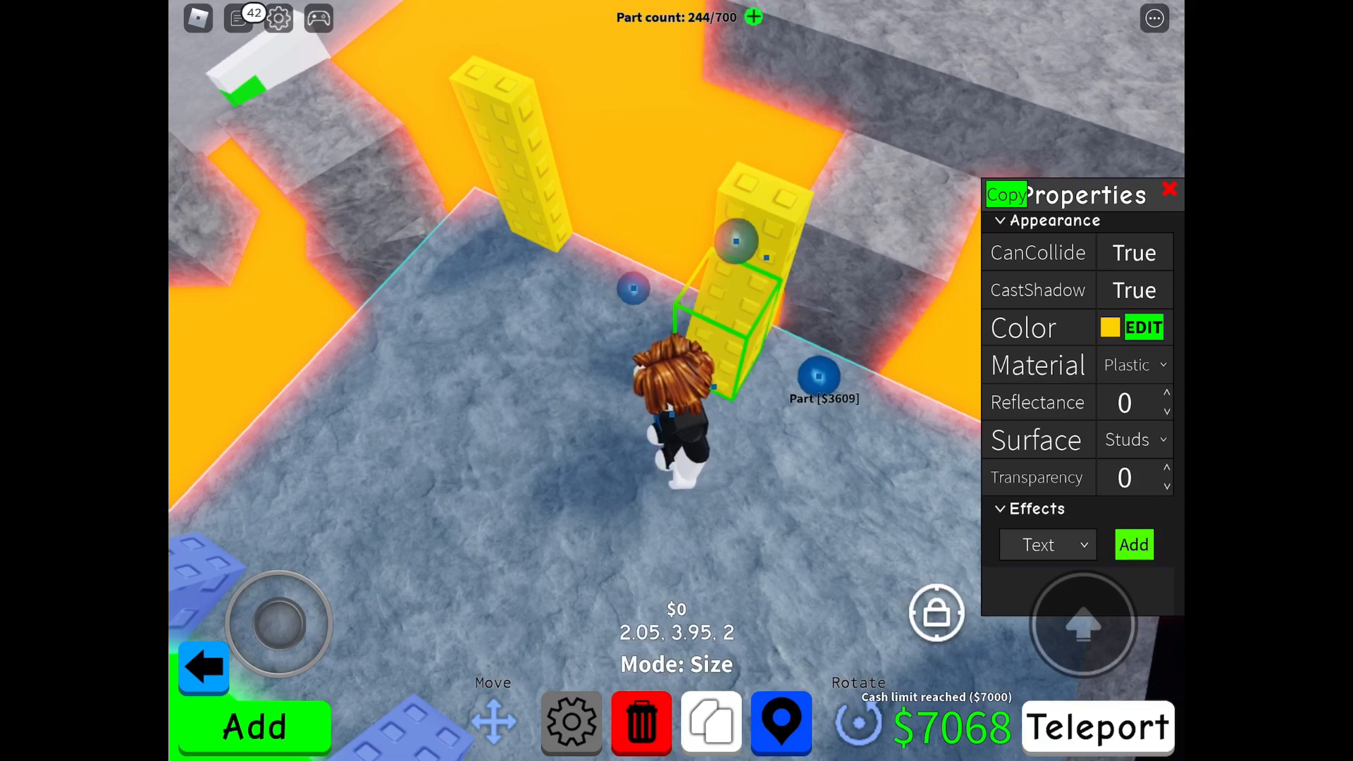
click(1170, 190)
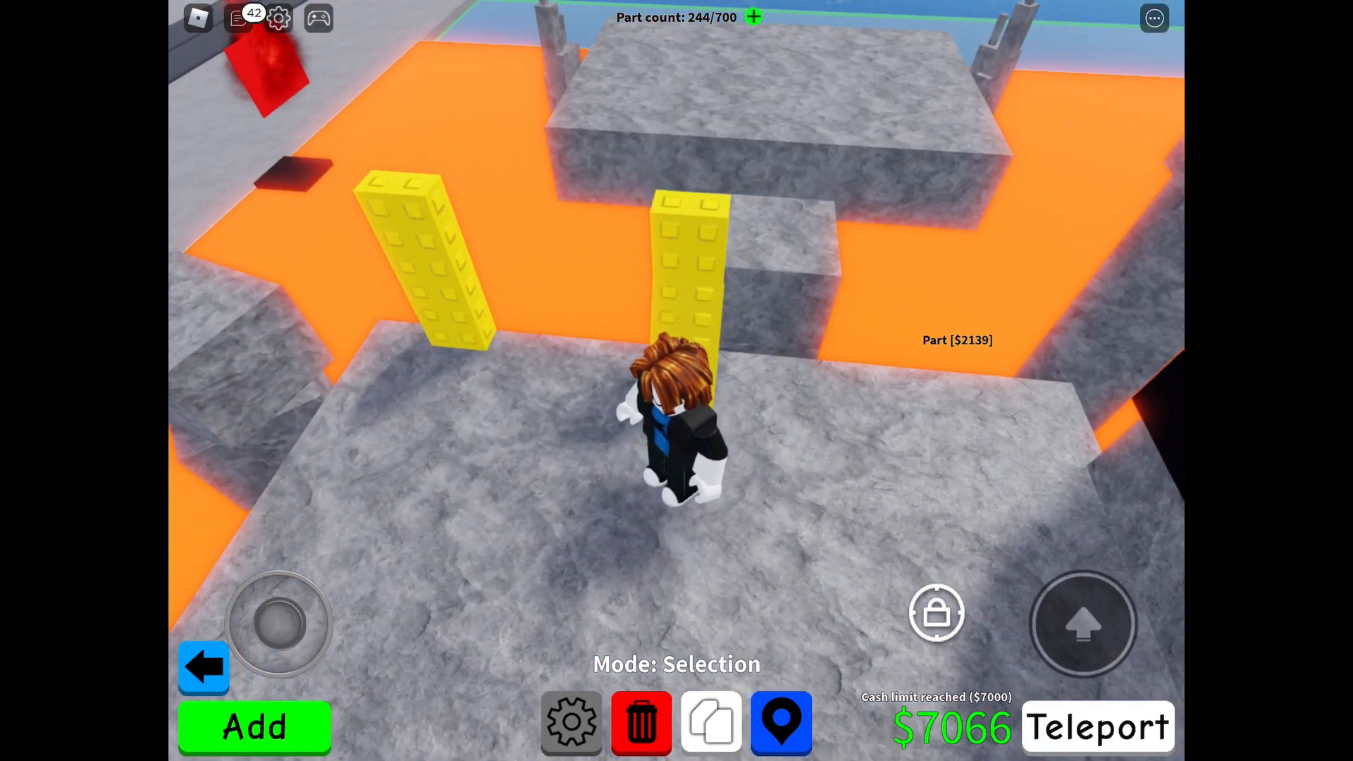
click(699, 276)
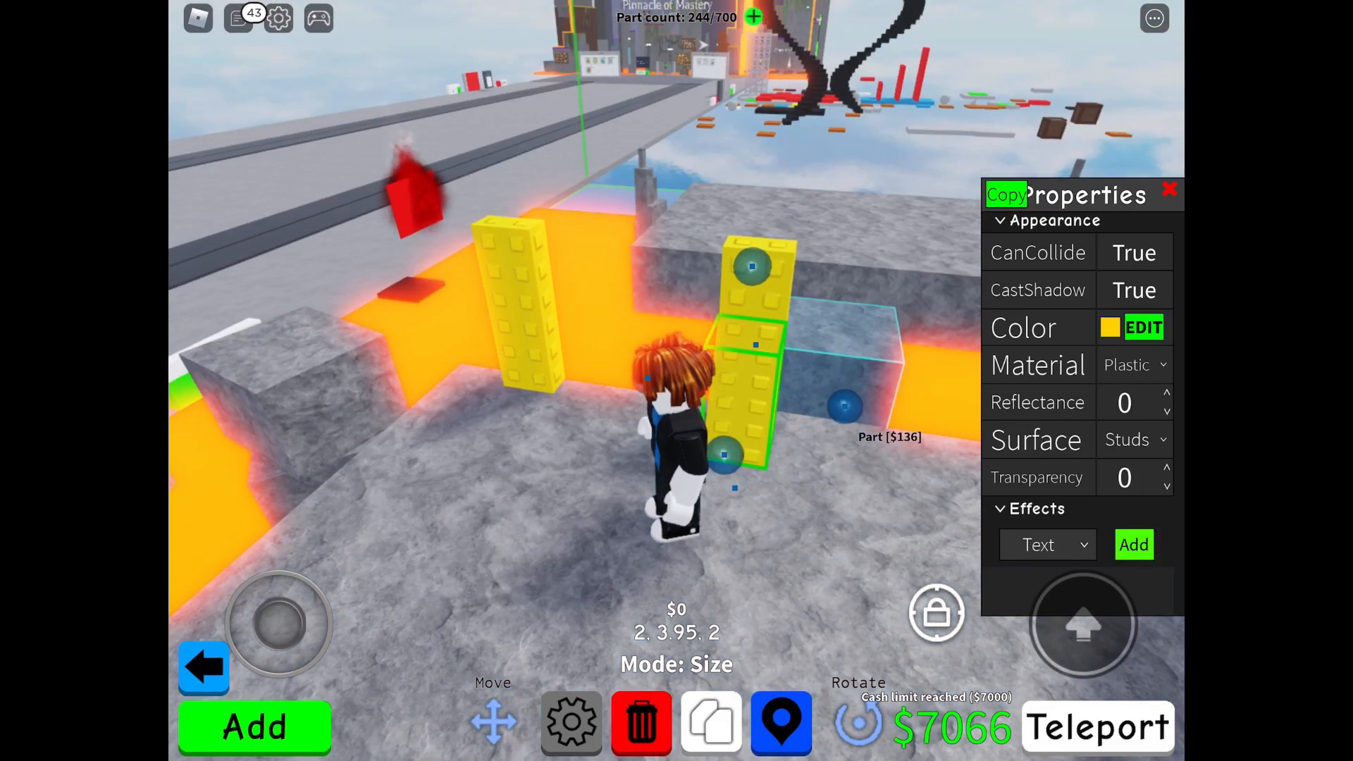
click(1170, 190)
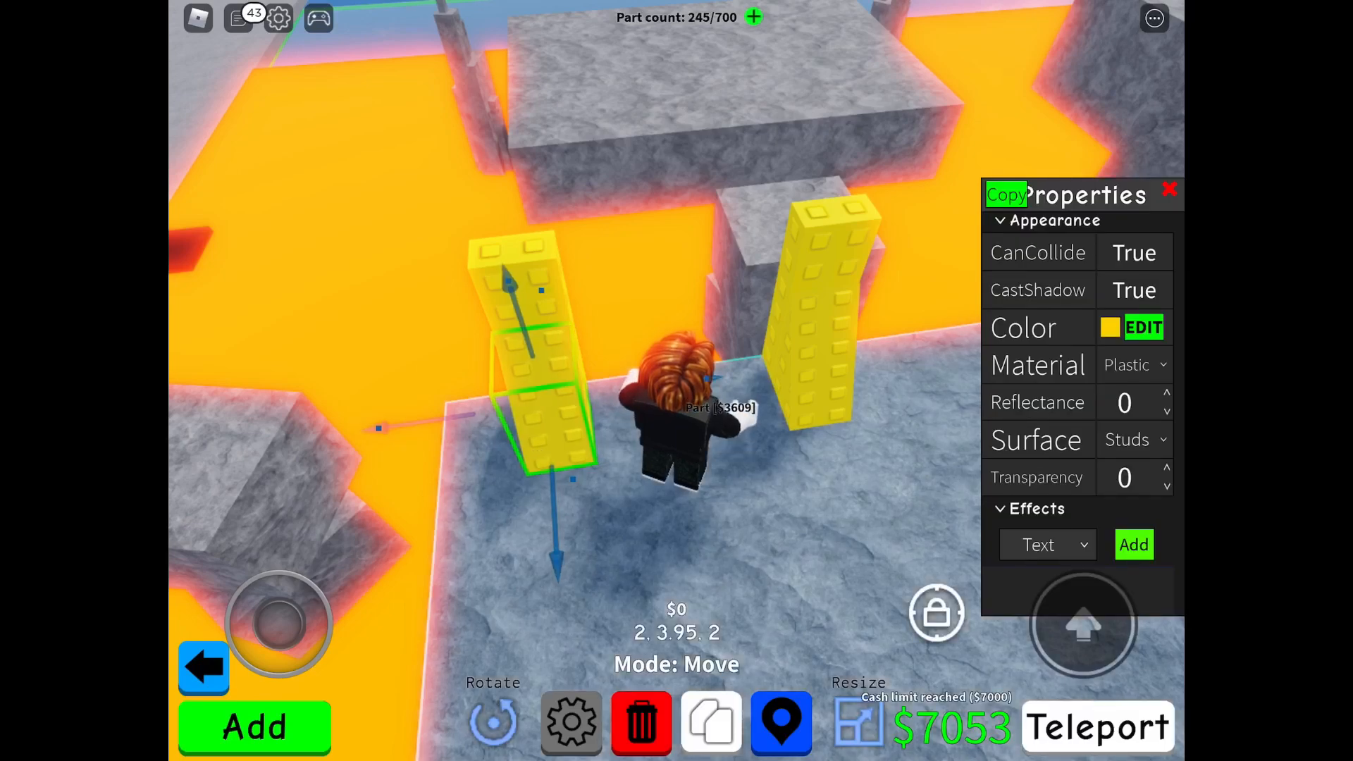
click(1170, 190)
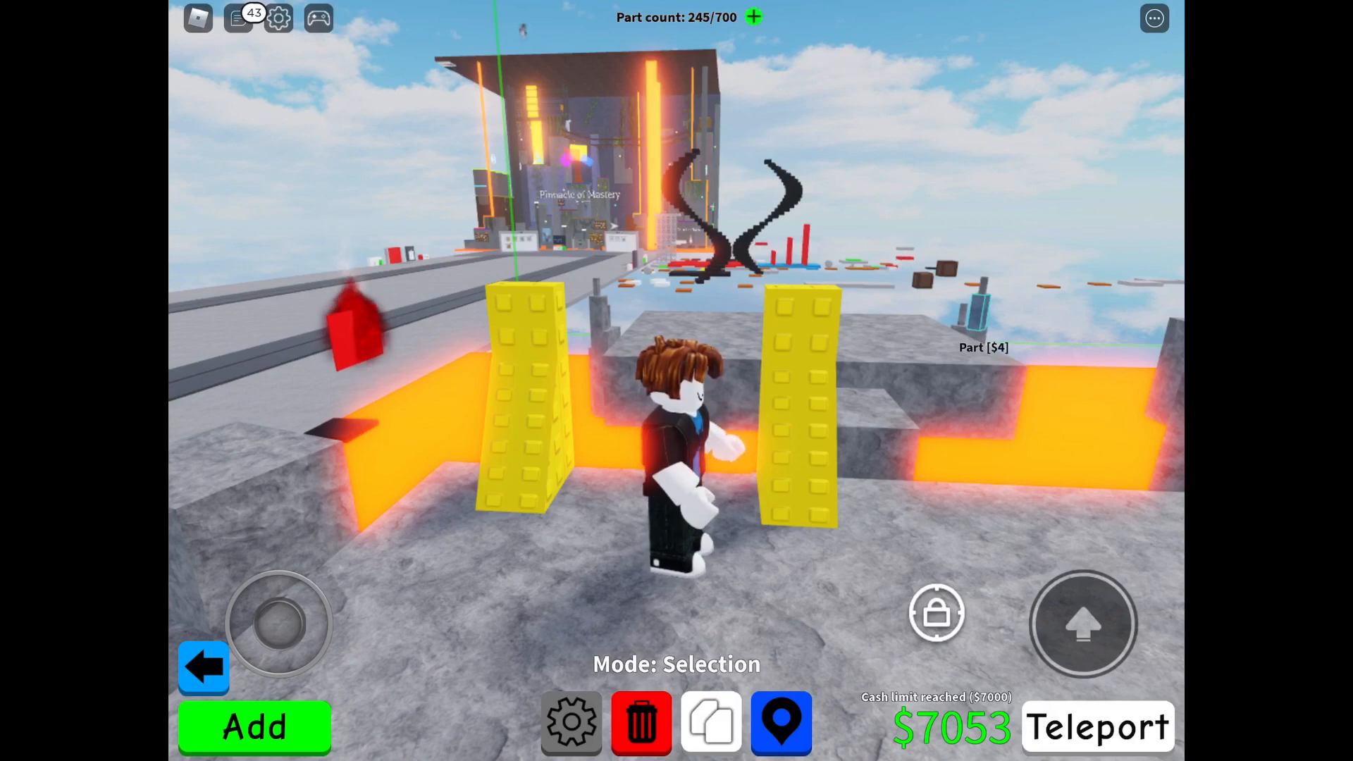
- Add a grey block, turn it into a small wedge and set it atop the right pillar
click(253, 727)
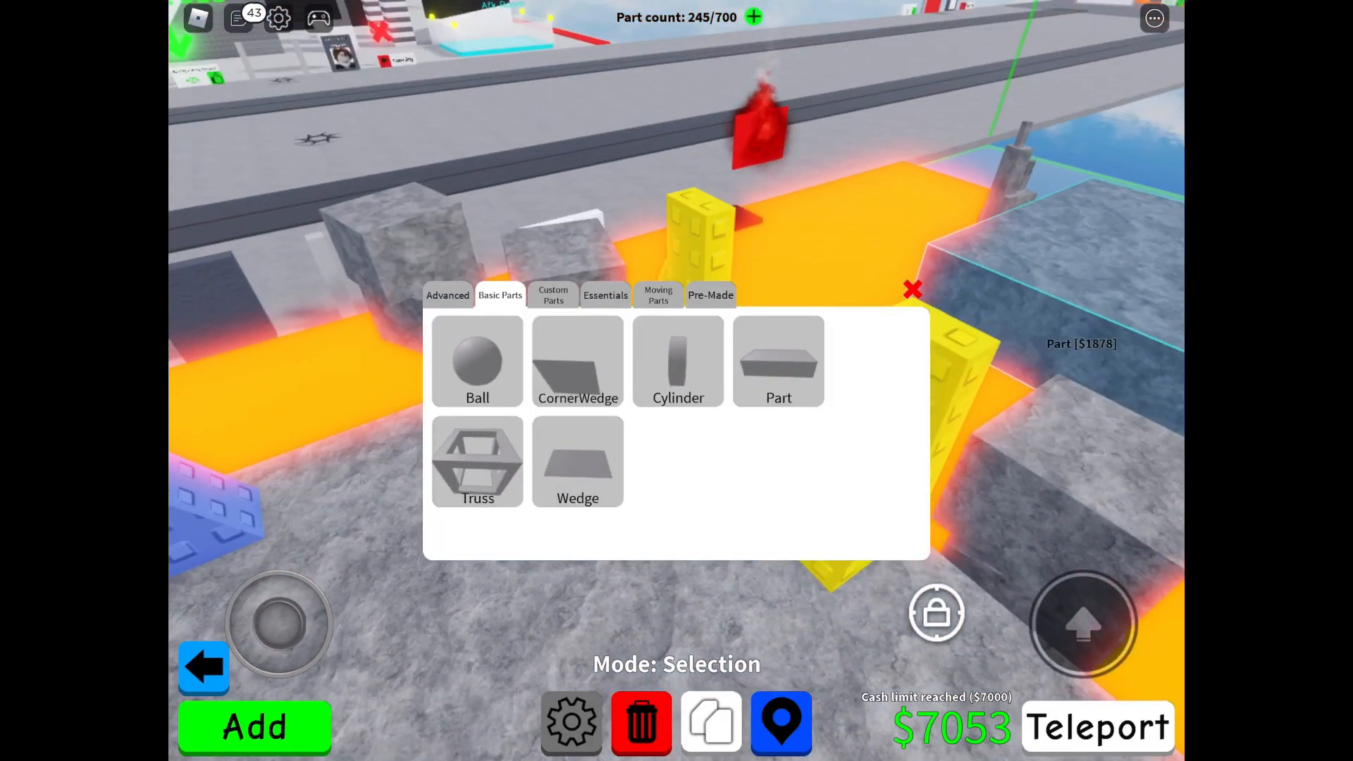
click(777, 361)
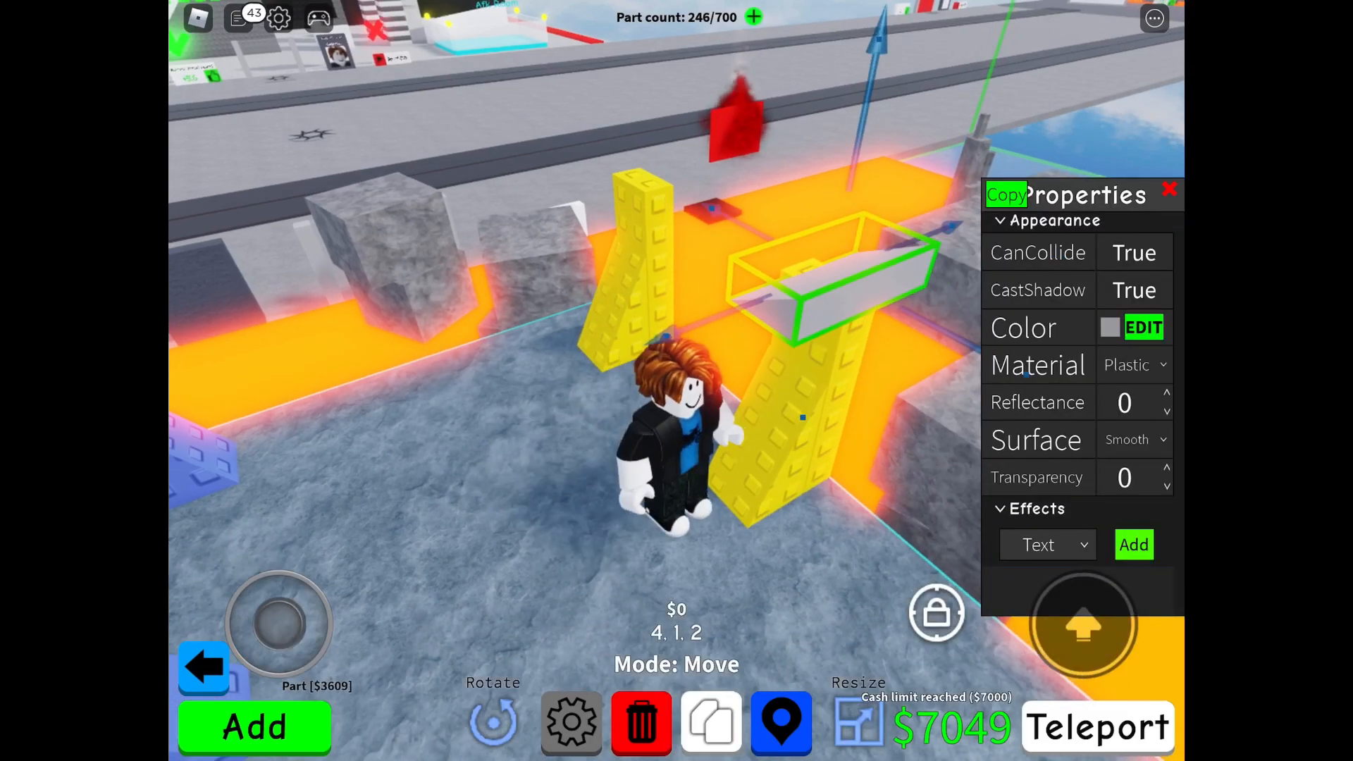
click(494, 723)
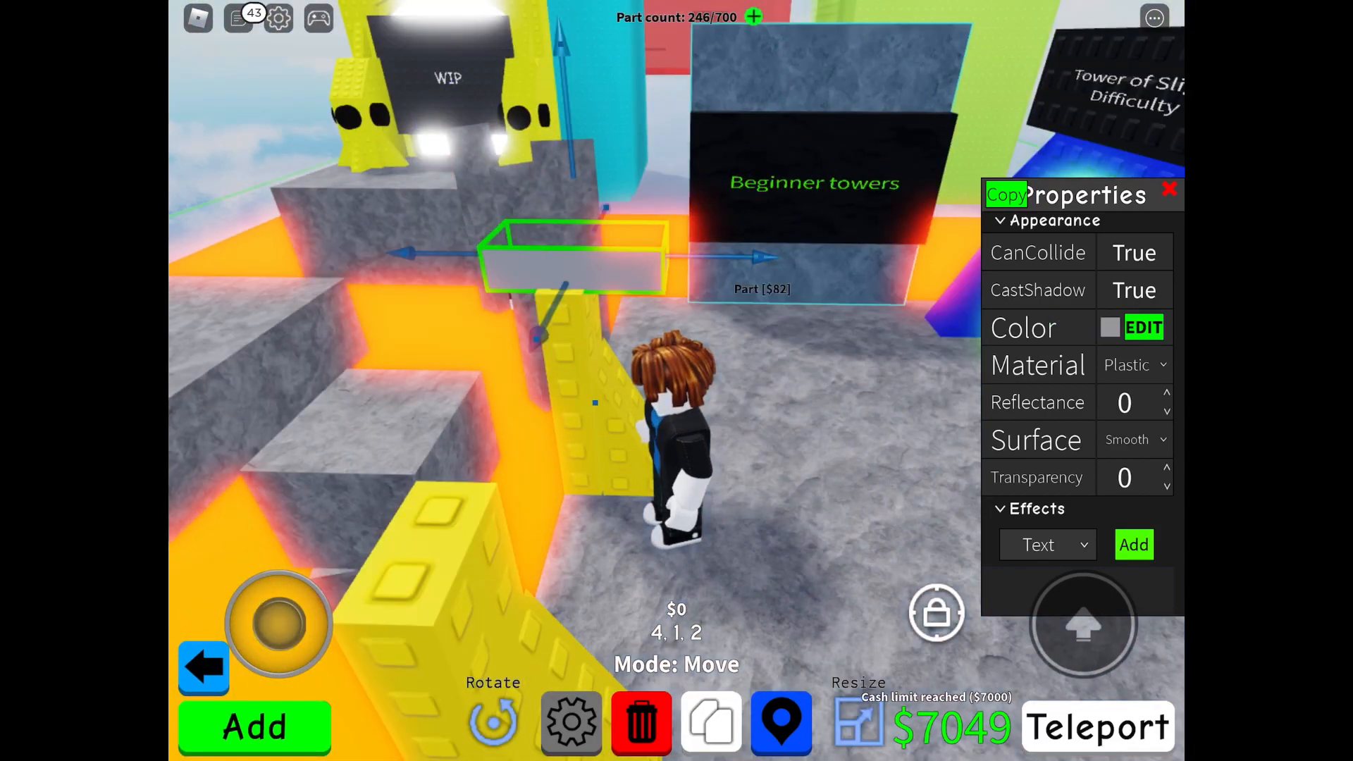
click(494, 723)
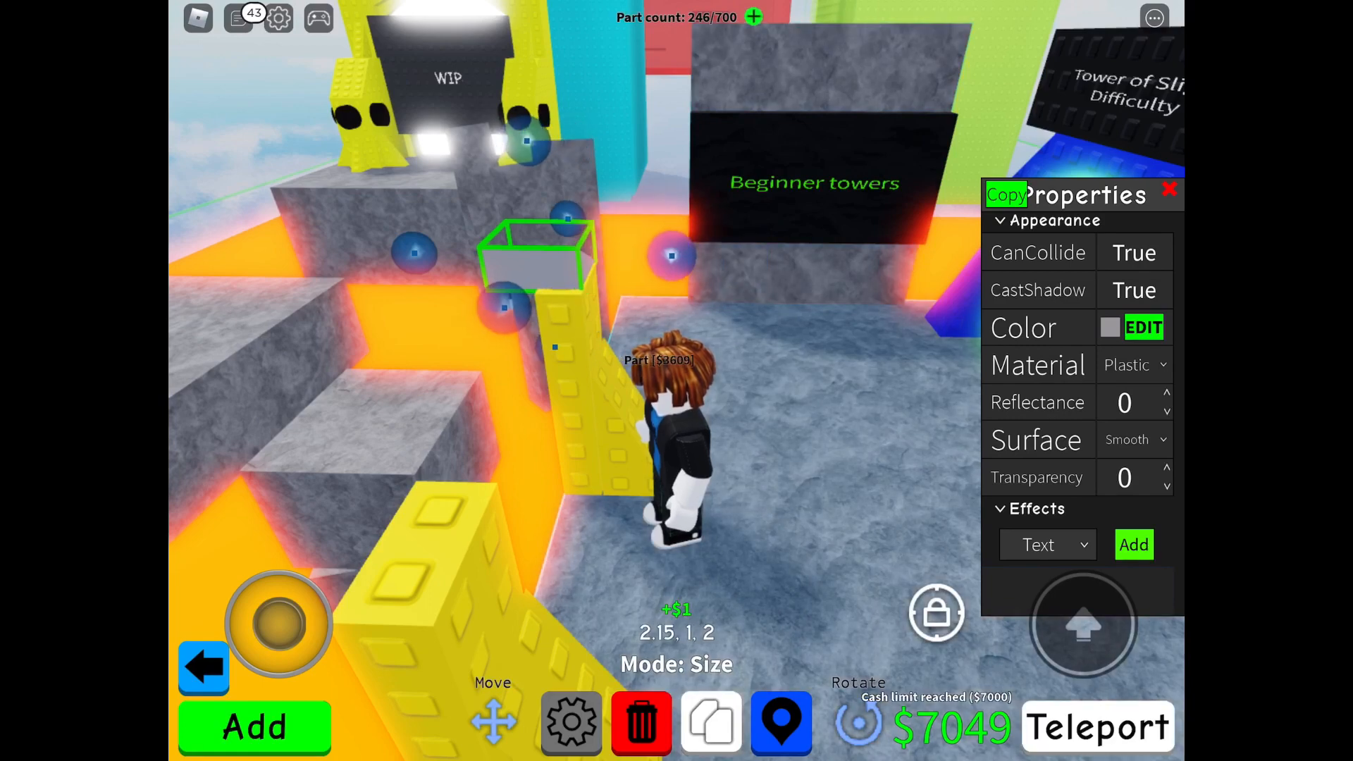
click(1133, 440)
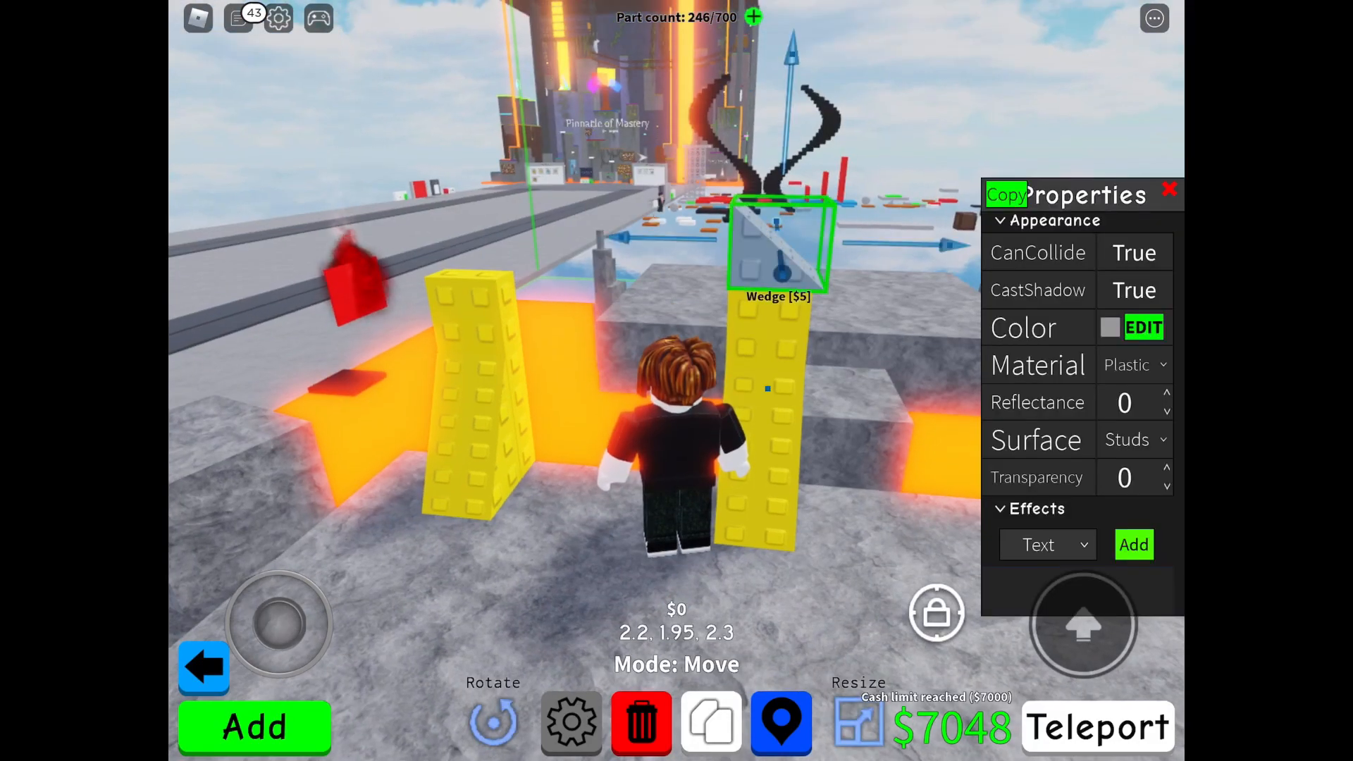
click(857, 722)
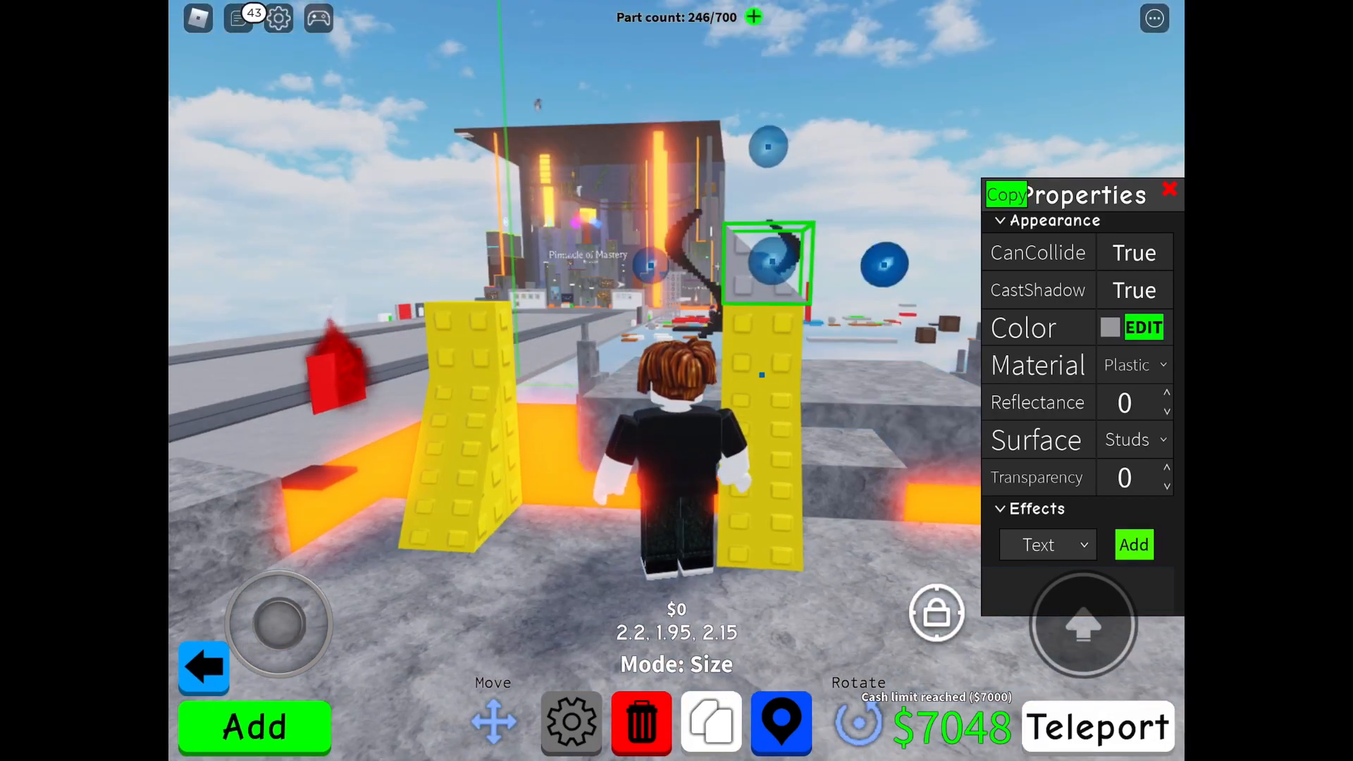
click(1169, 190)
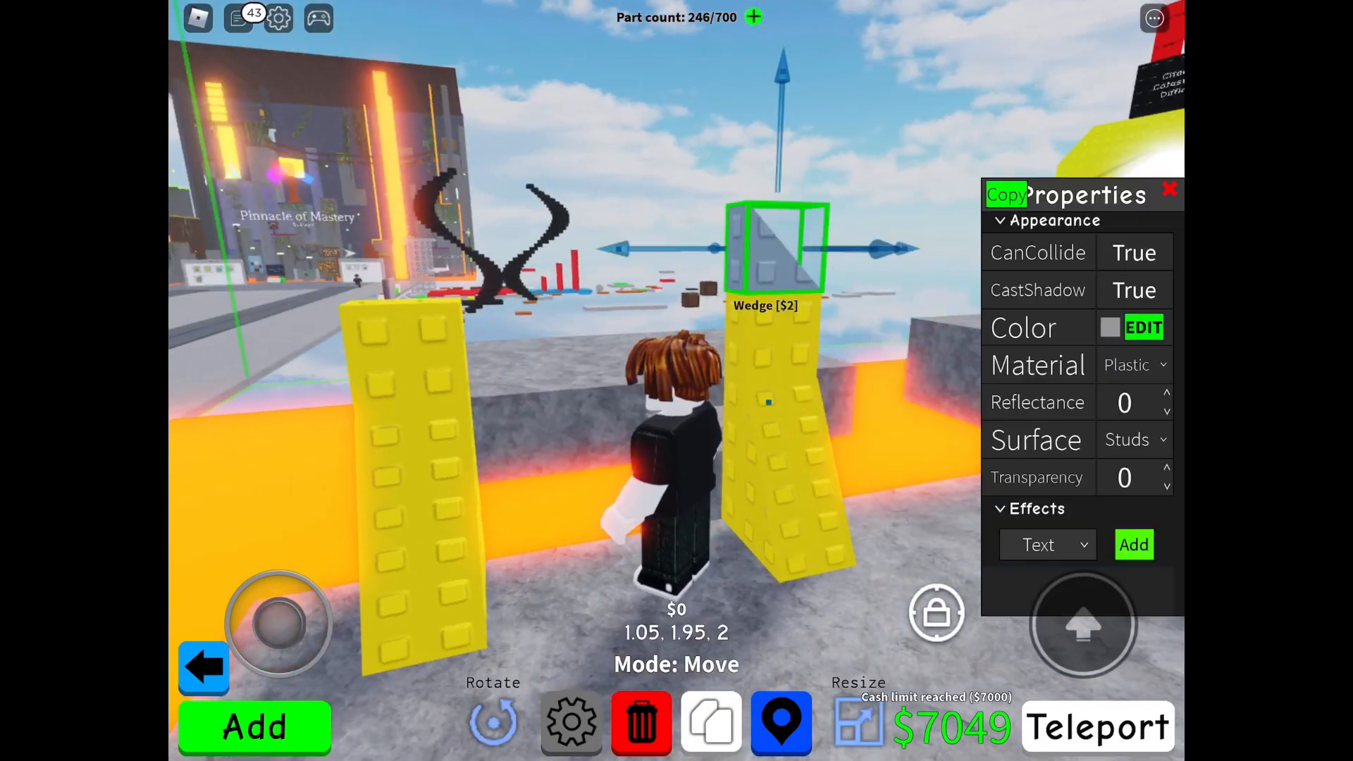
- Copy the yellow wedge onto the left pillar and stand a tall yellow slab beside it
click(1143, 326)
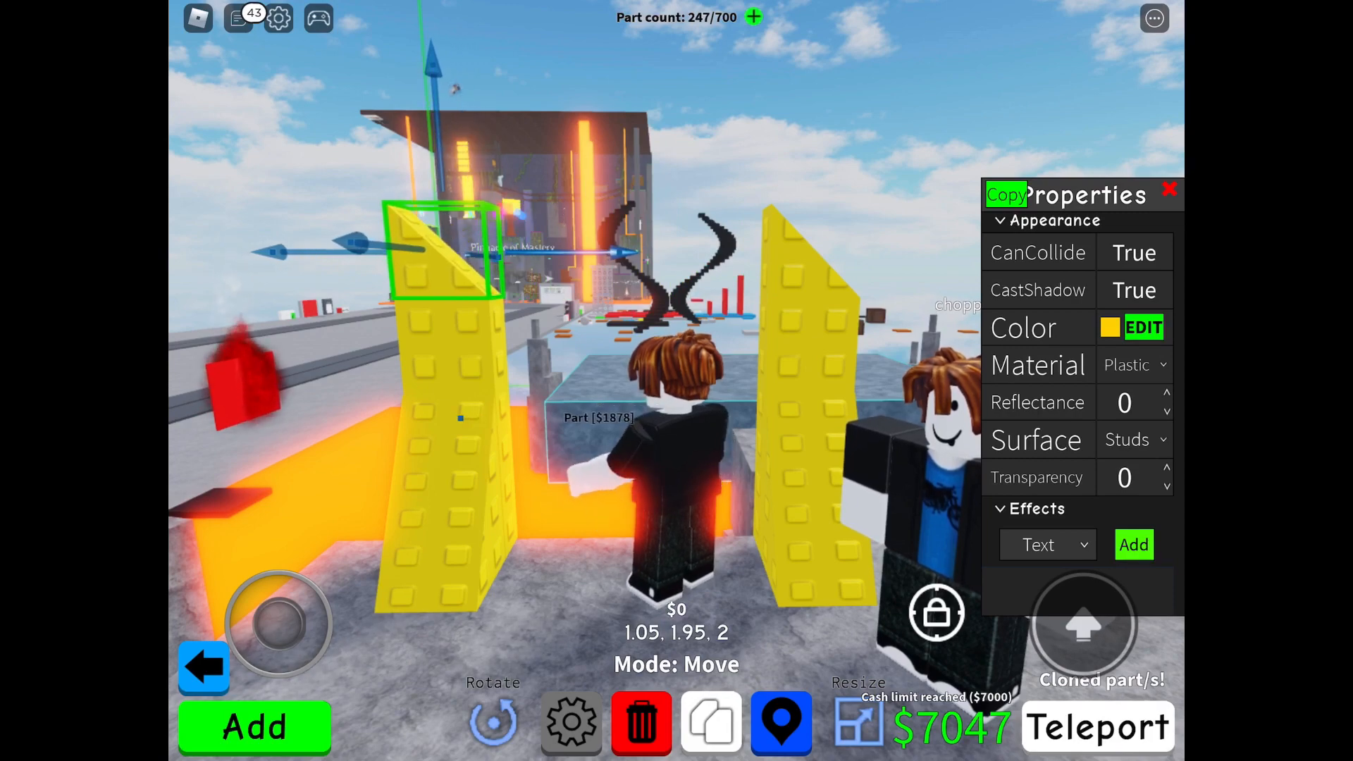
click(493, 723)
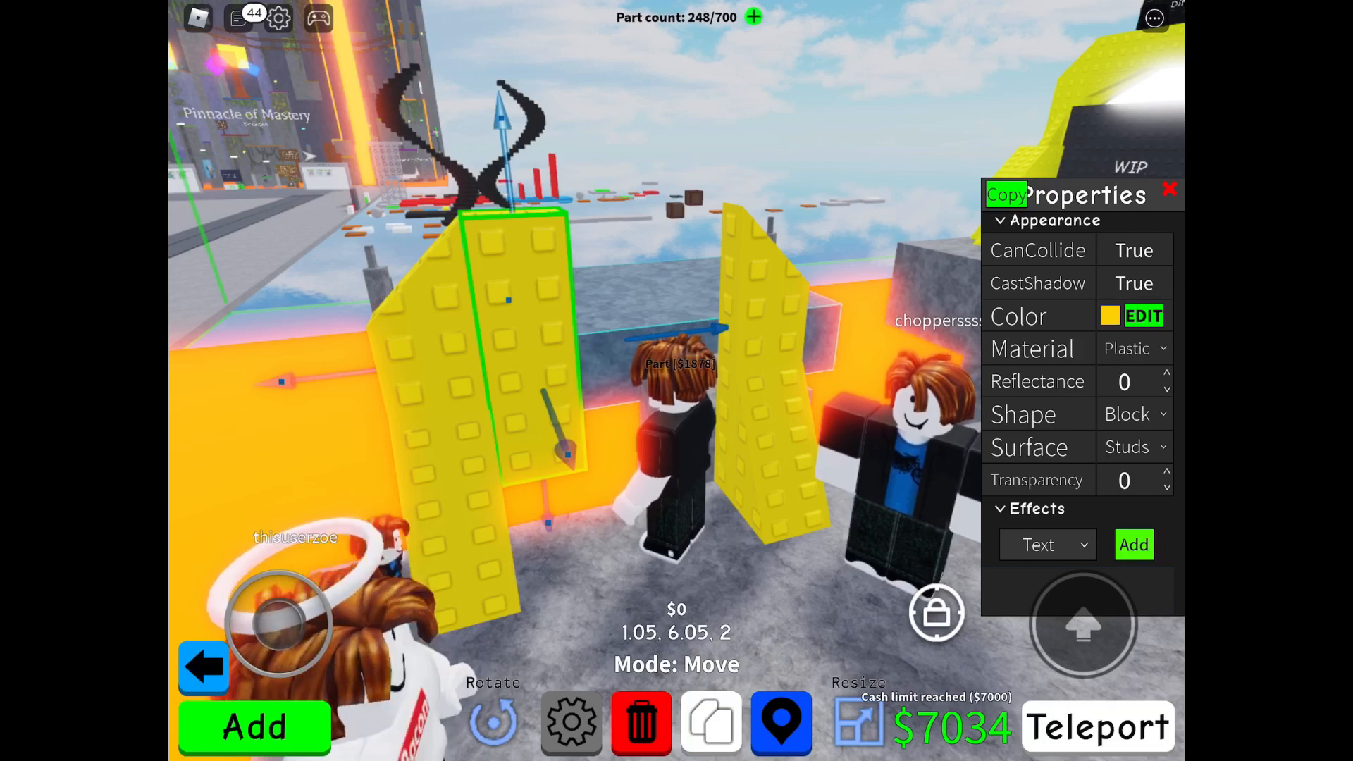
- Shrink the block into a span across the pillar tops, then bring up Basic Parts
click(1170, 191)
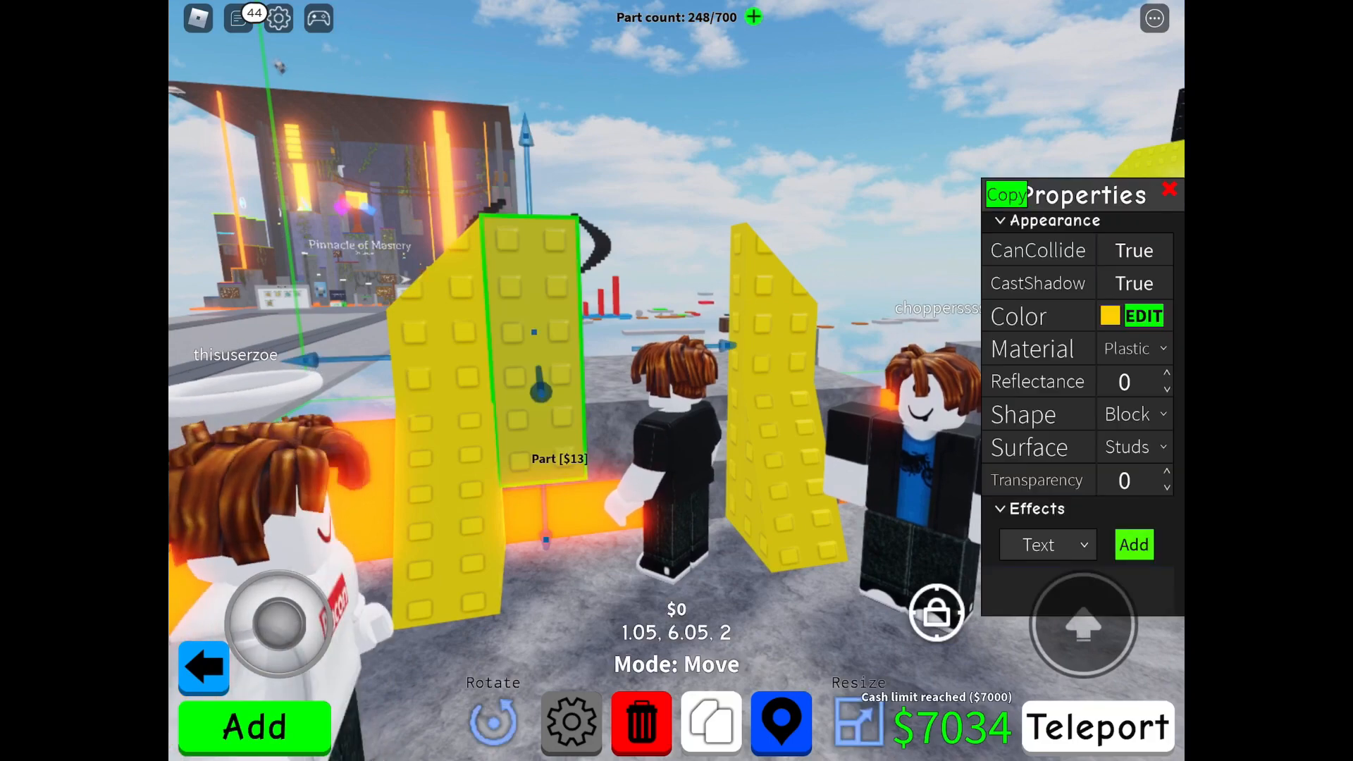
click(859, 722)
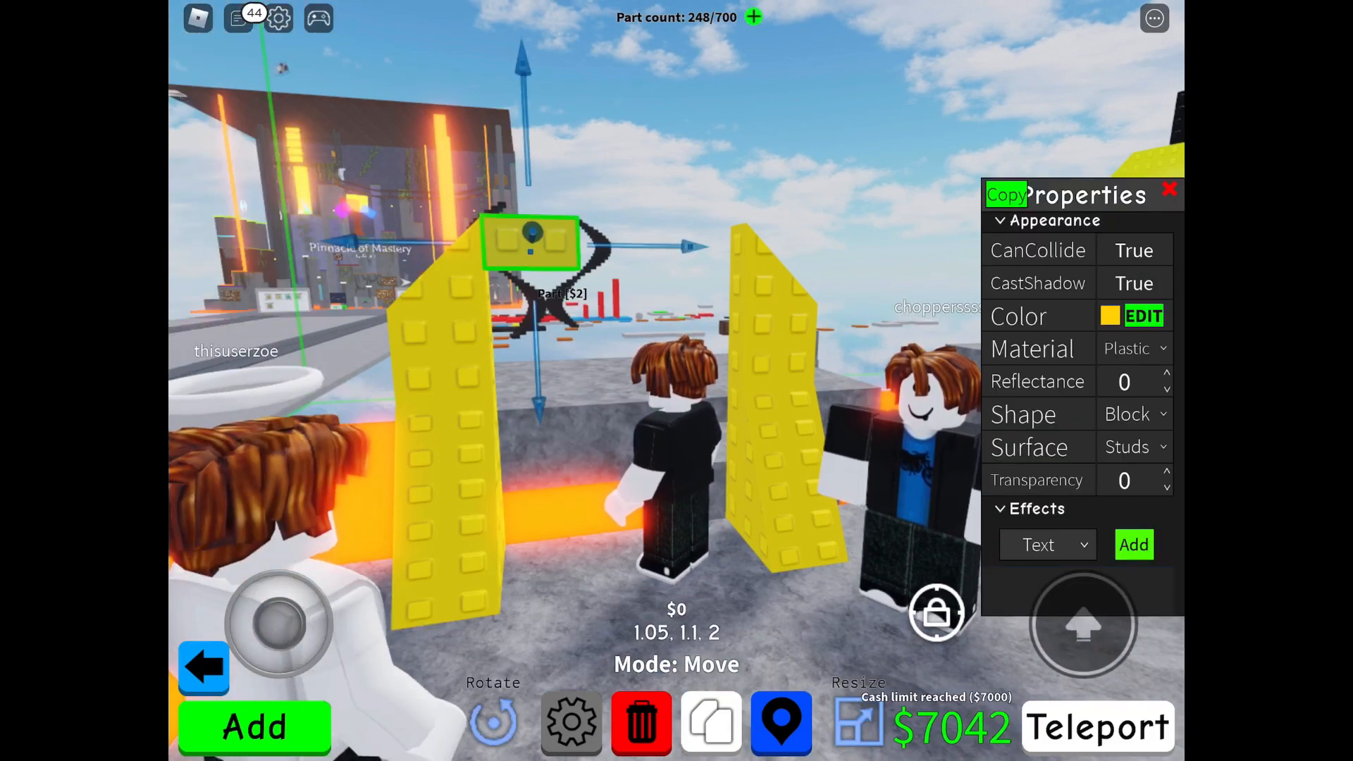
click(858, 722)
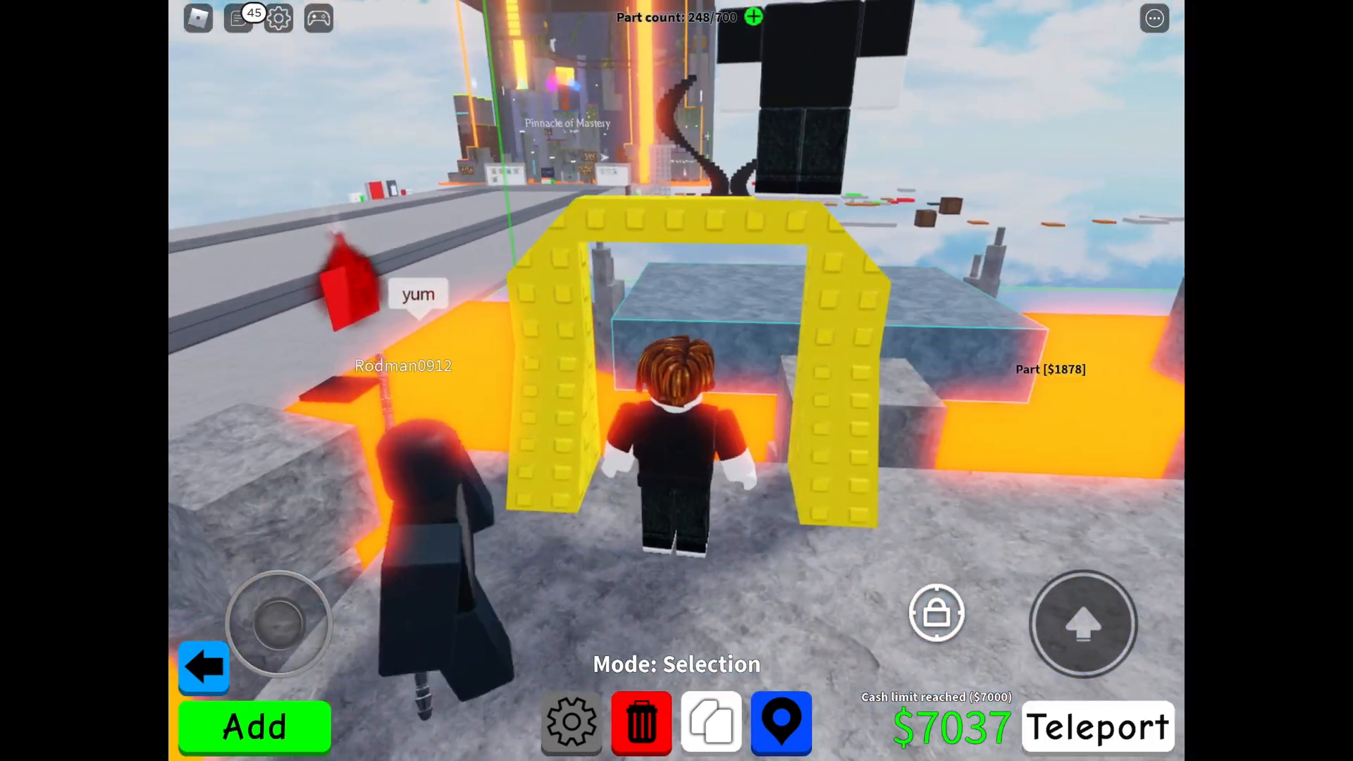
click(253, 726)
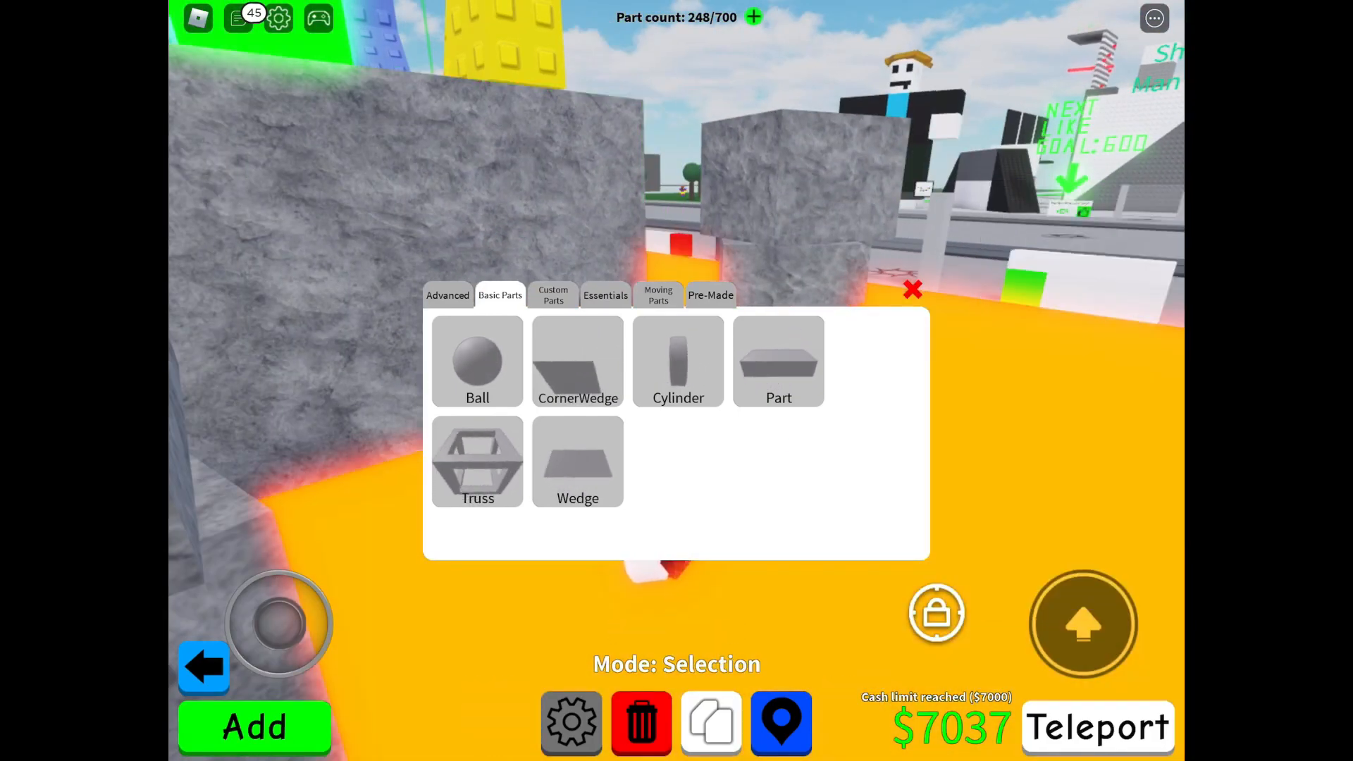
click(913, 289)
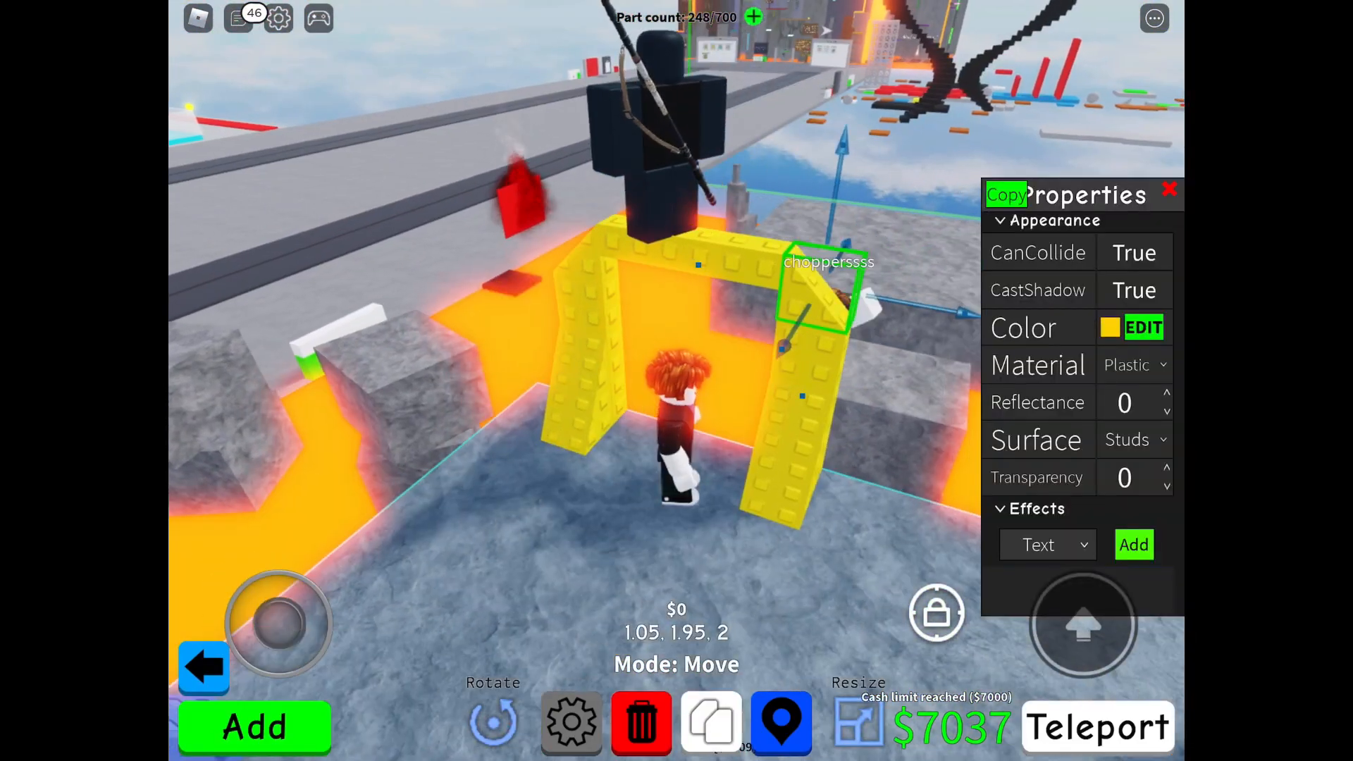
- Clone the corner wedge into both upper corners and lay a 1×1×6 block along the top beam
click(711, 723)
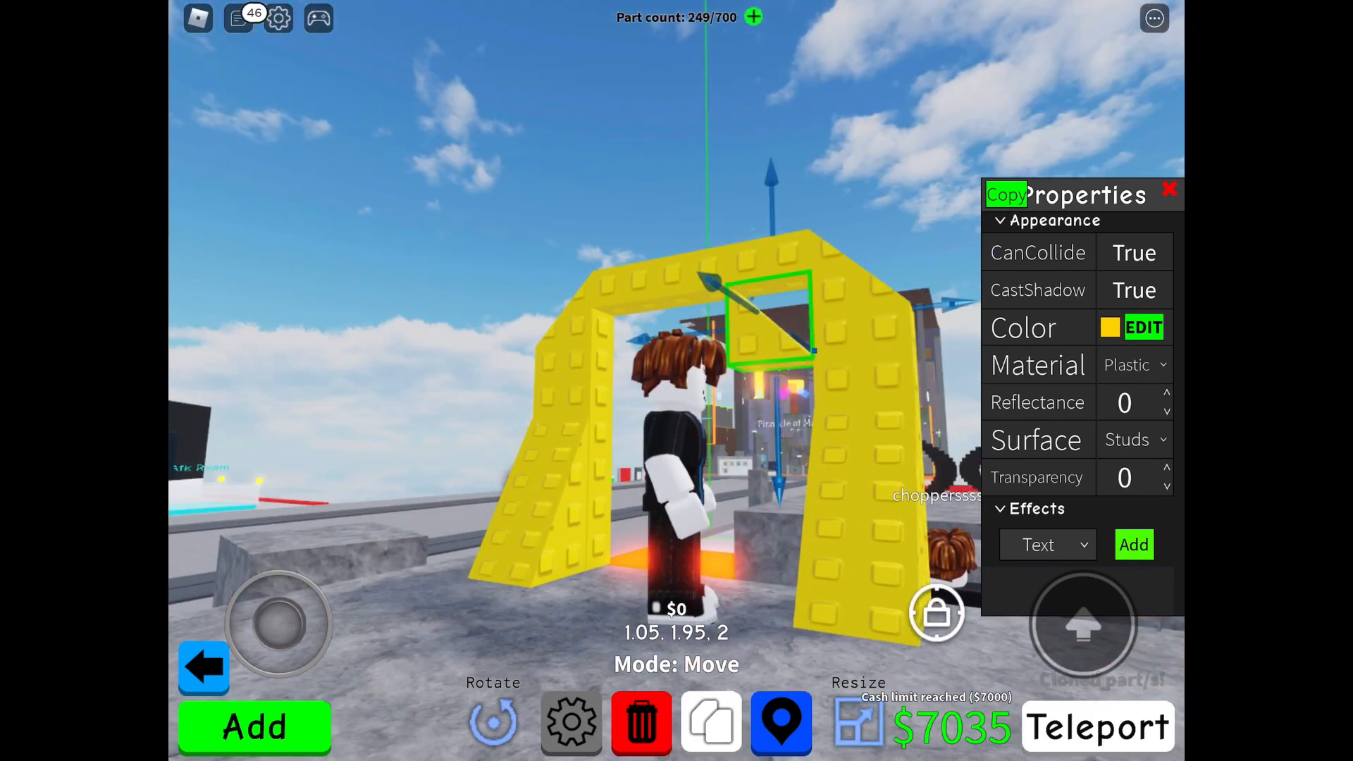
click(493, 723)
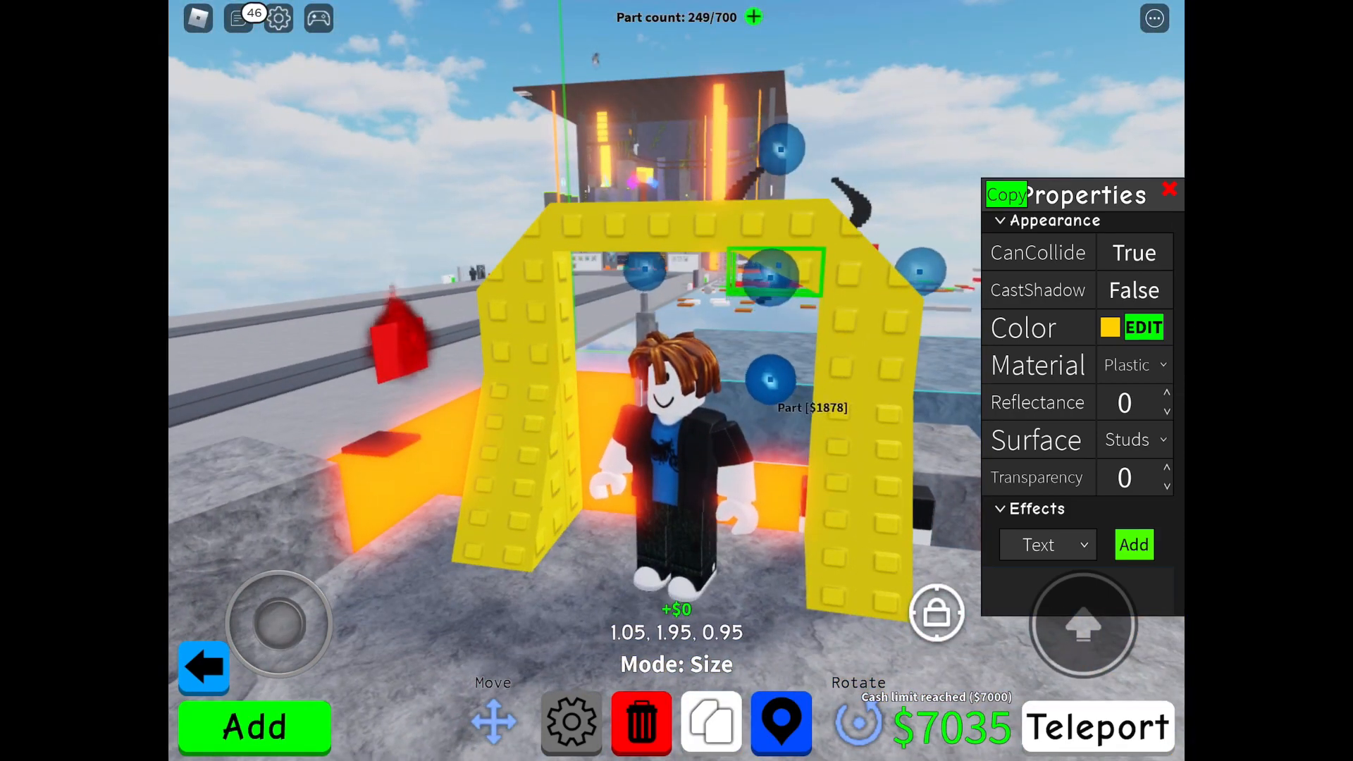
click(1170, 190)
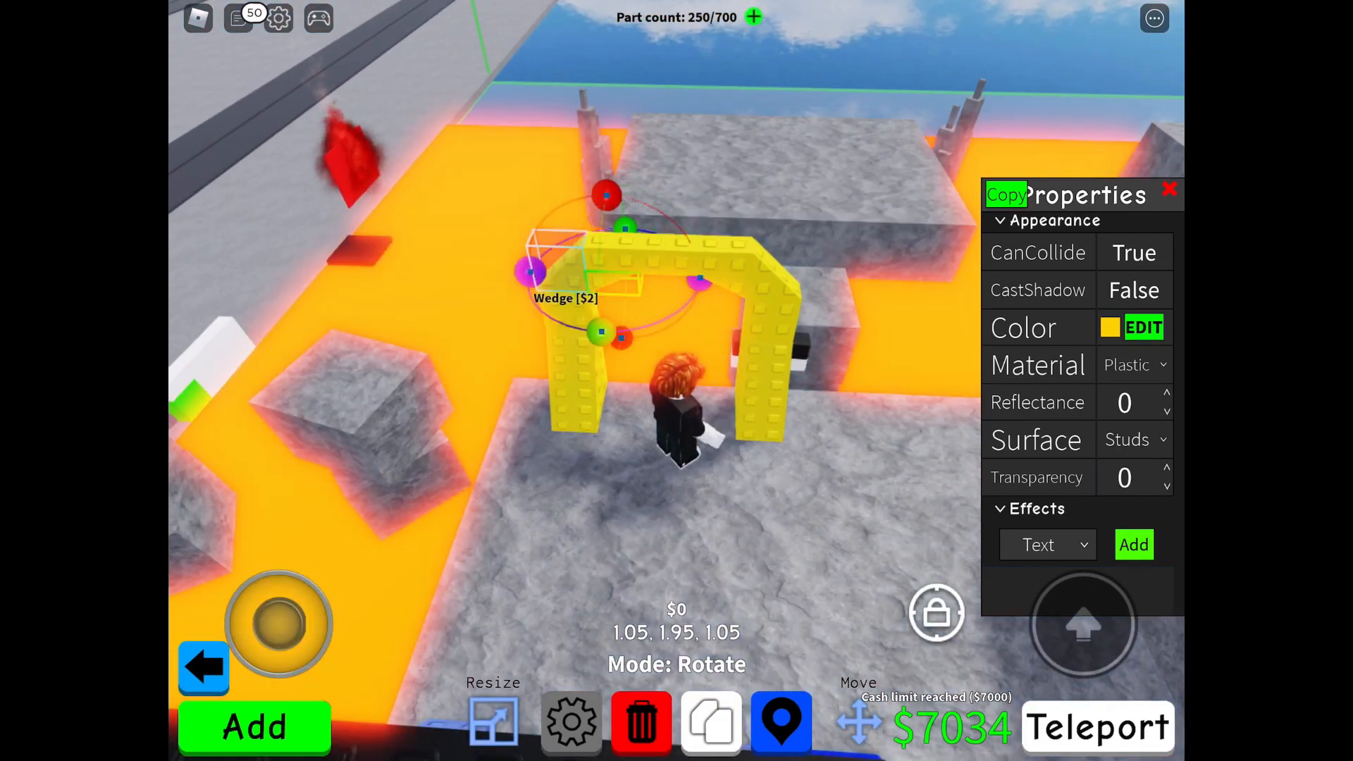
click(1169, 190)
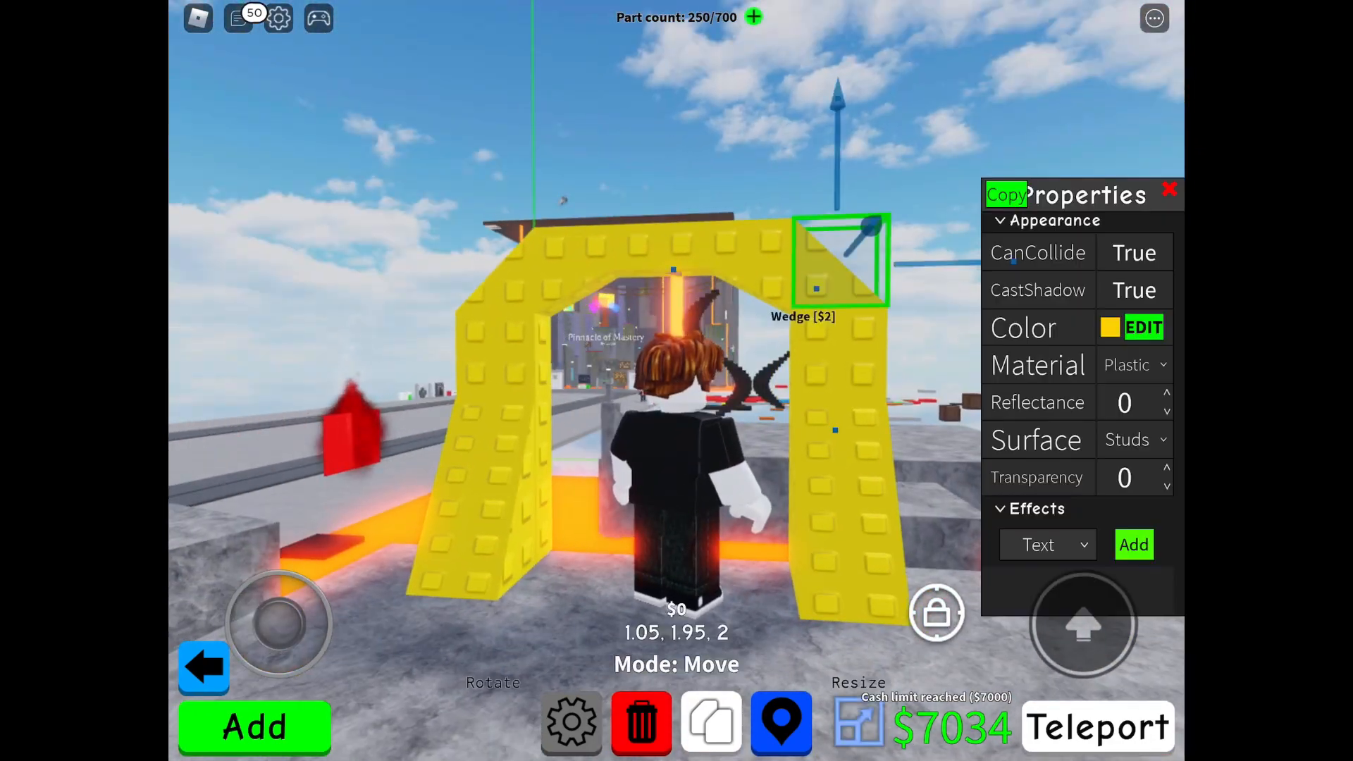
click(1133, 290)
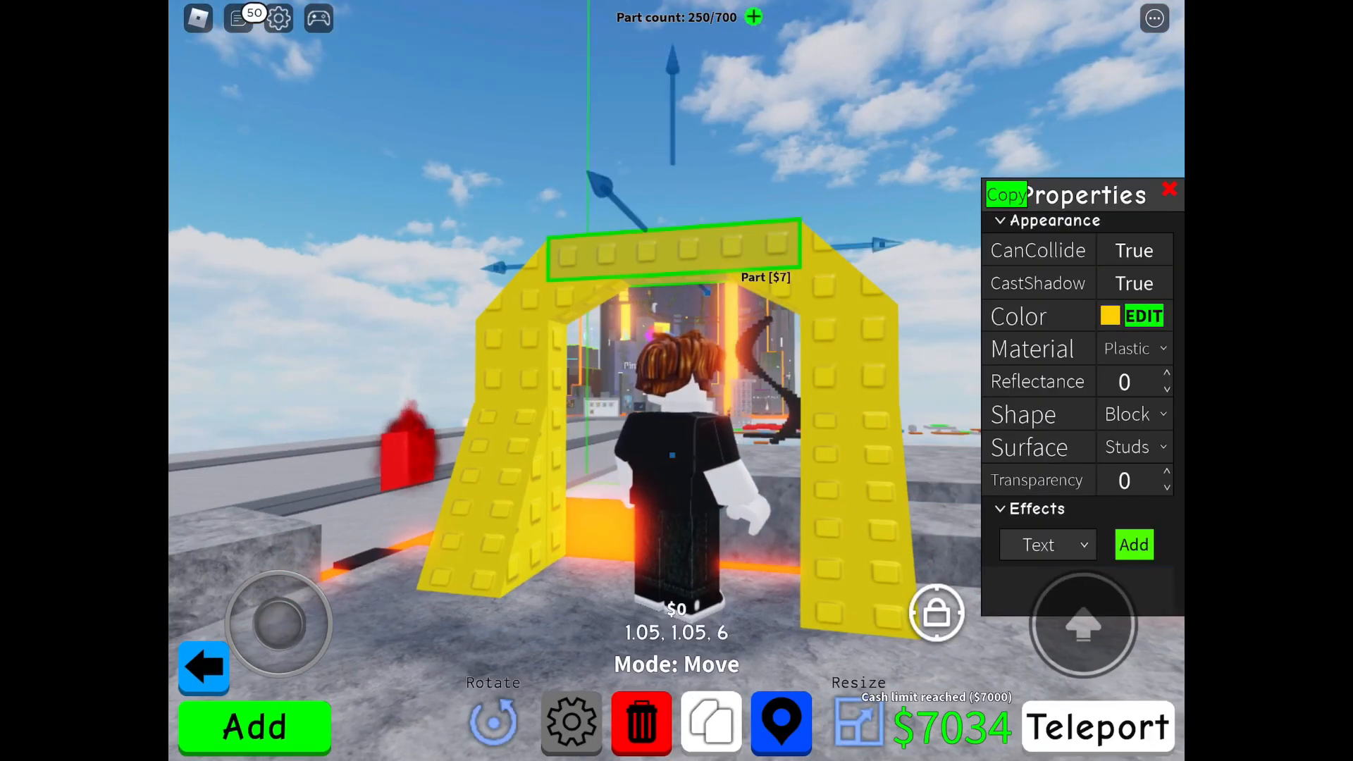
- Clone the arch's top block, colour it black and stretch it into a tall, wide board above the arch
click(710, 722)
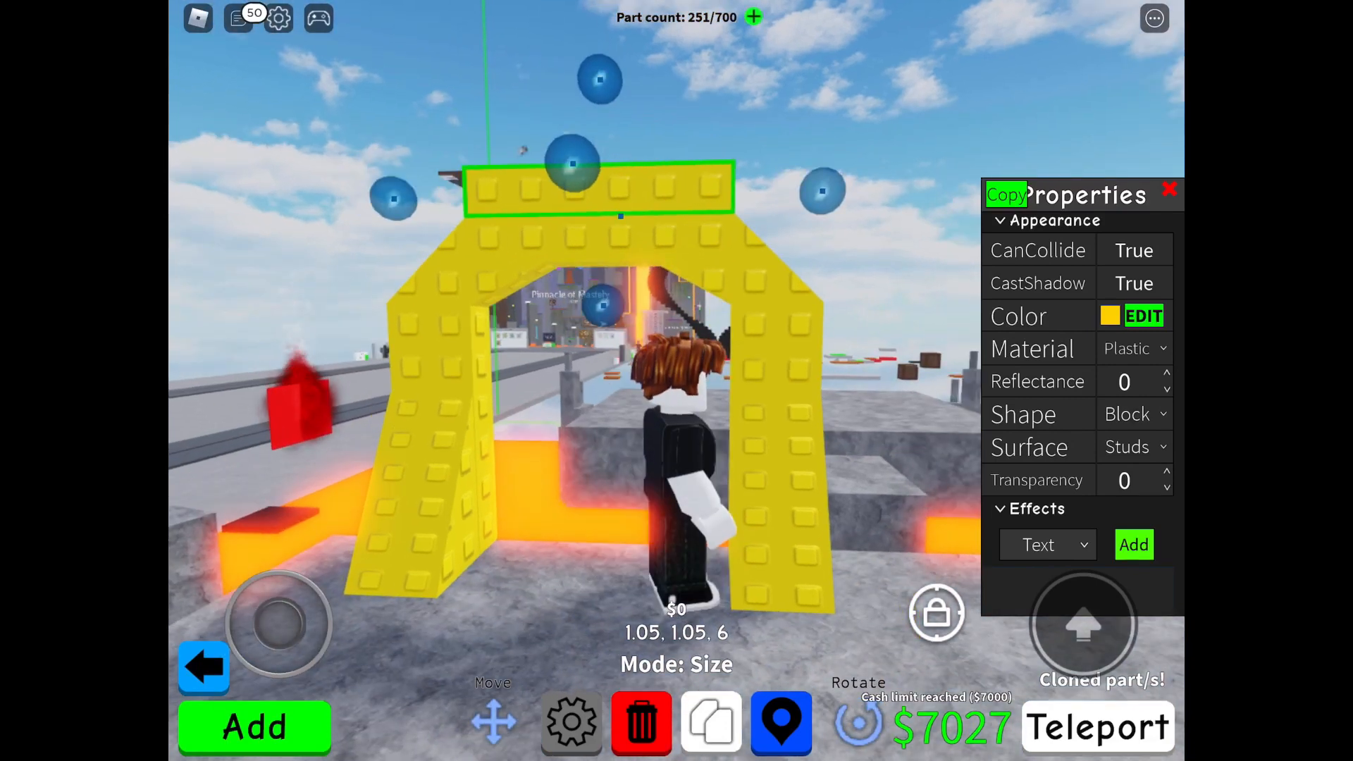
click(1141, 315)
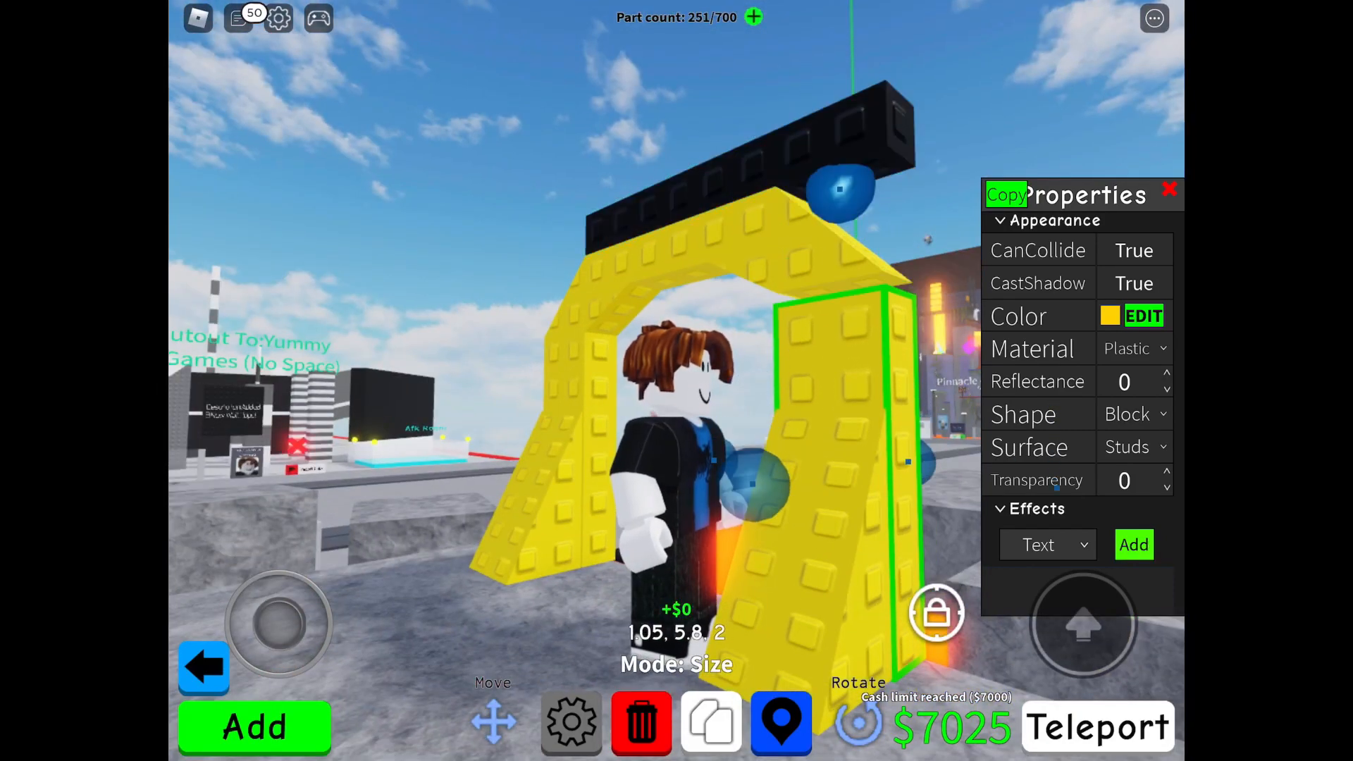
click(1170, 189)
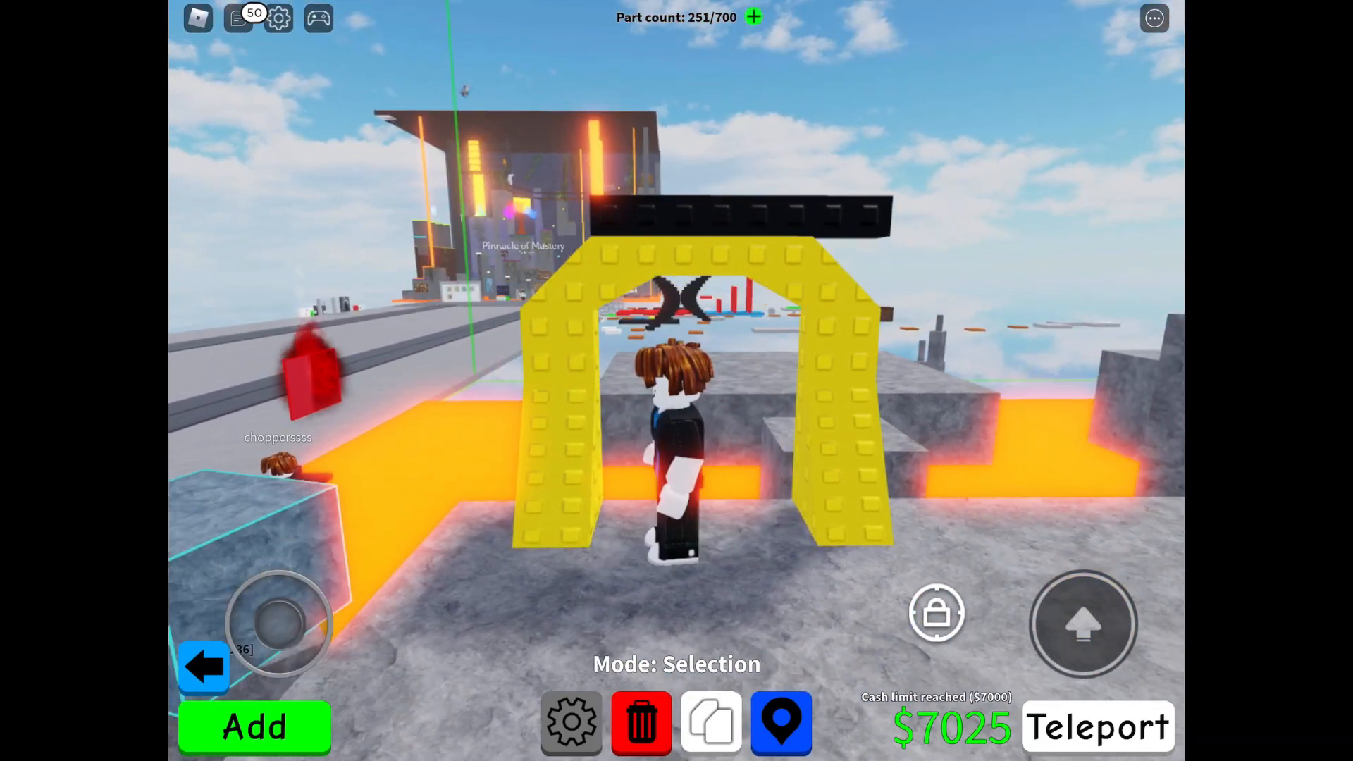
click(715, 214)
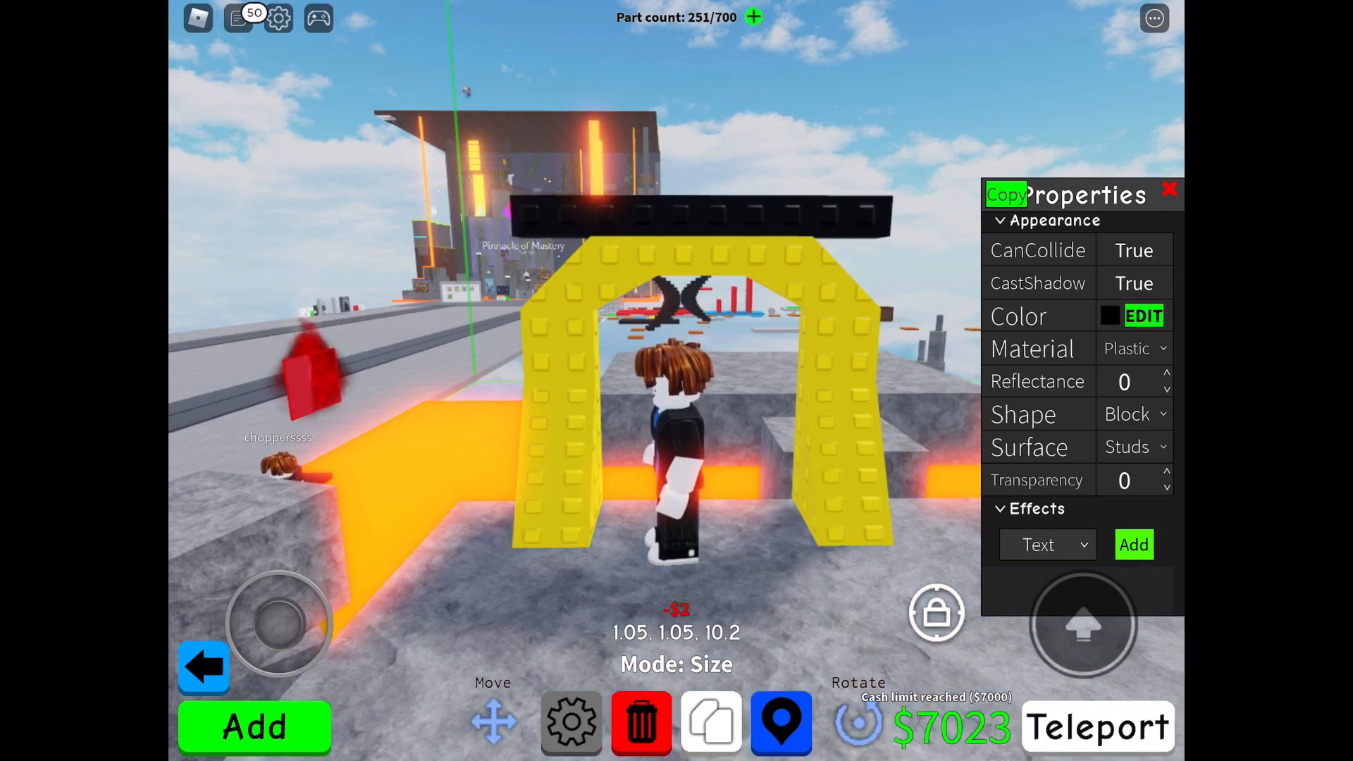
click(1169, 190)
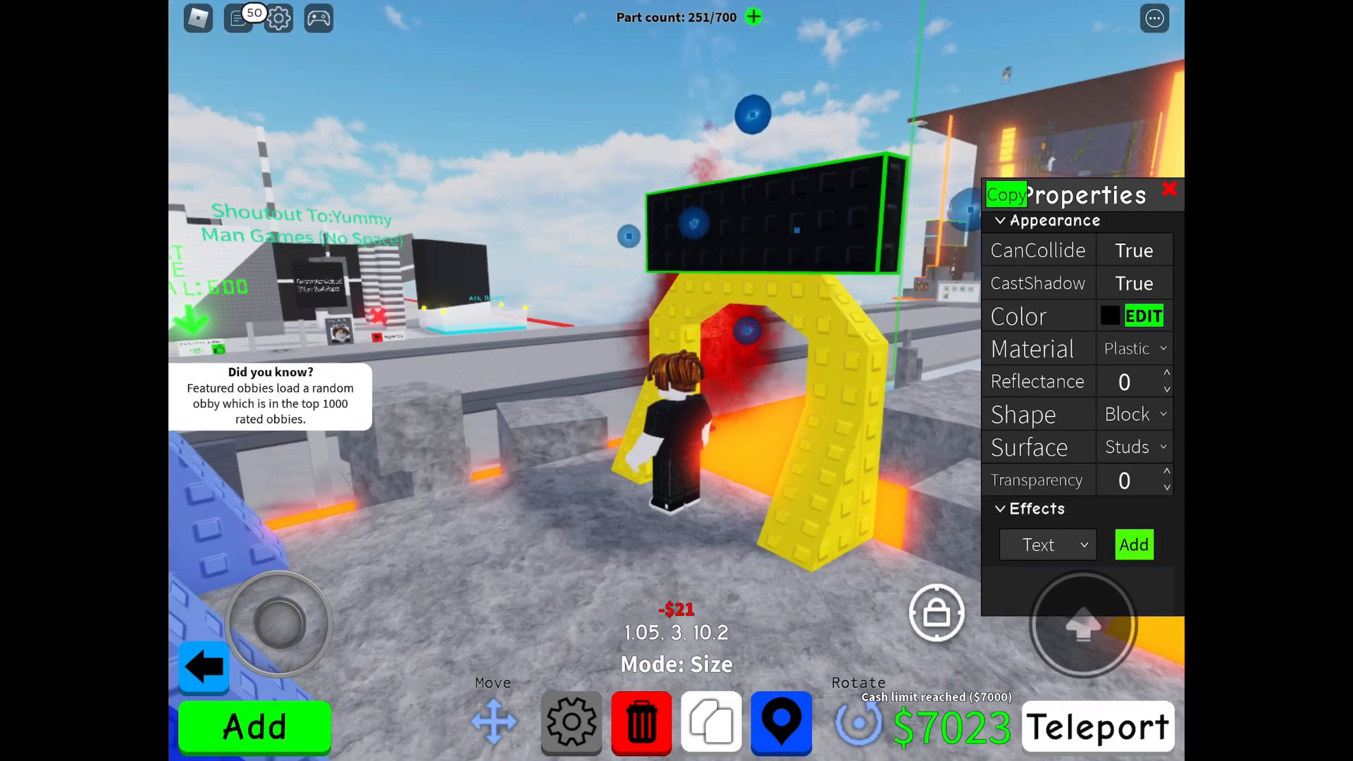
click(1170, 189)
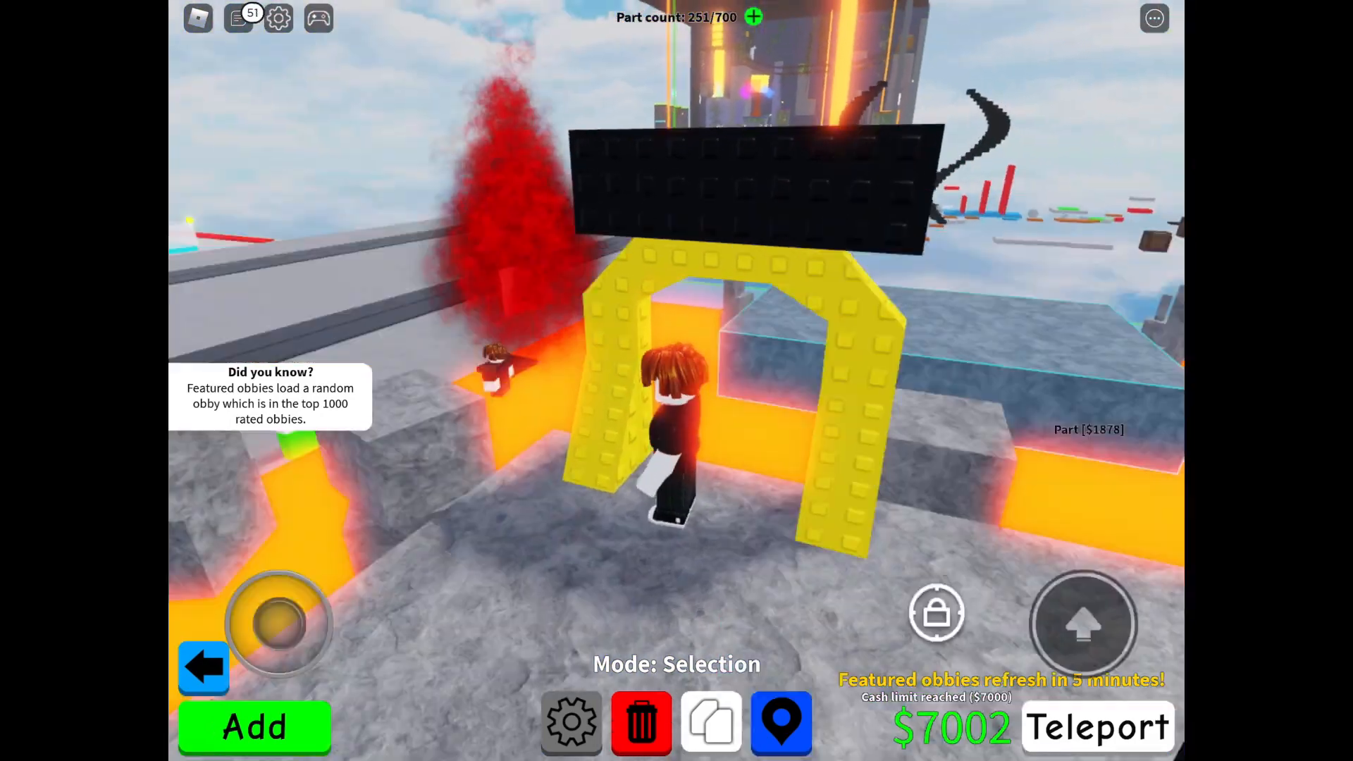
- Replace the sign's 'Hello World!' text with 'Tower of Shaking' via Properties > Effects > Text
click(751, 186)
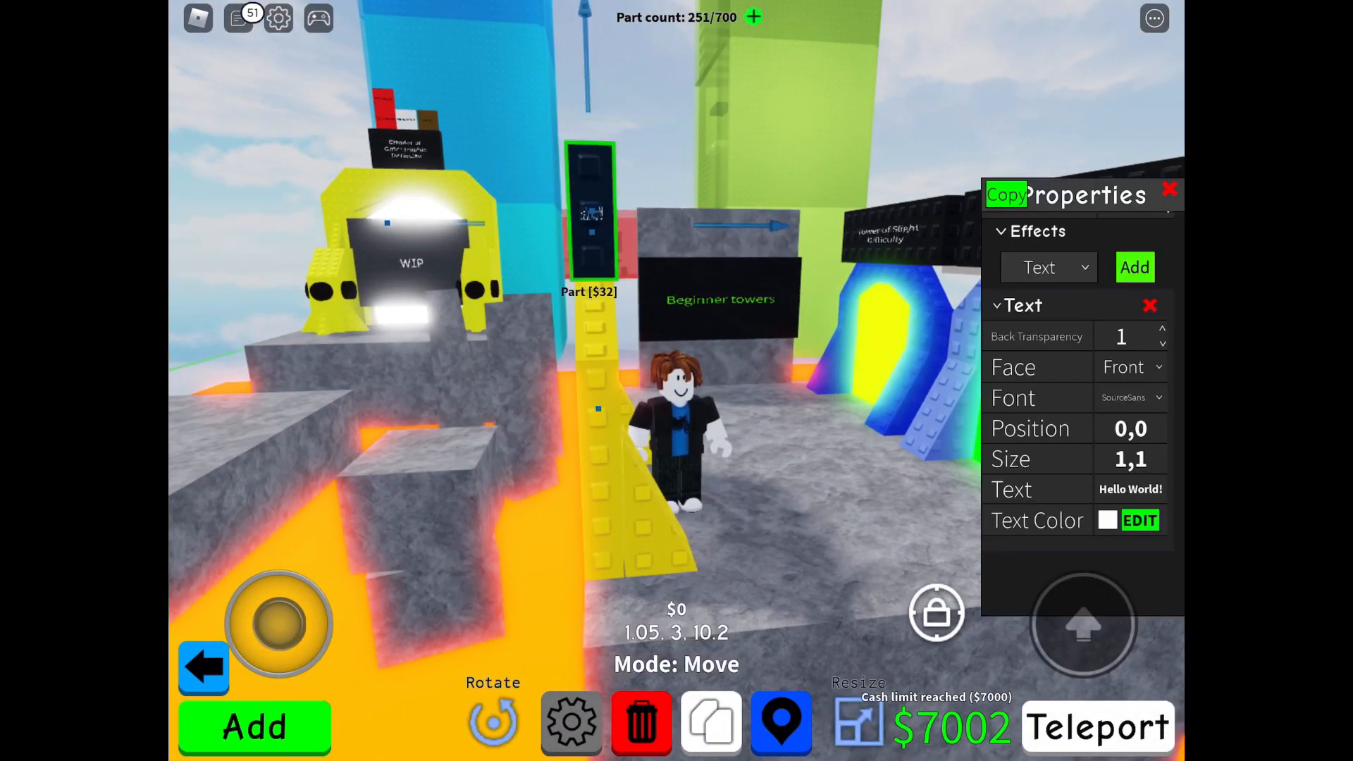
click(1131, 366)
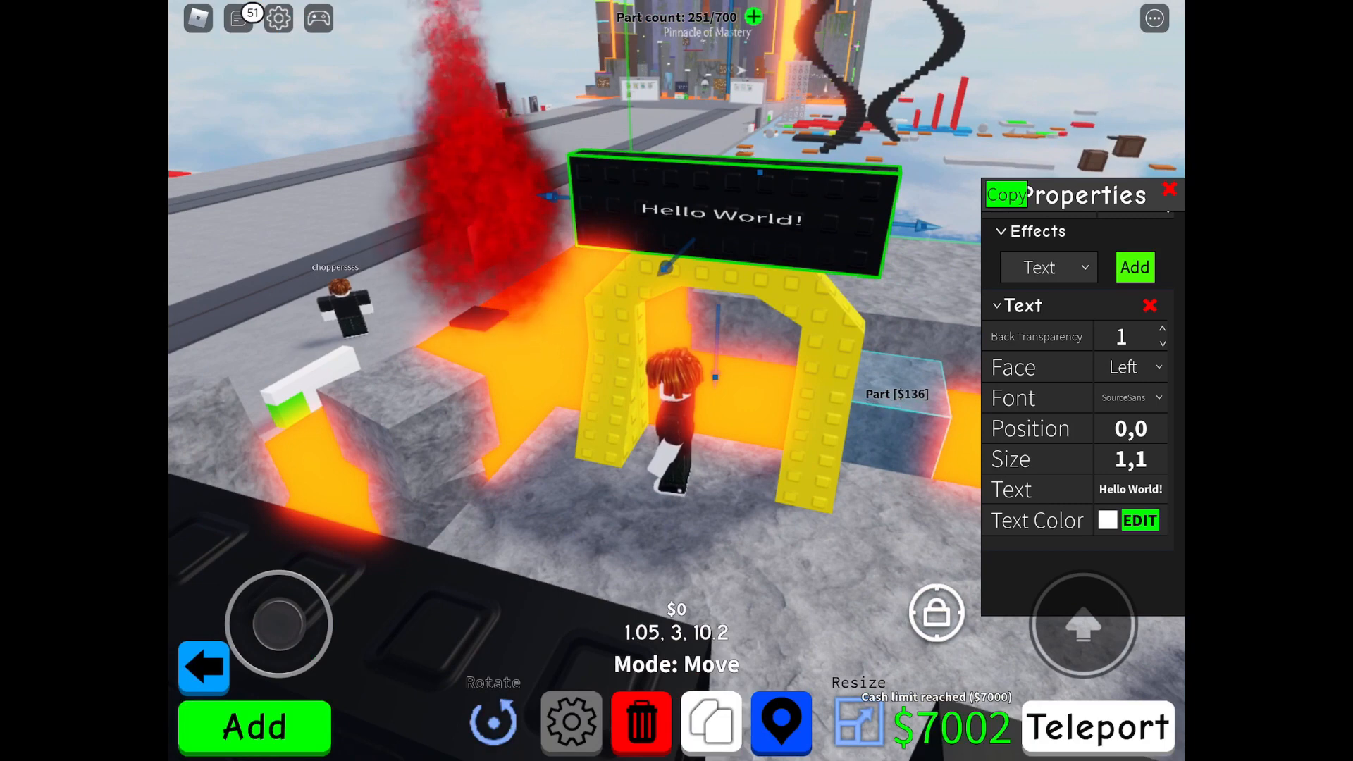
click(1130, 489)
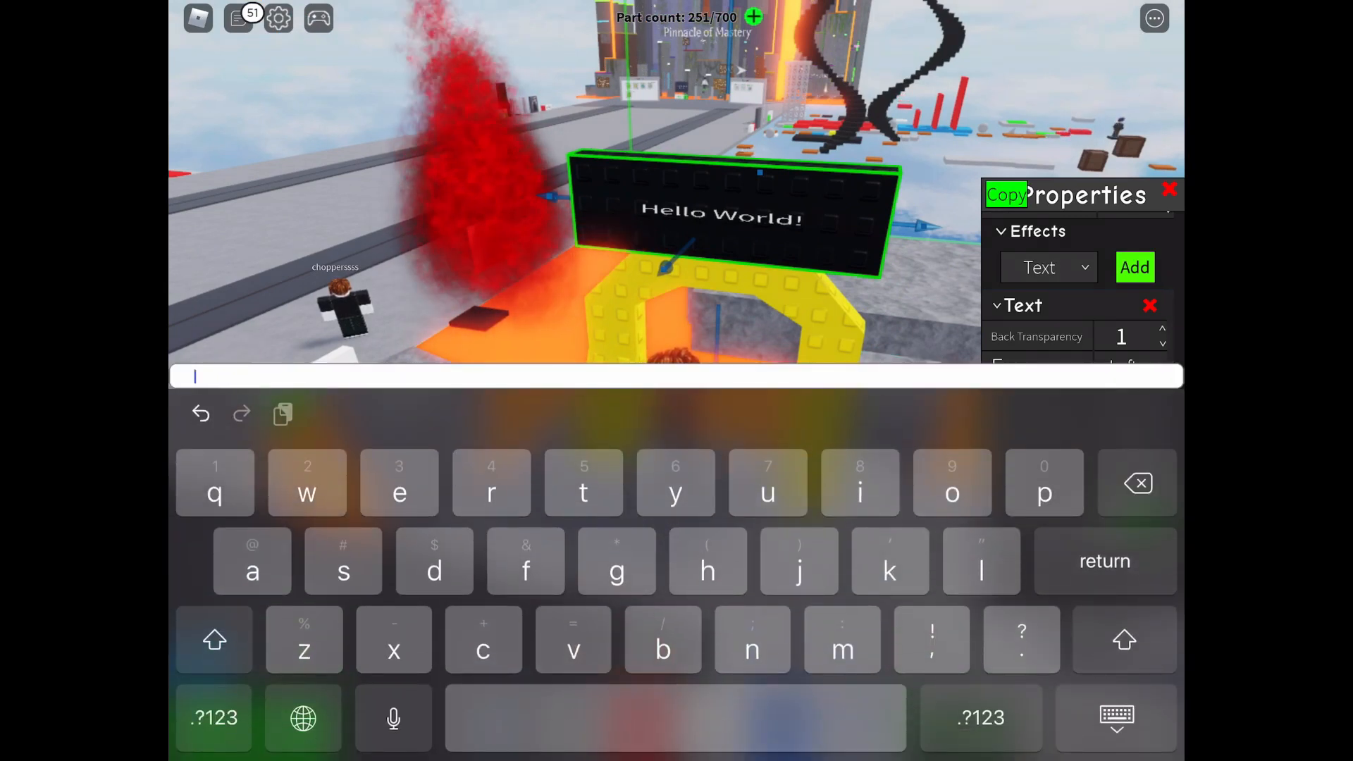
click(214, 640)
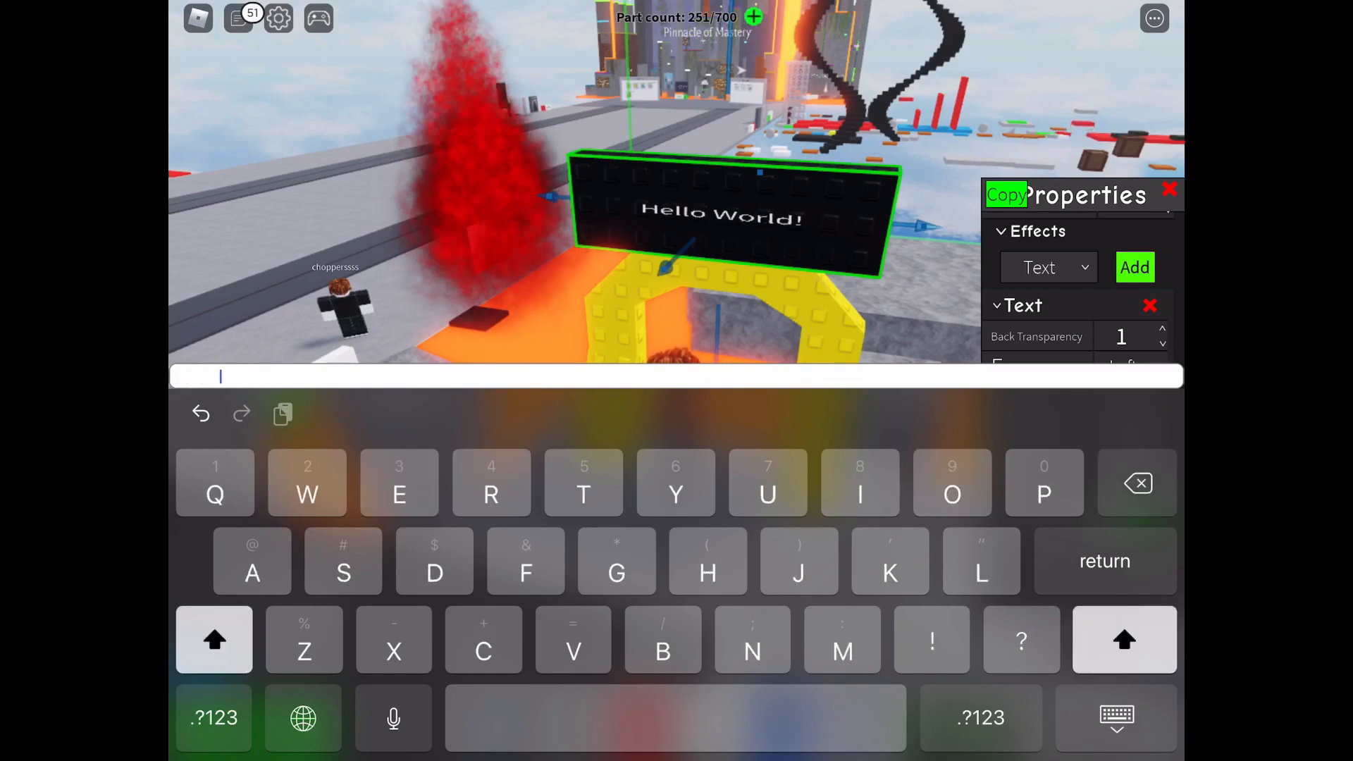
click(214, 640)
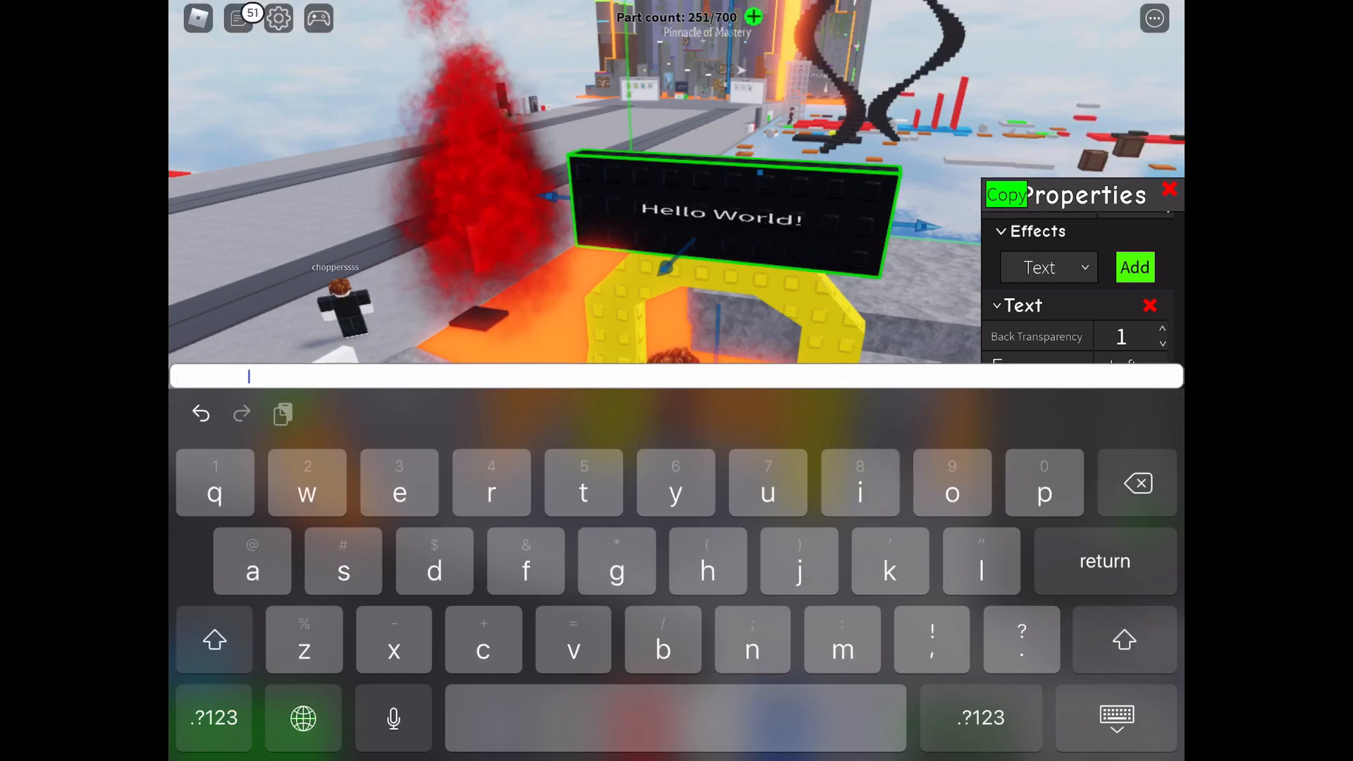
click(214, 640)
text(Tower of Beginner's Fear)
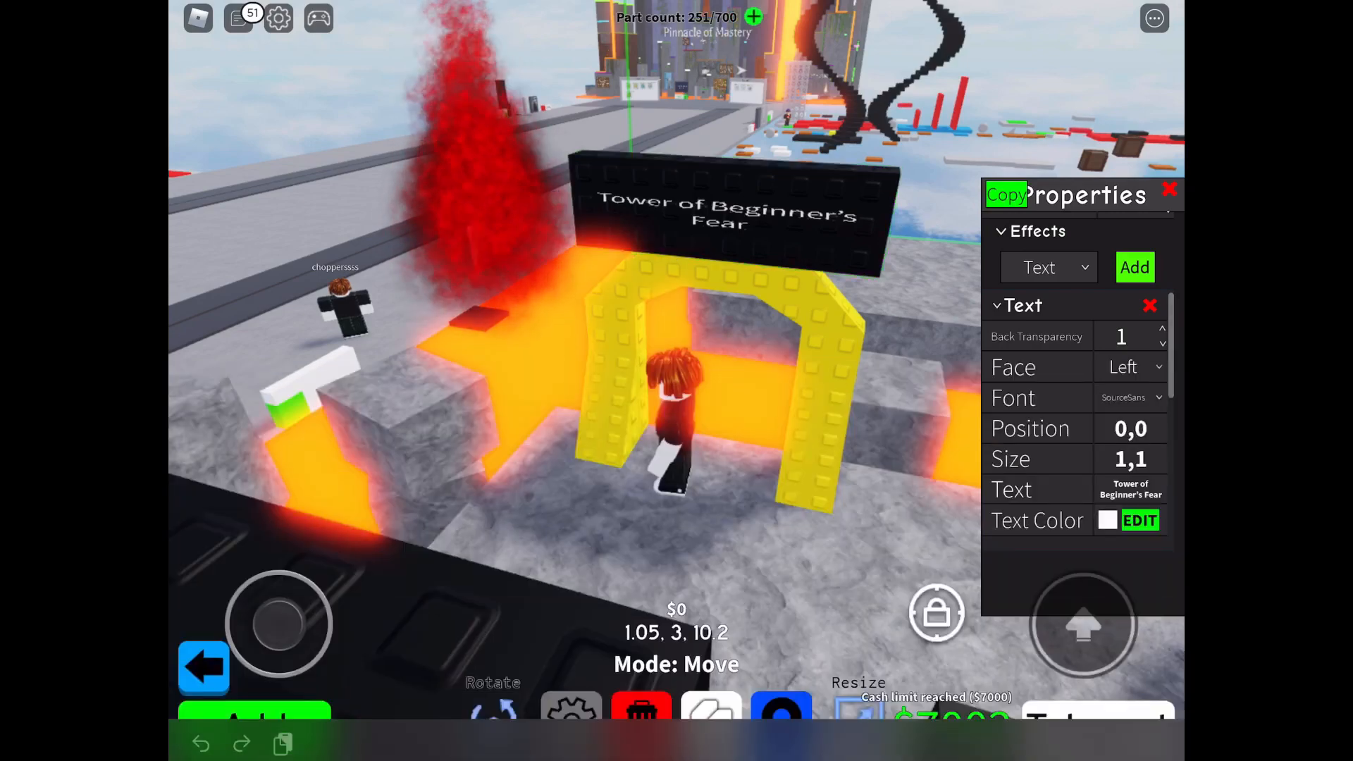
click(732, 215)
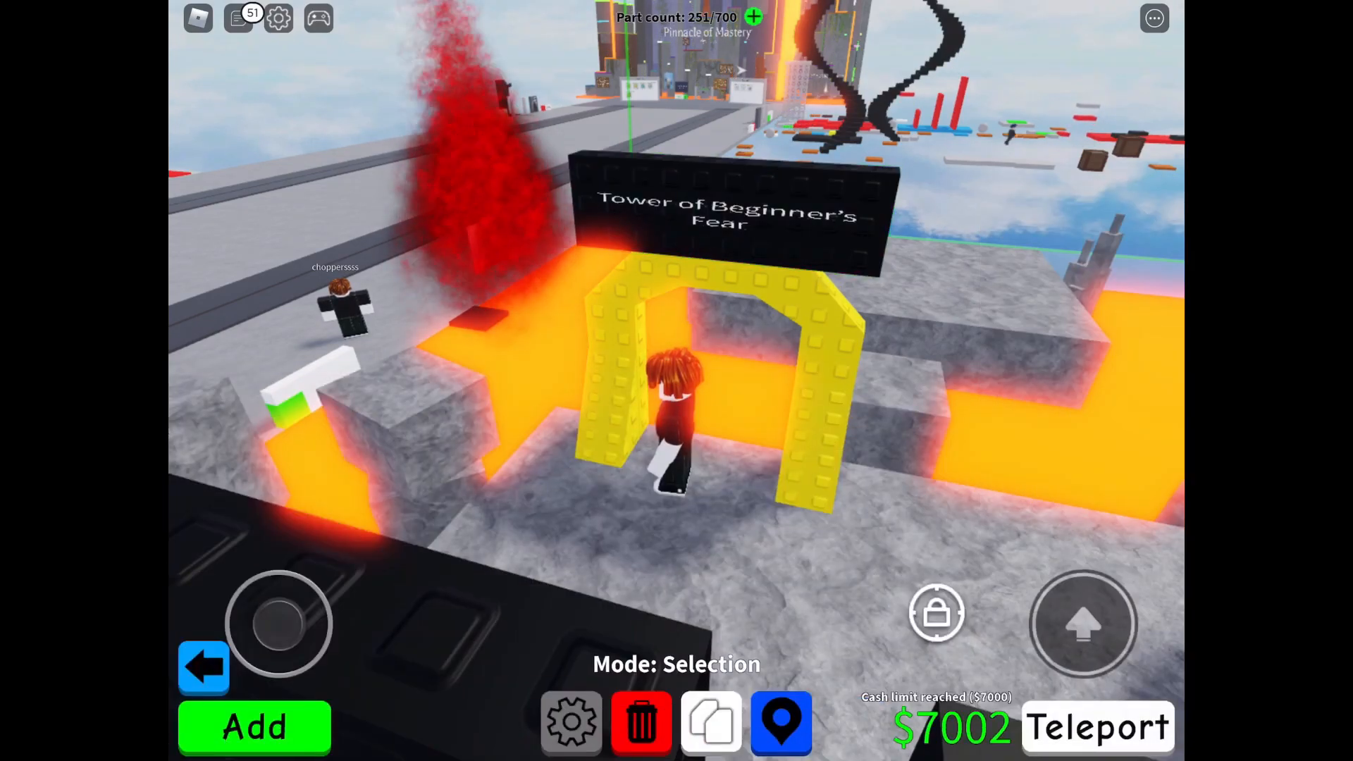
click(728, 216)
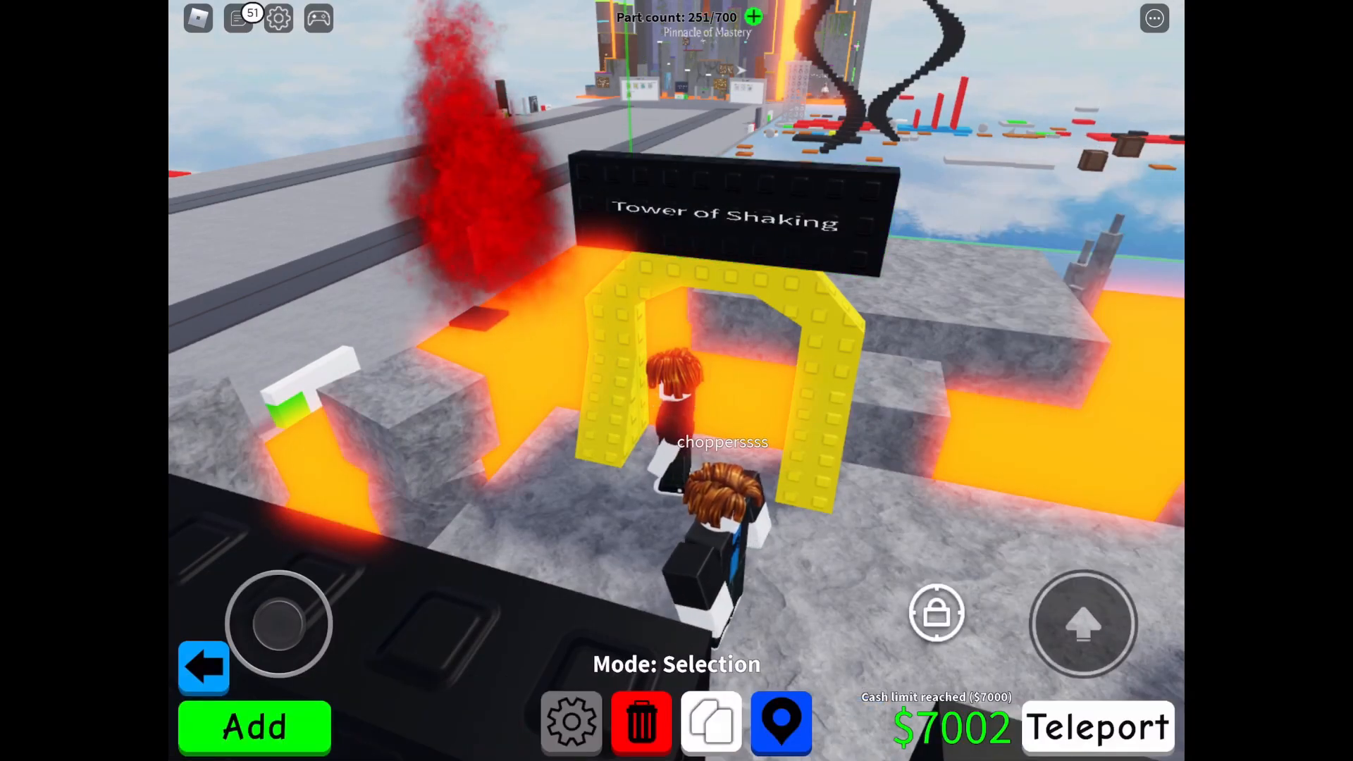
- Add a new thin part and move it into the opening of the yellow arch
click(253, 727)
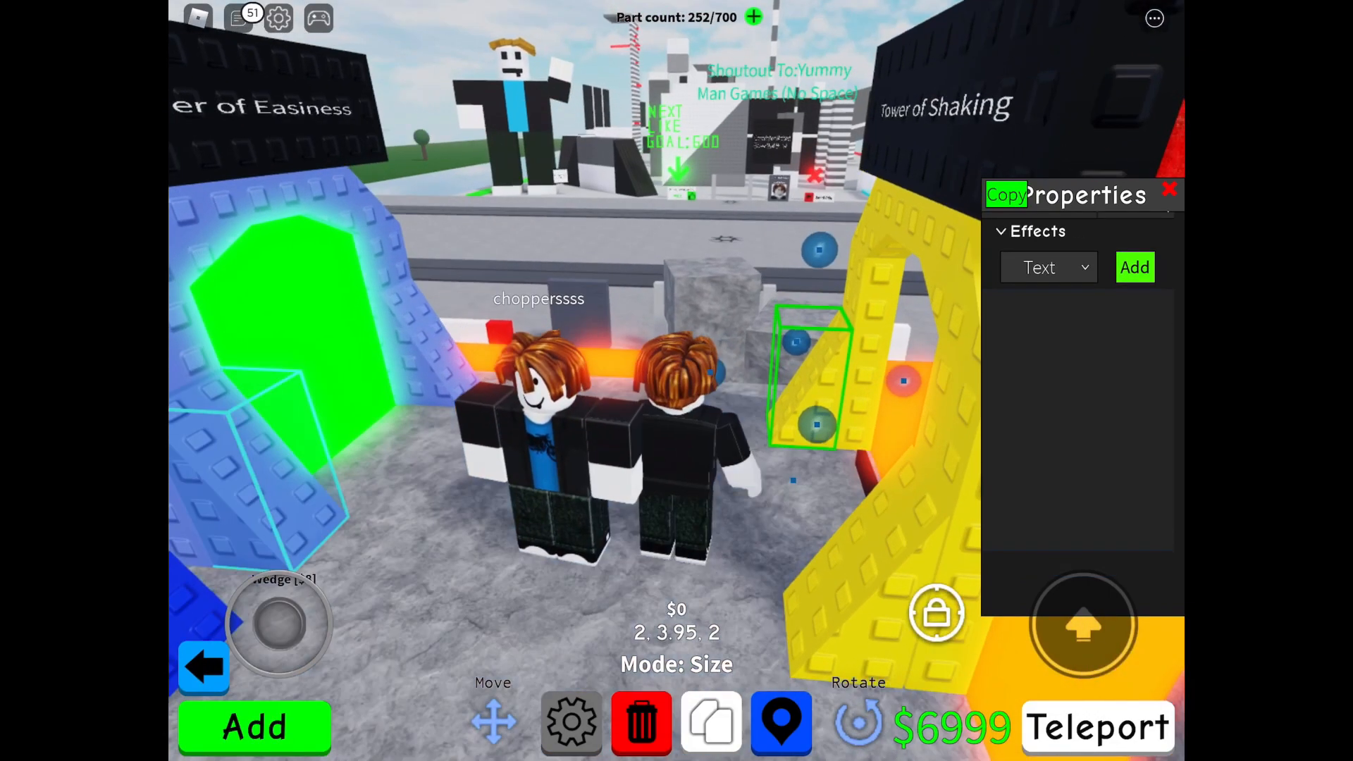
click(493, 720)
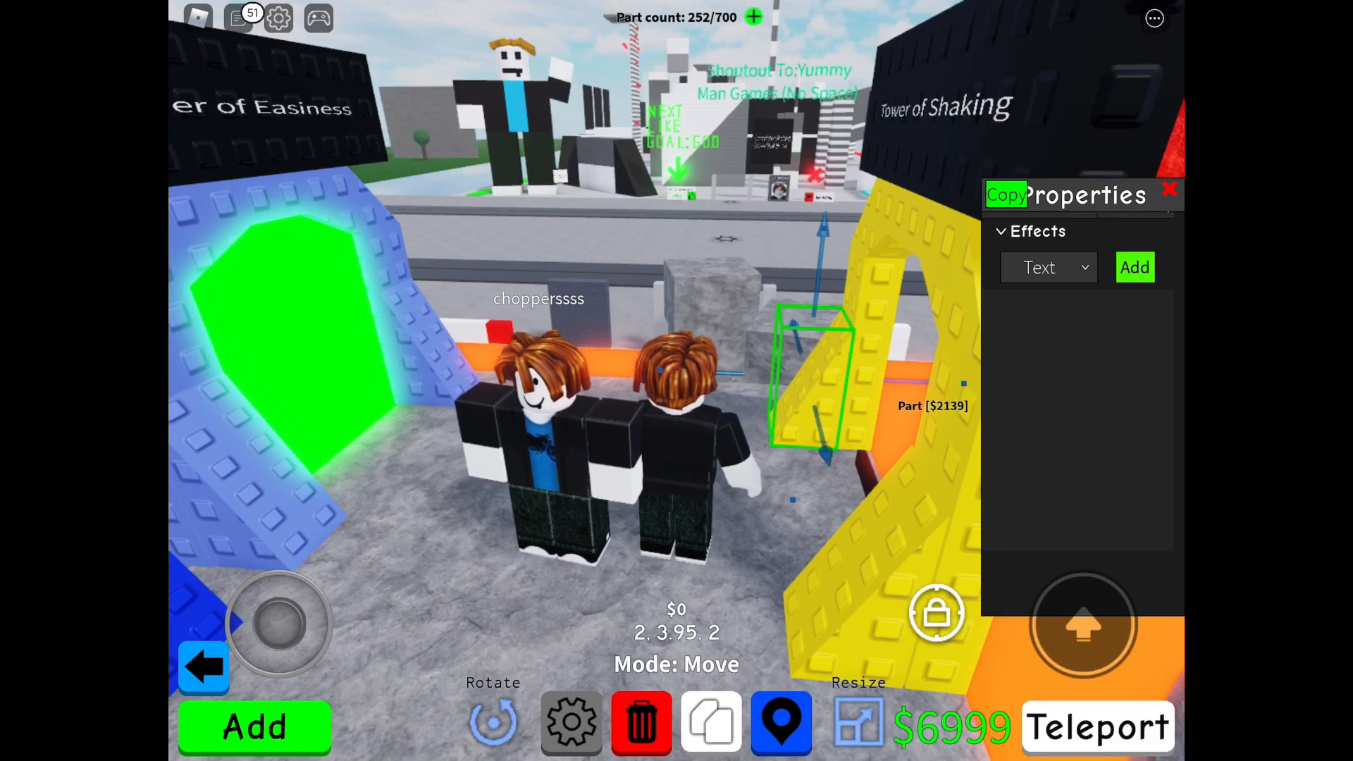
click(1169, 190)
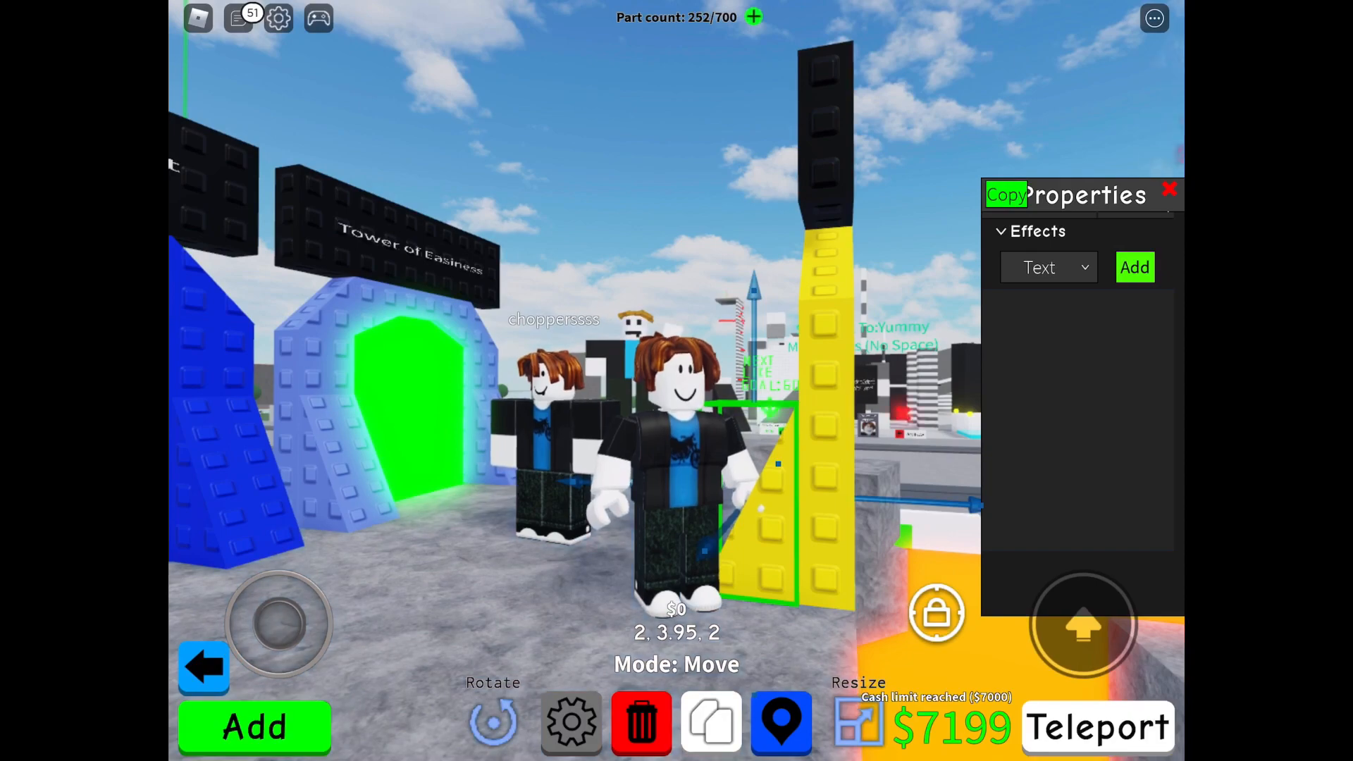
click(1170, 190)
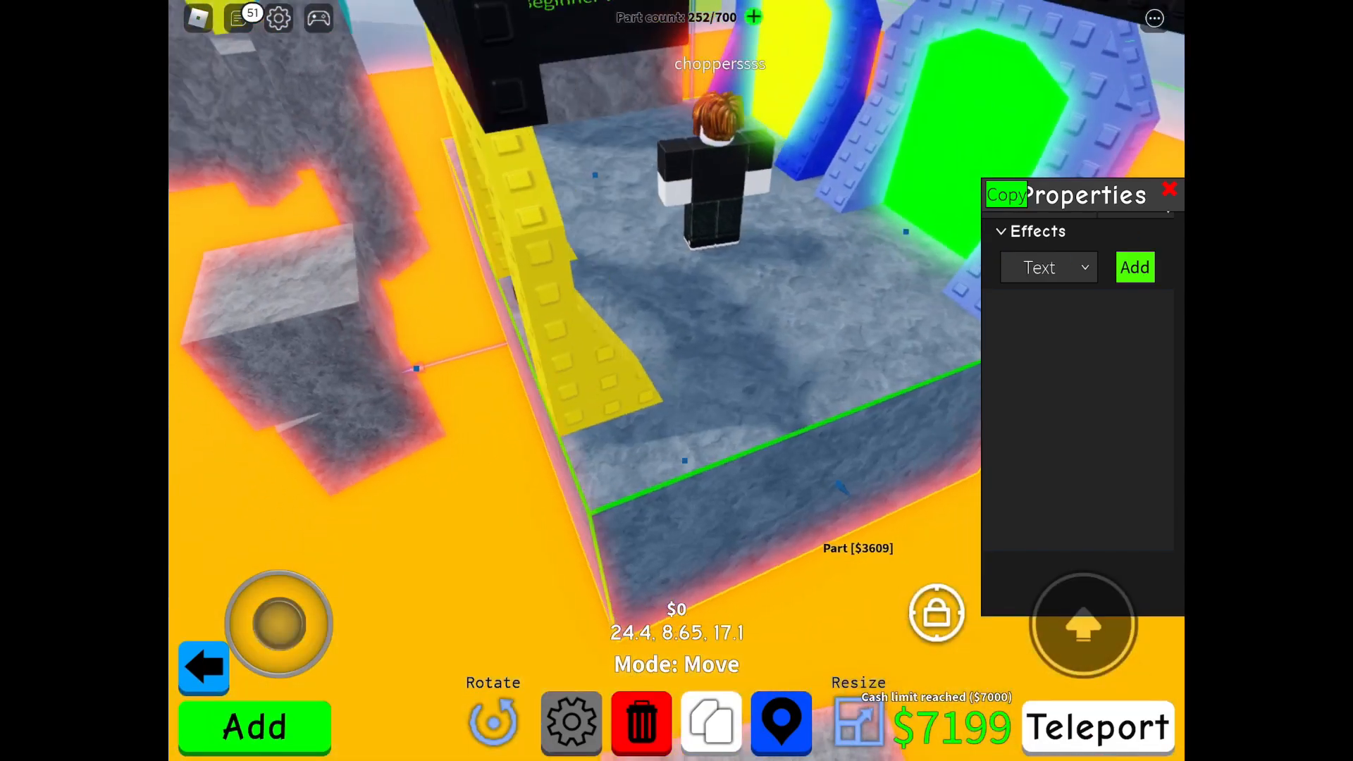
click(1170, 190)
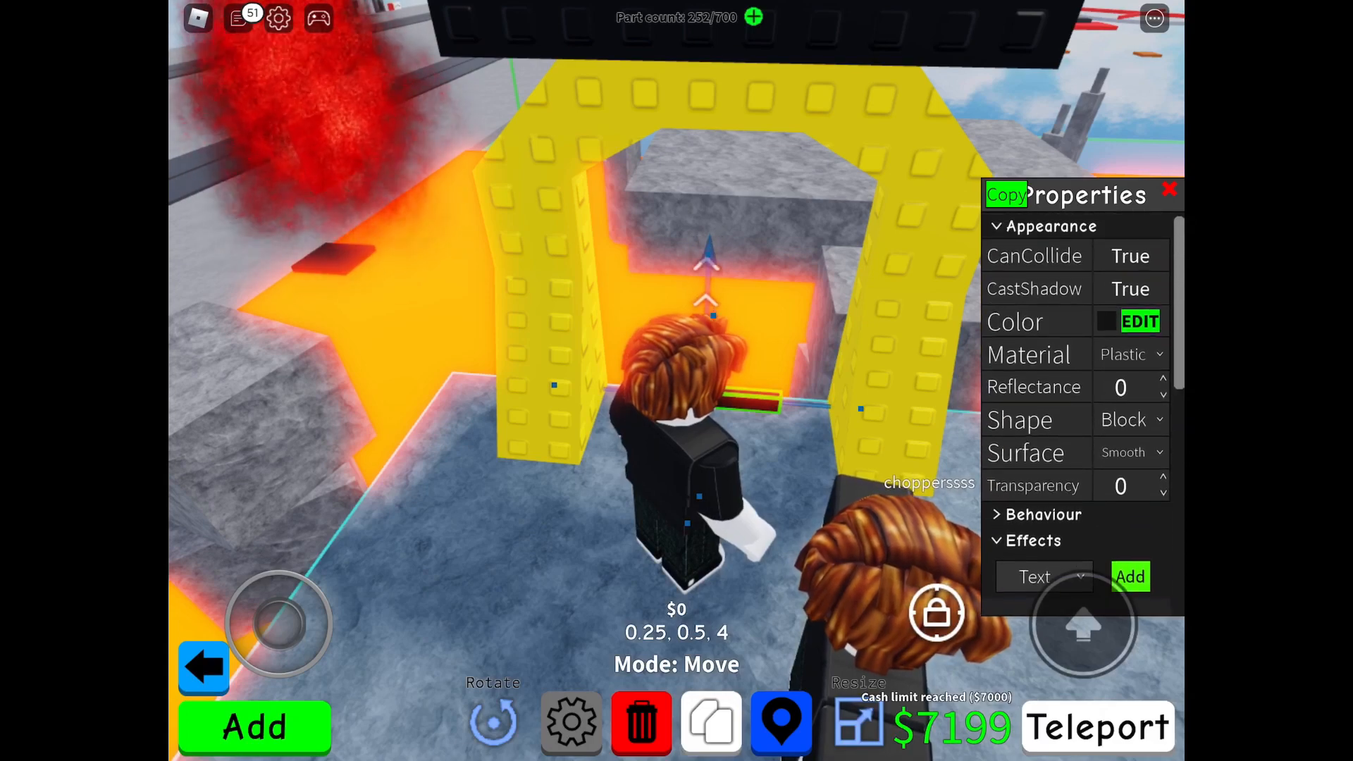
- Enlarge the part to fill the opening and make it glowing yellow (255,215,0)
click(1140, 319)
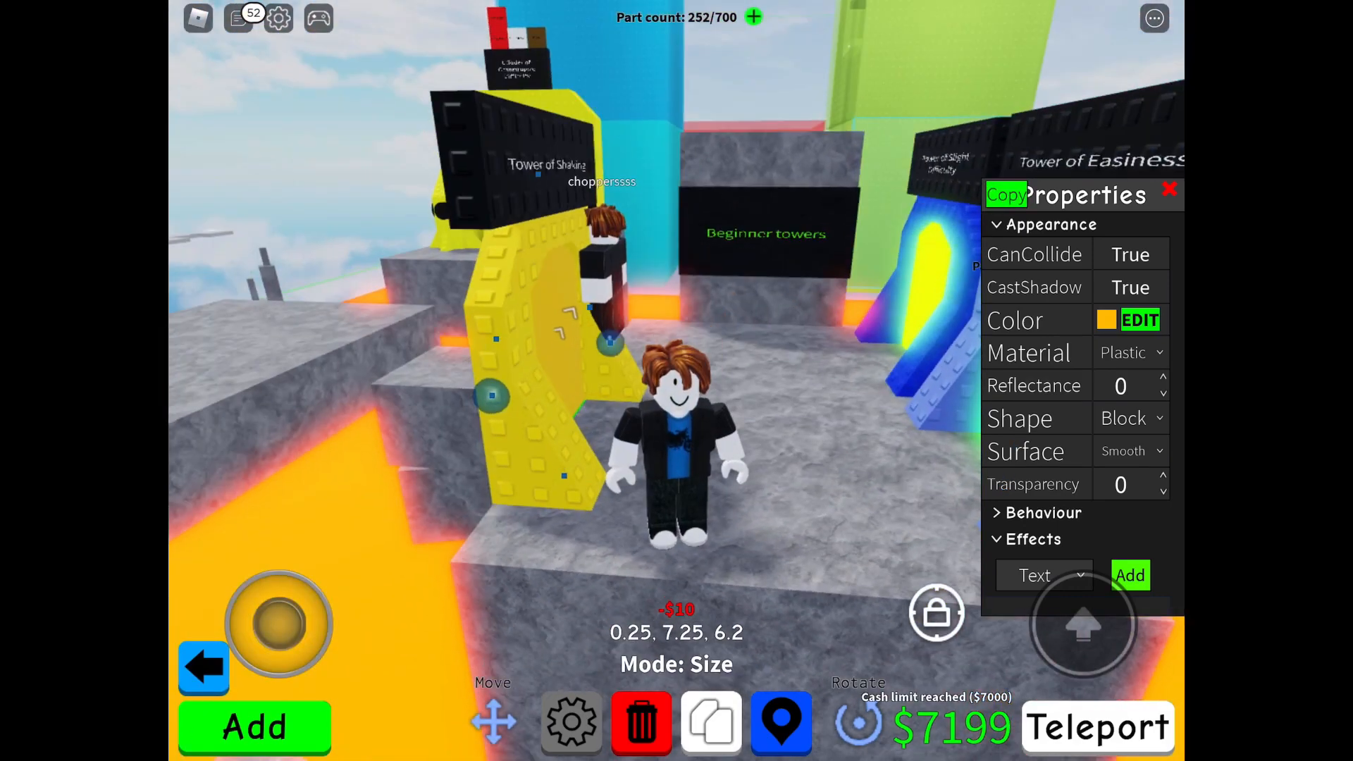
click(1130, 352)
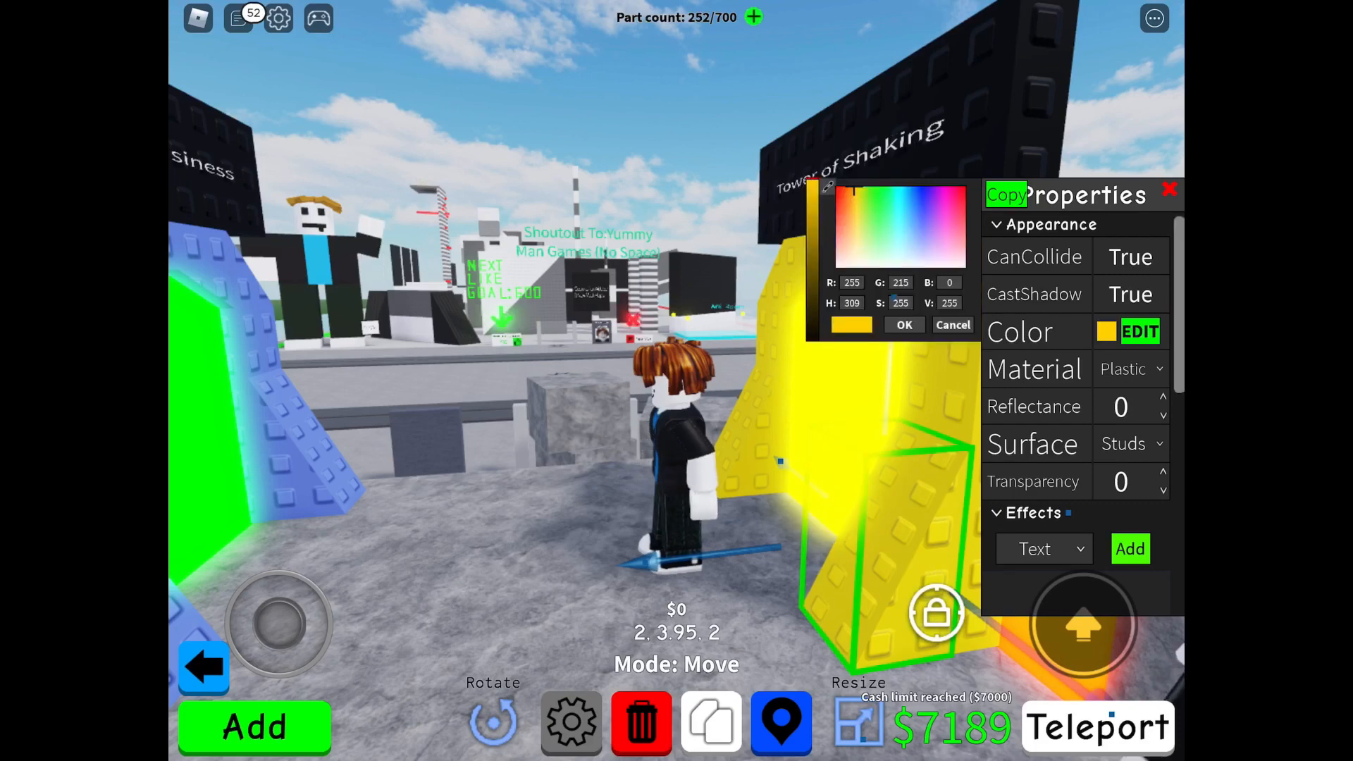
- Recolour the wedge, top and side arch pieces to orange (255,113,0), leaving the glowing centre yellow
click(901, 324)
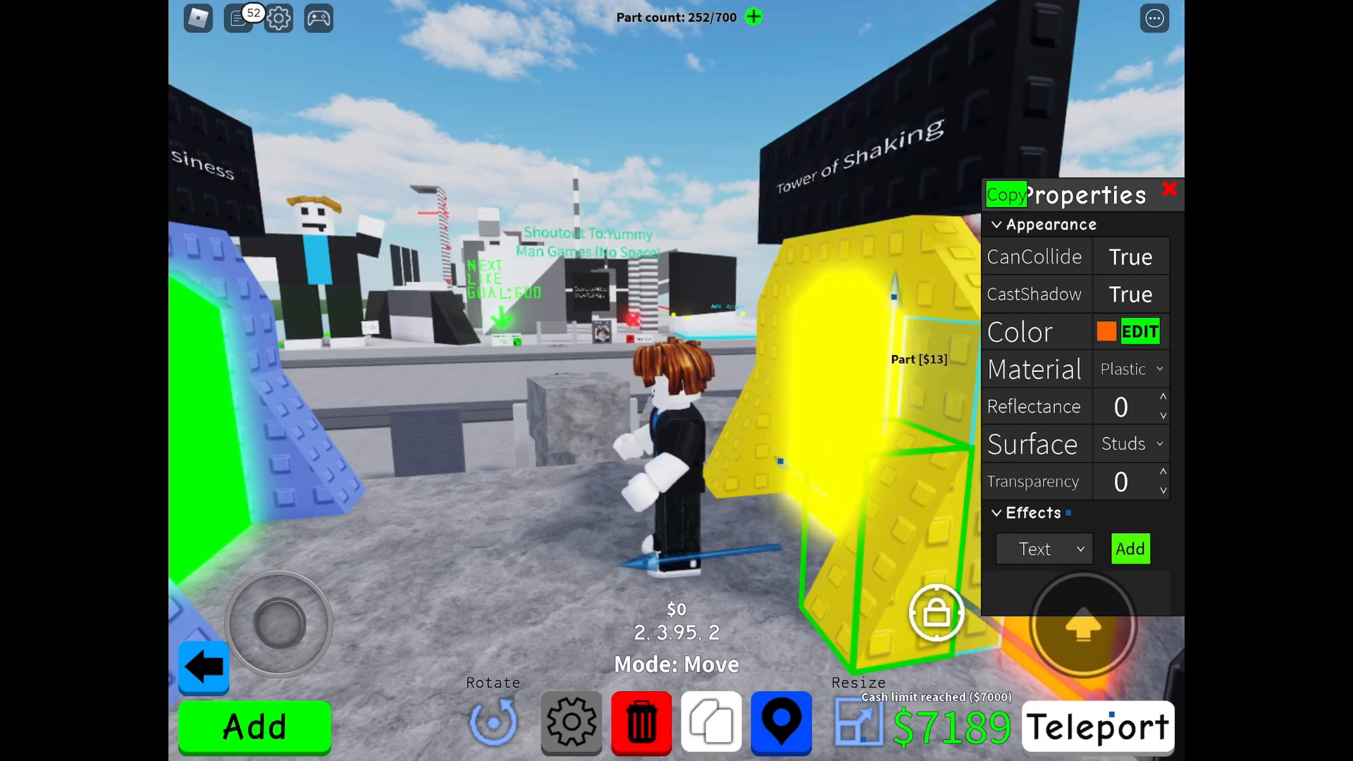
click(1139, 331)
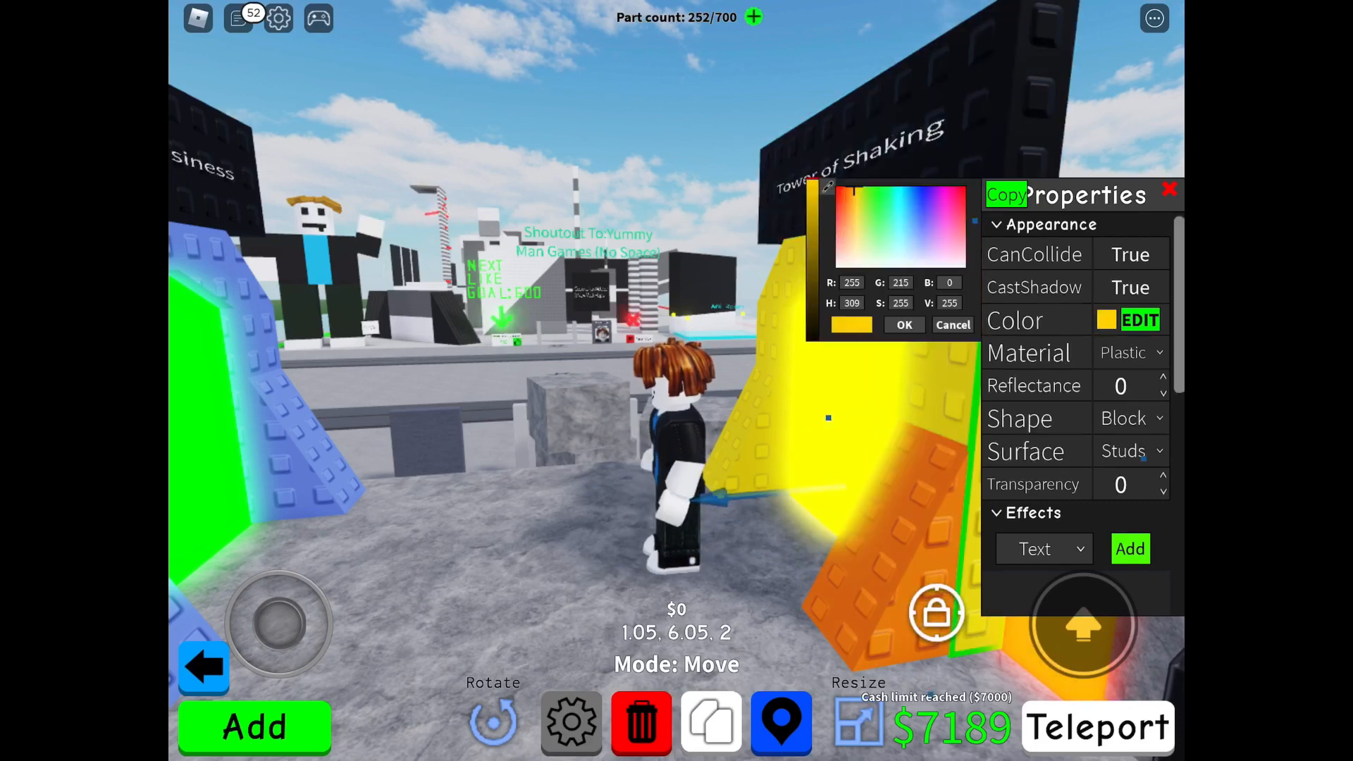
click(876, 216)
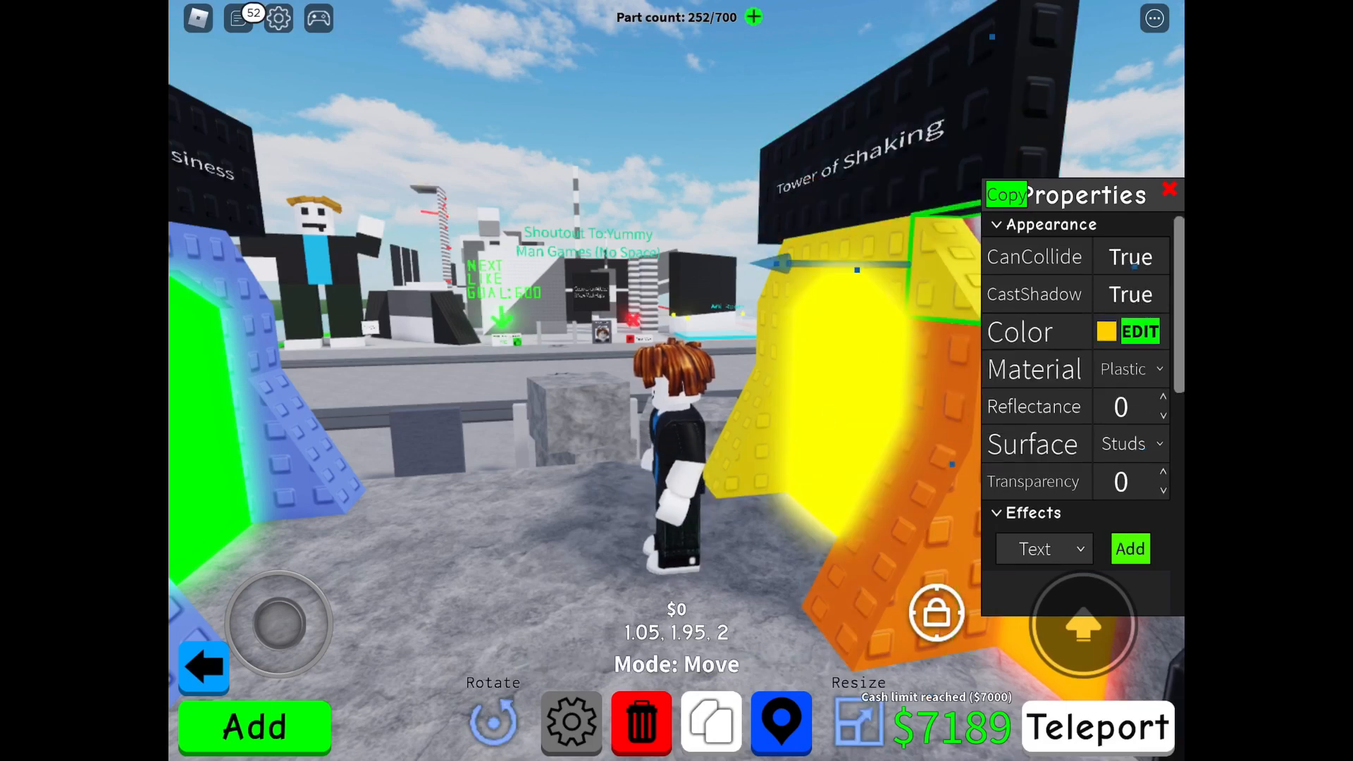
click(1138, 331)
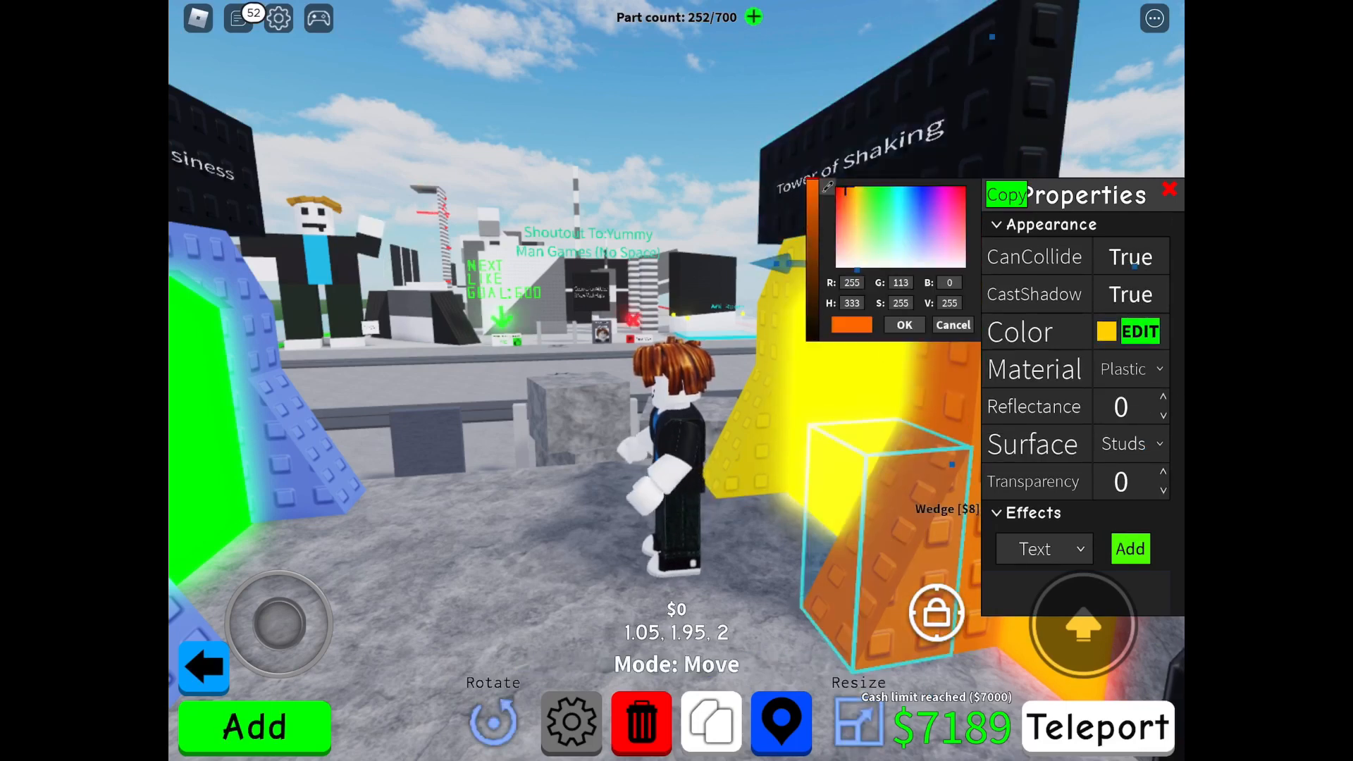
click(904, 324)
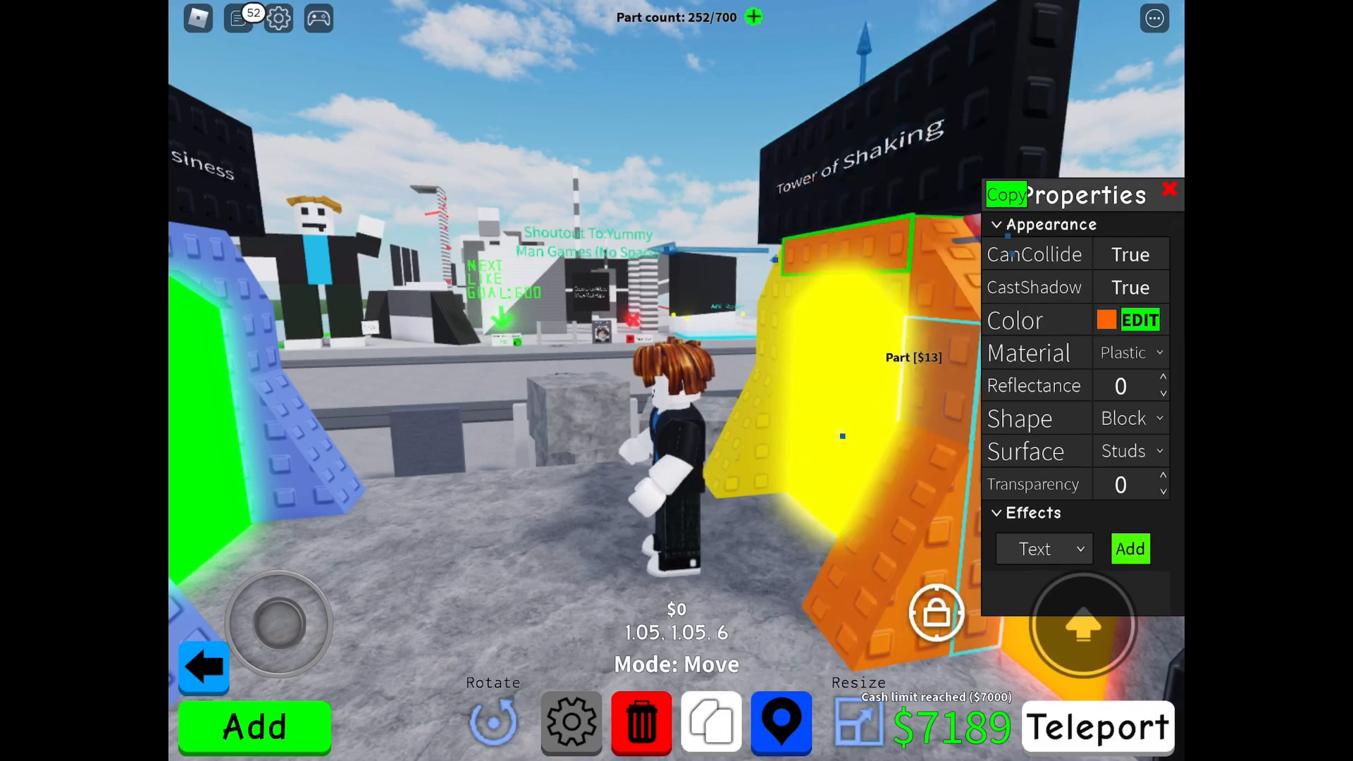
click(1138, 320)
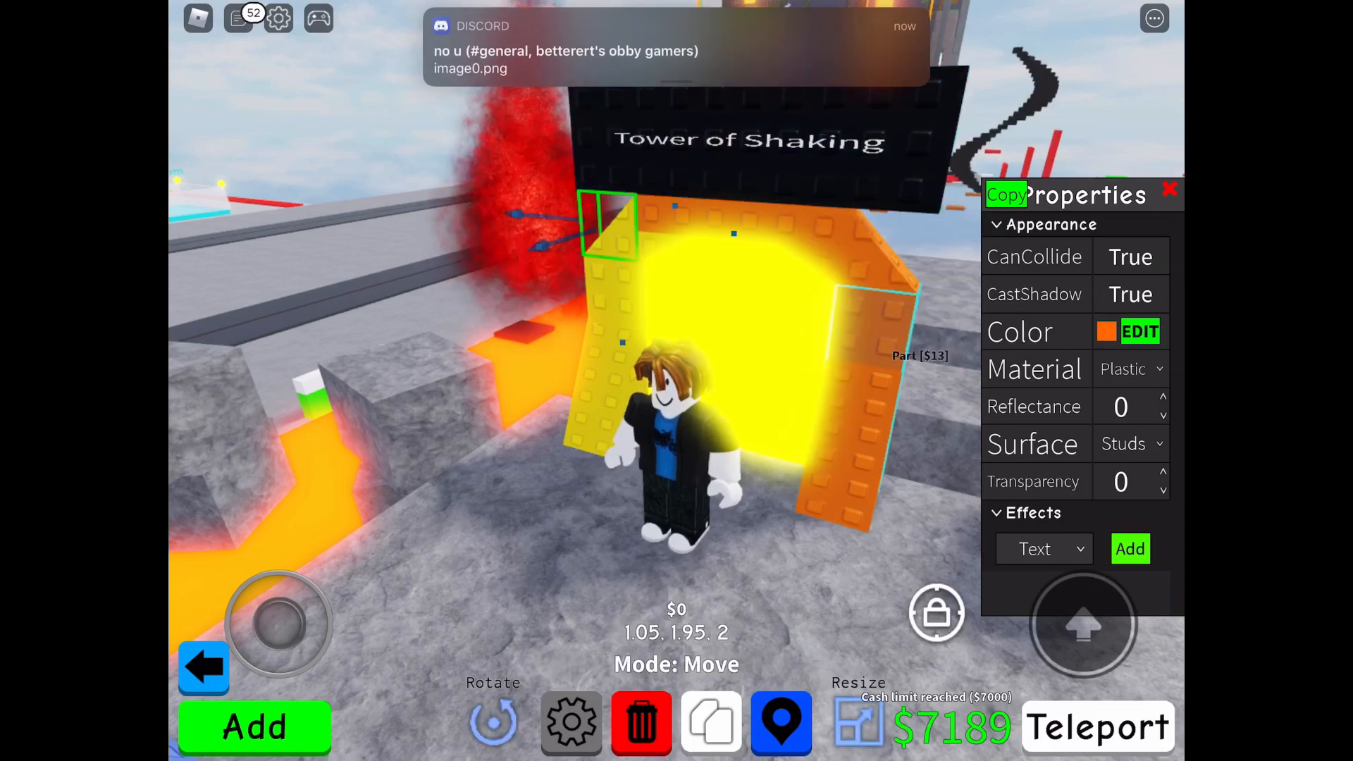
click(1129, 293)
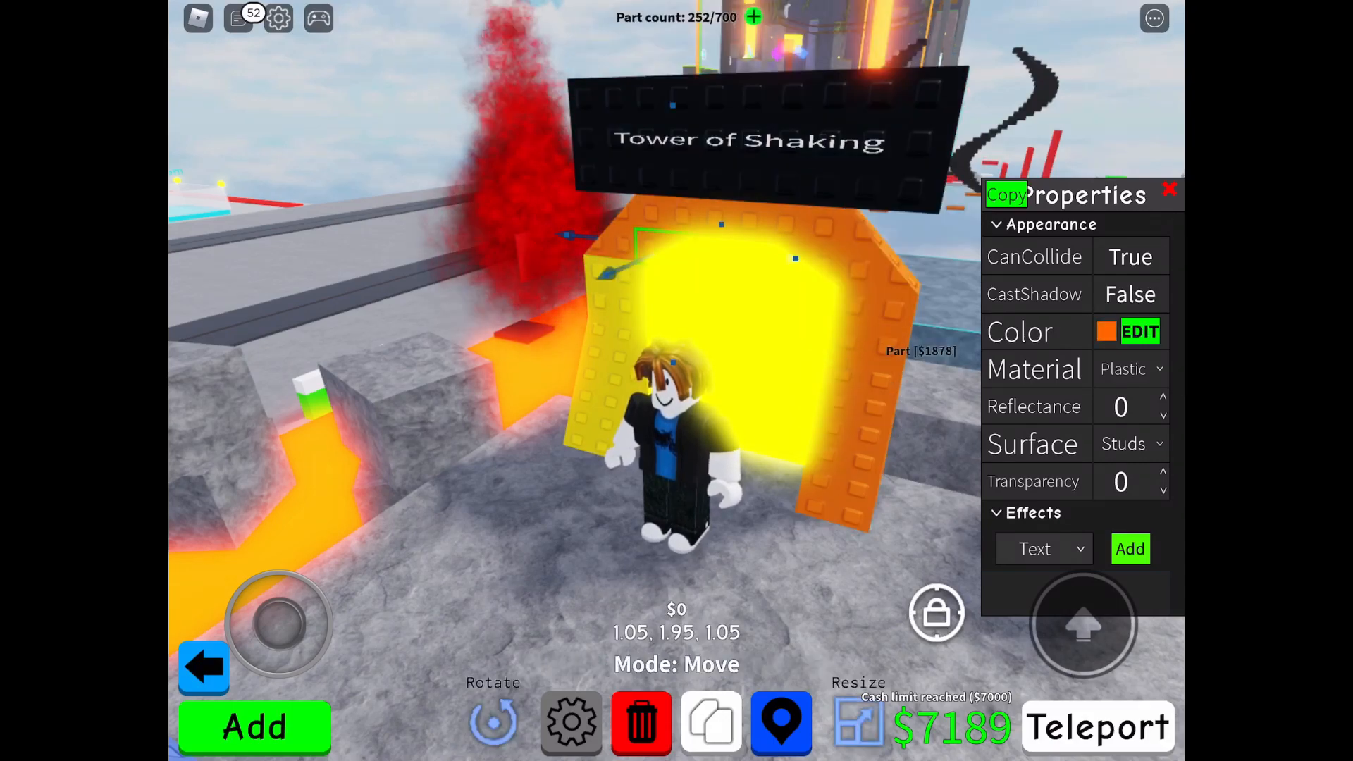
click(1139, 331)
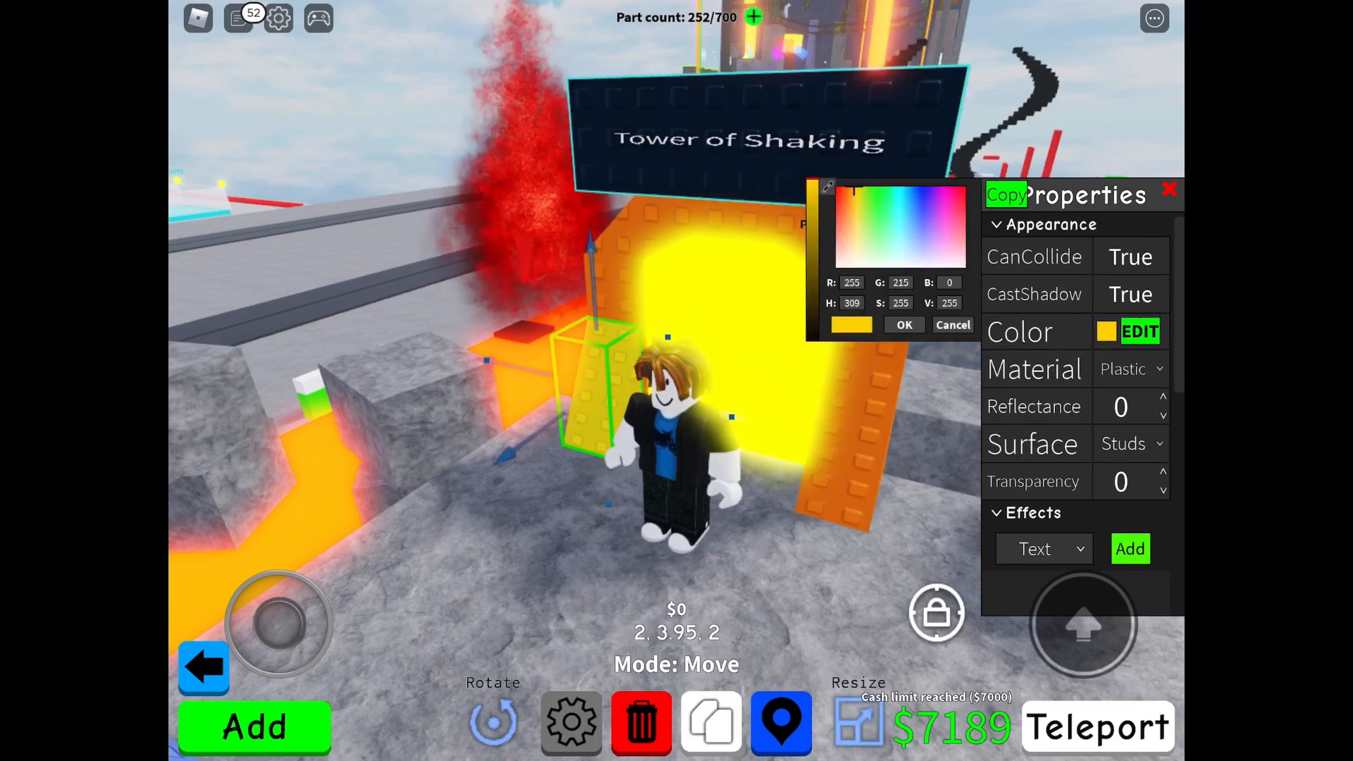
click(904, 324)
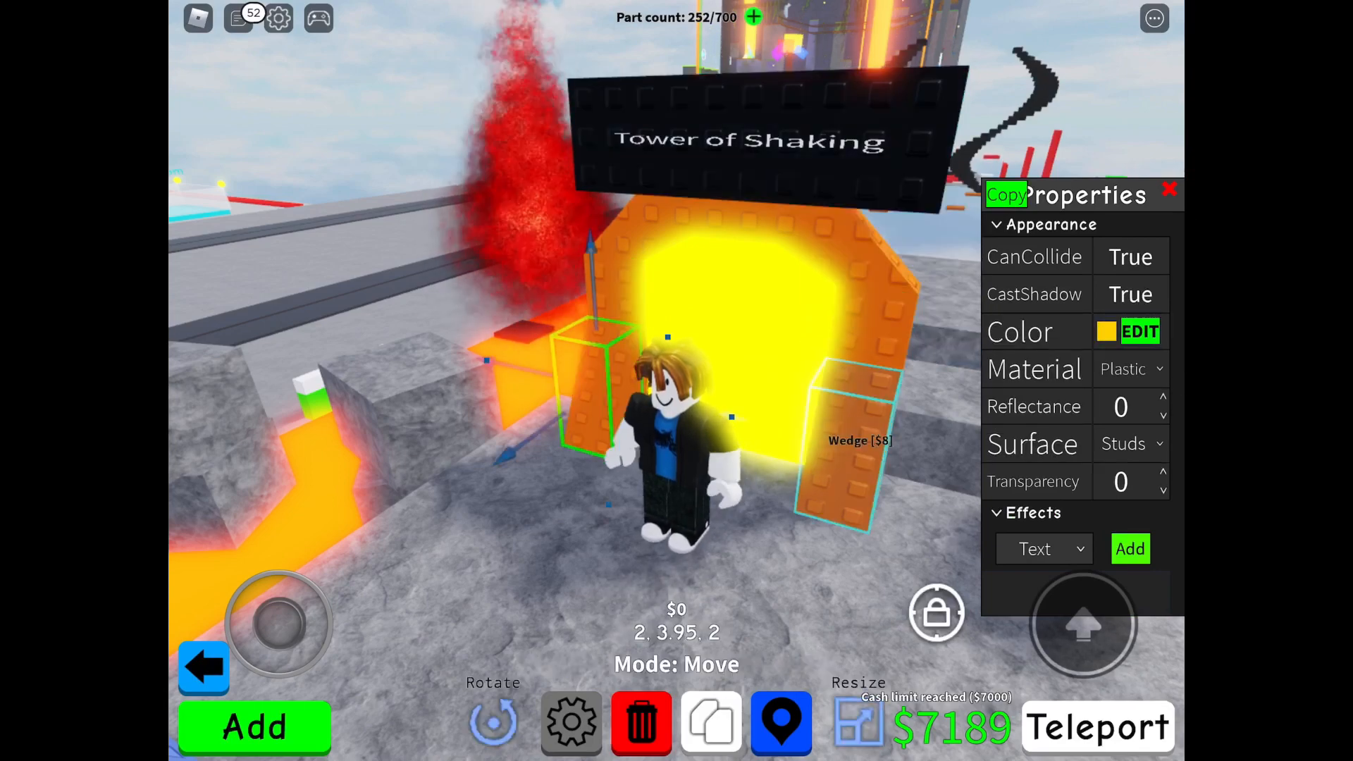